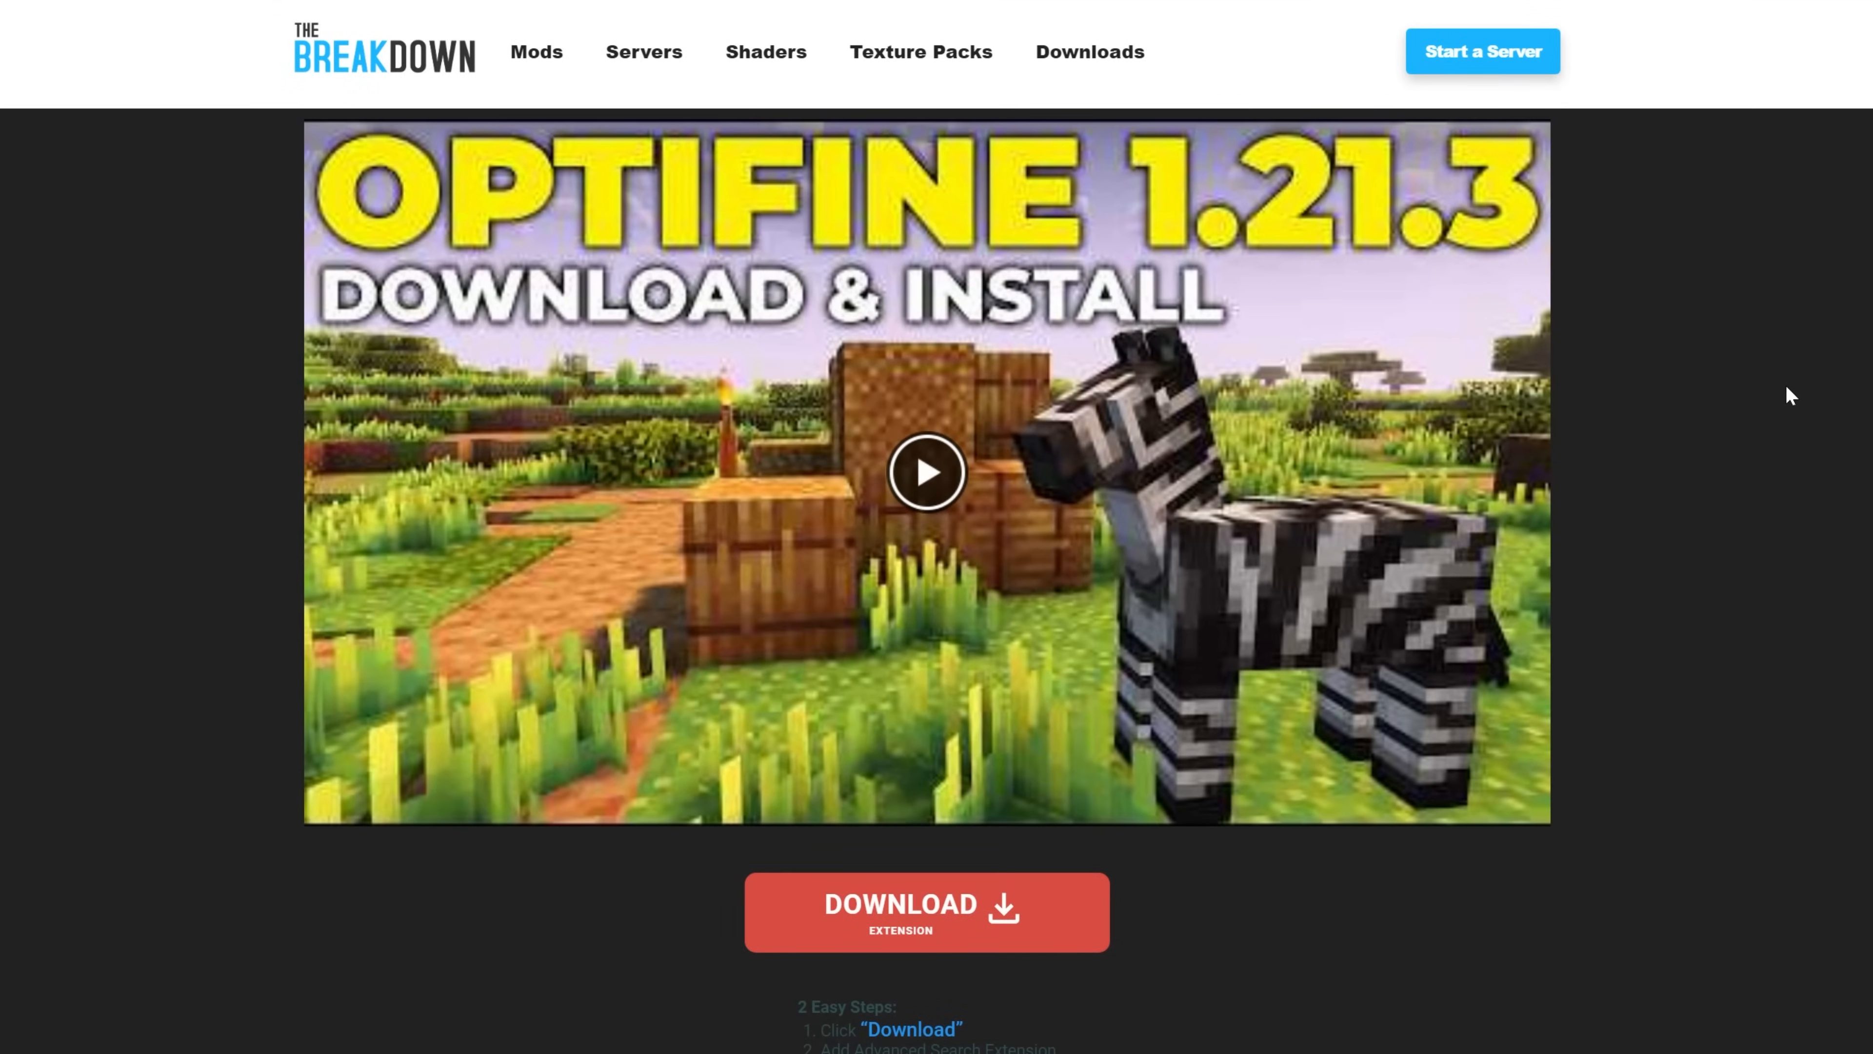
Go to the OptiFine downloads page and locate the Minecraft 1.21.4 heading
{"action": "scroll", "scroll_direction": "down", "scroll_amount": 3}
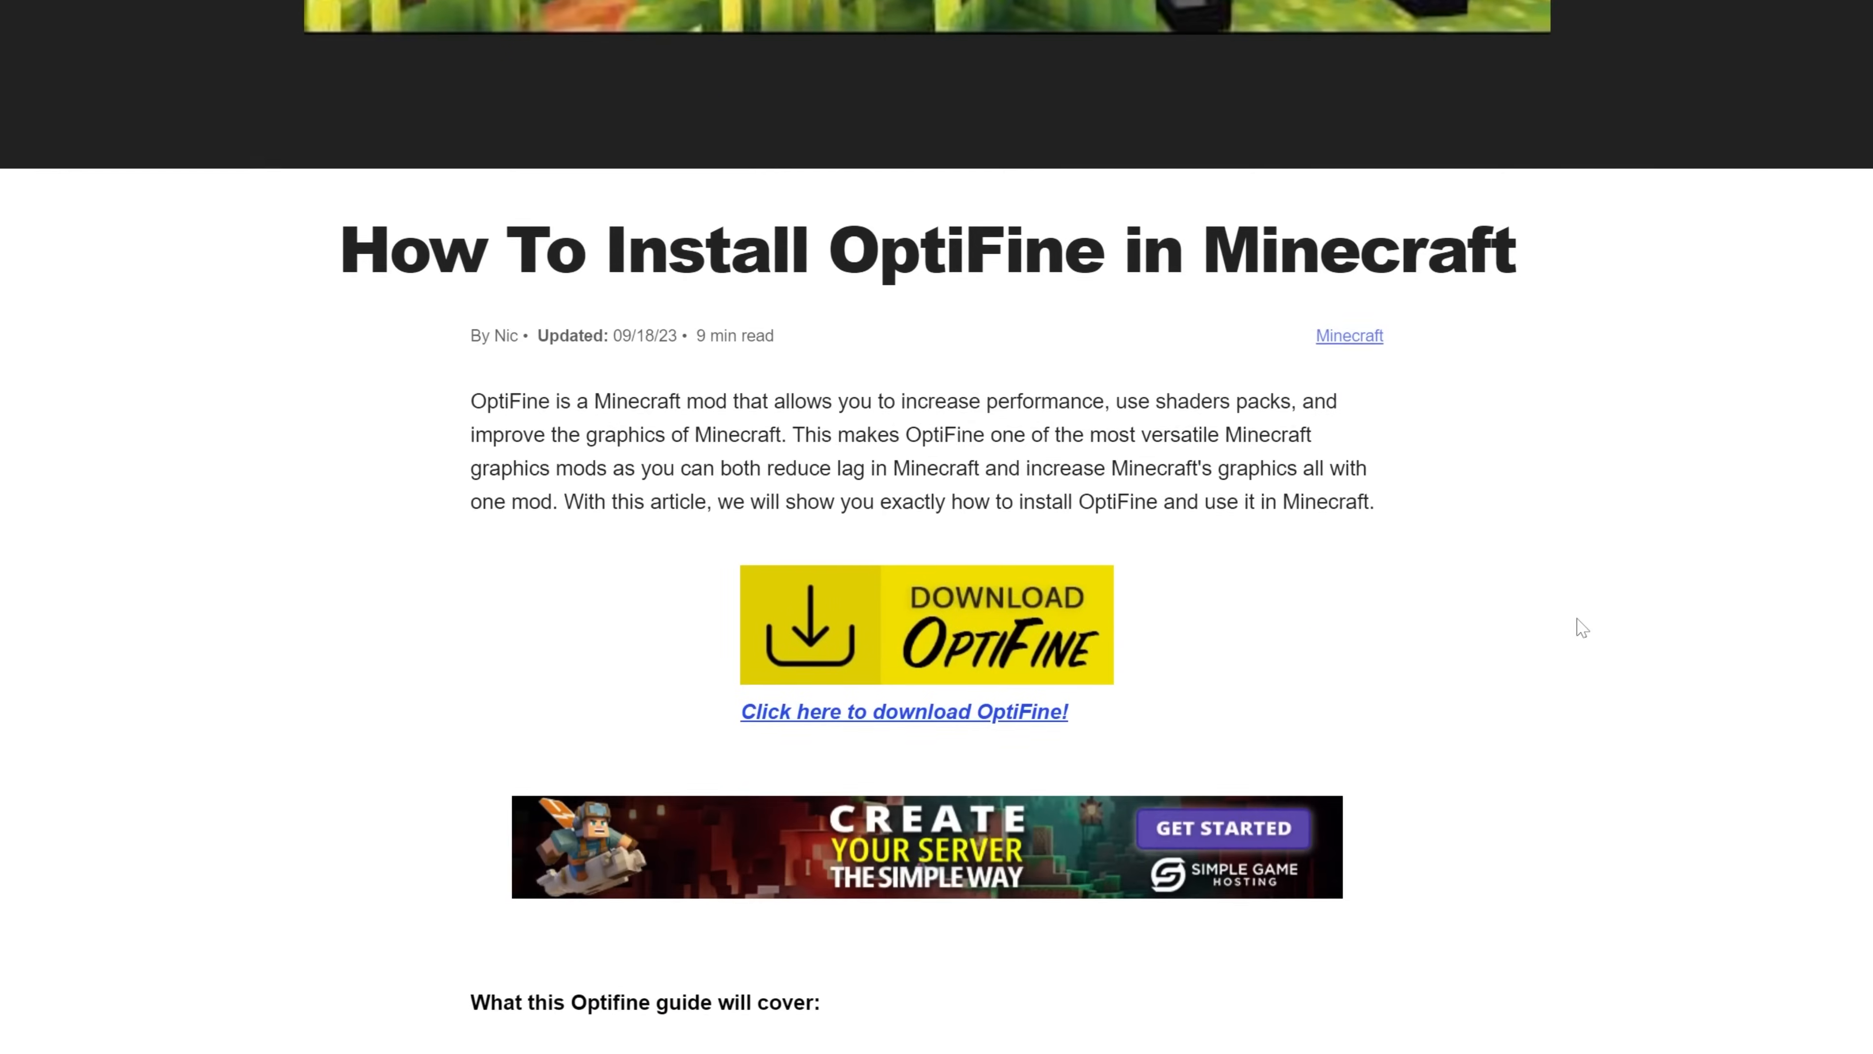
{"action": "scroll", "scroll_direction": "down", "scroll_amount": 3}
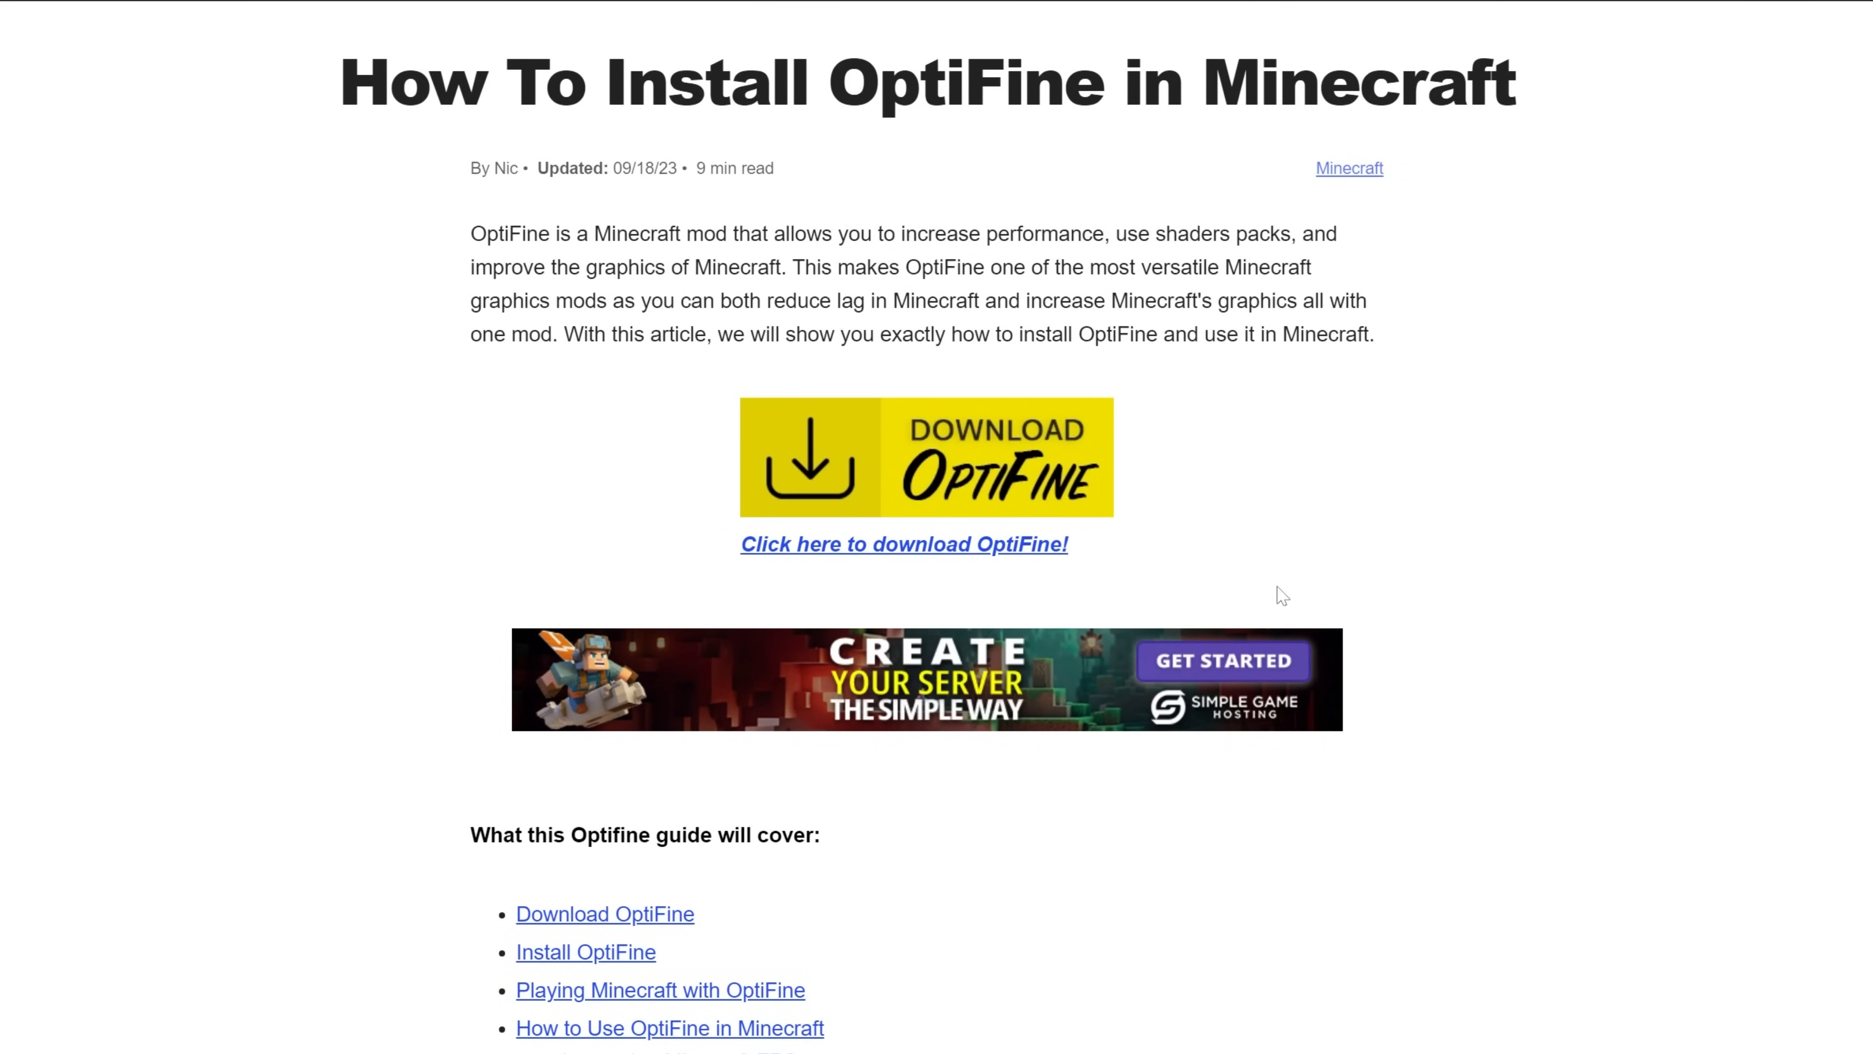
{"action": "left_click", "coordinate": [903, 543]}
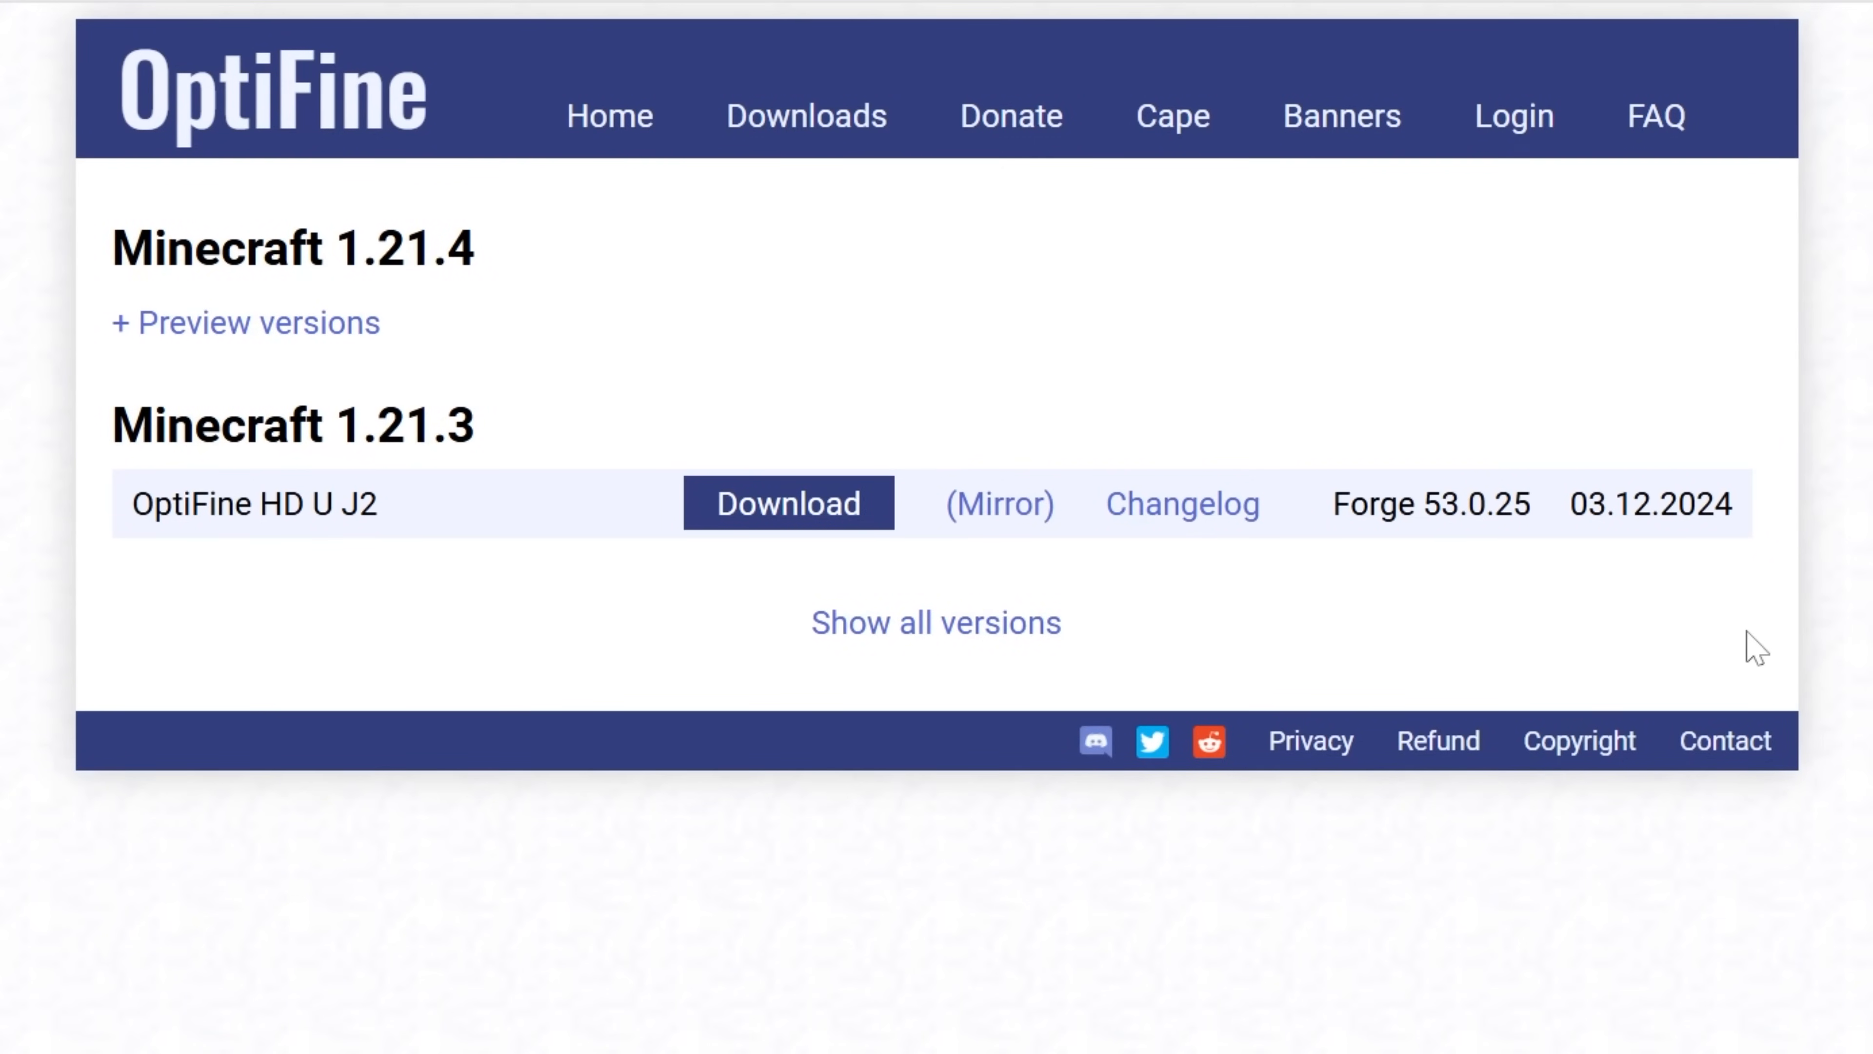
{"action": "left_click_drag", "start_coordinate": [171, 247], "coordinate": [478, 246]}
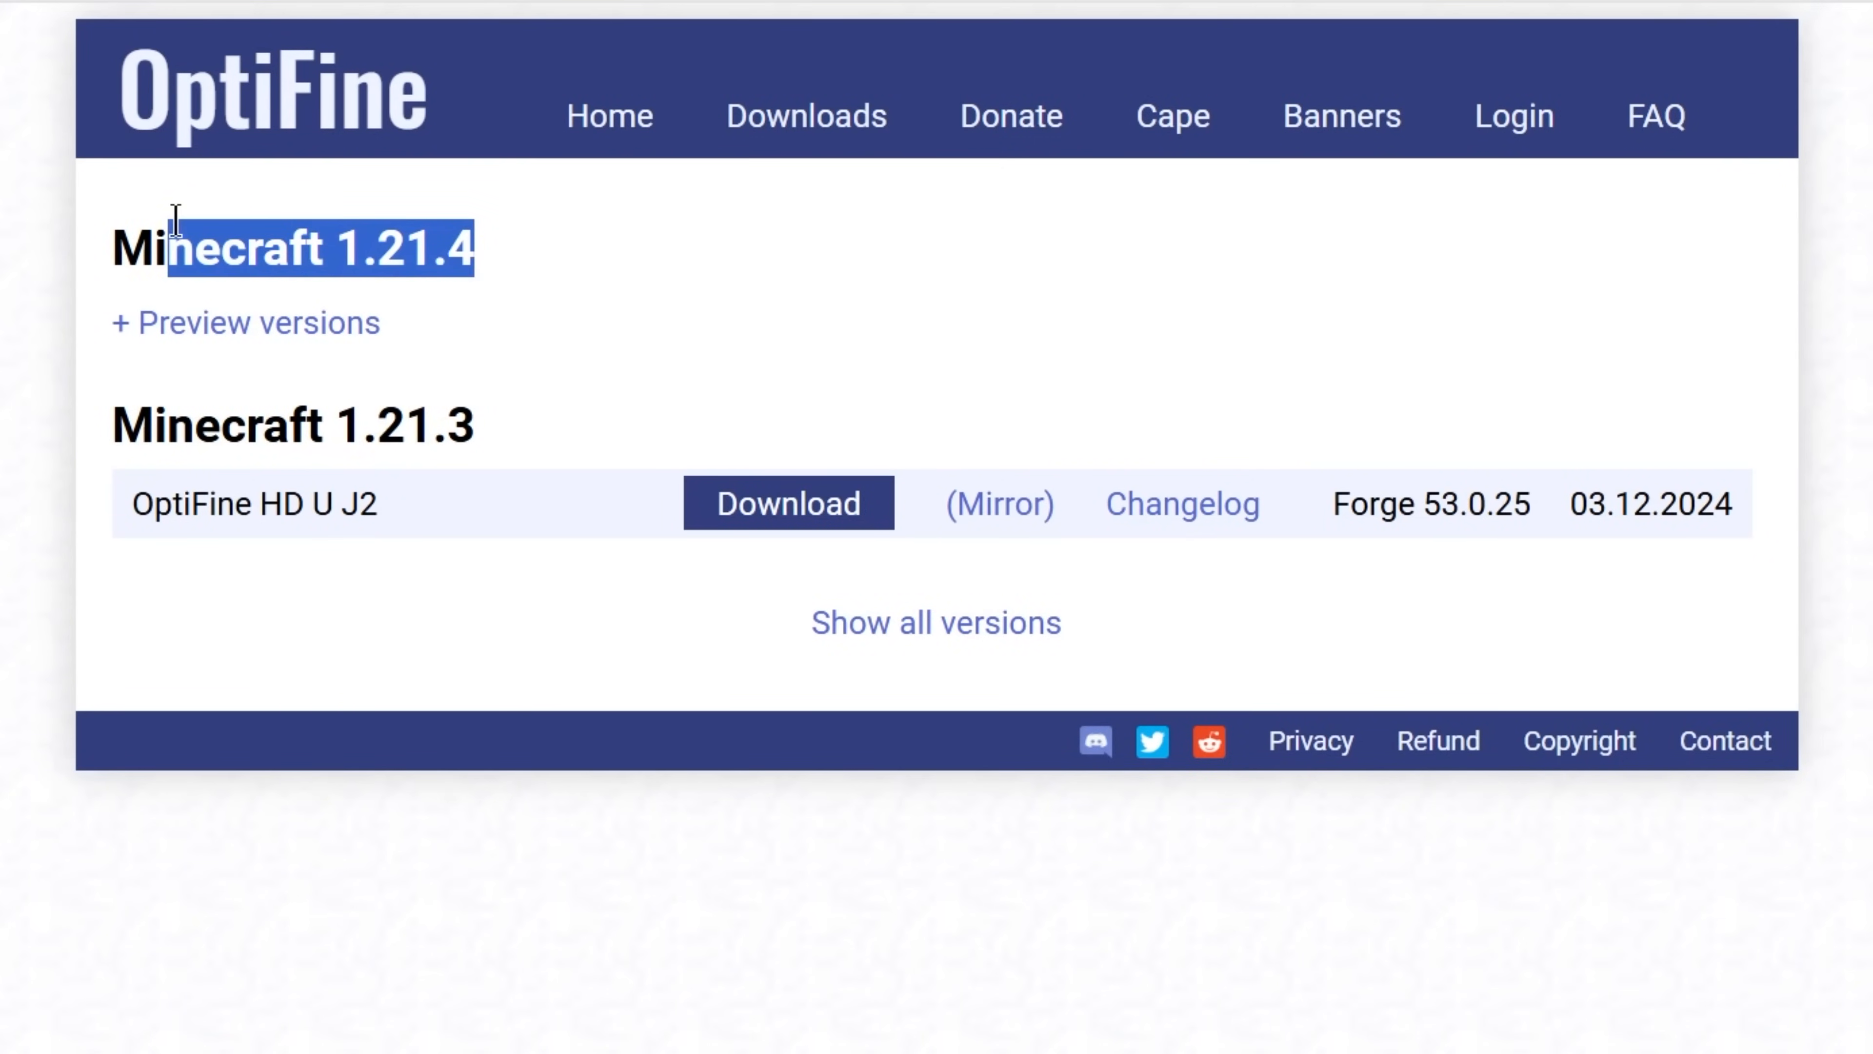
{"action": "left_click", "coordinate": [637, 307]}
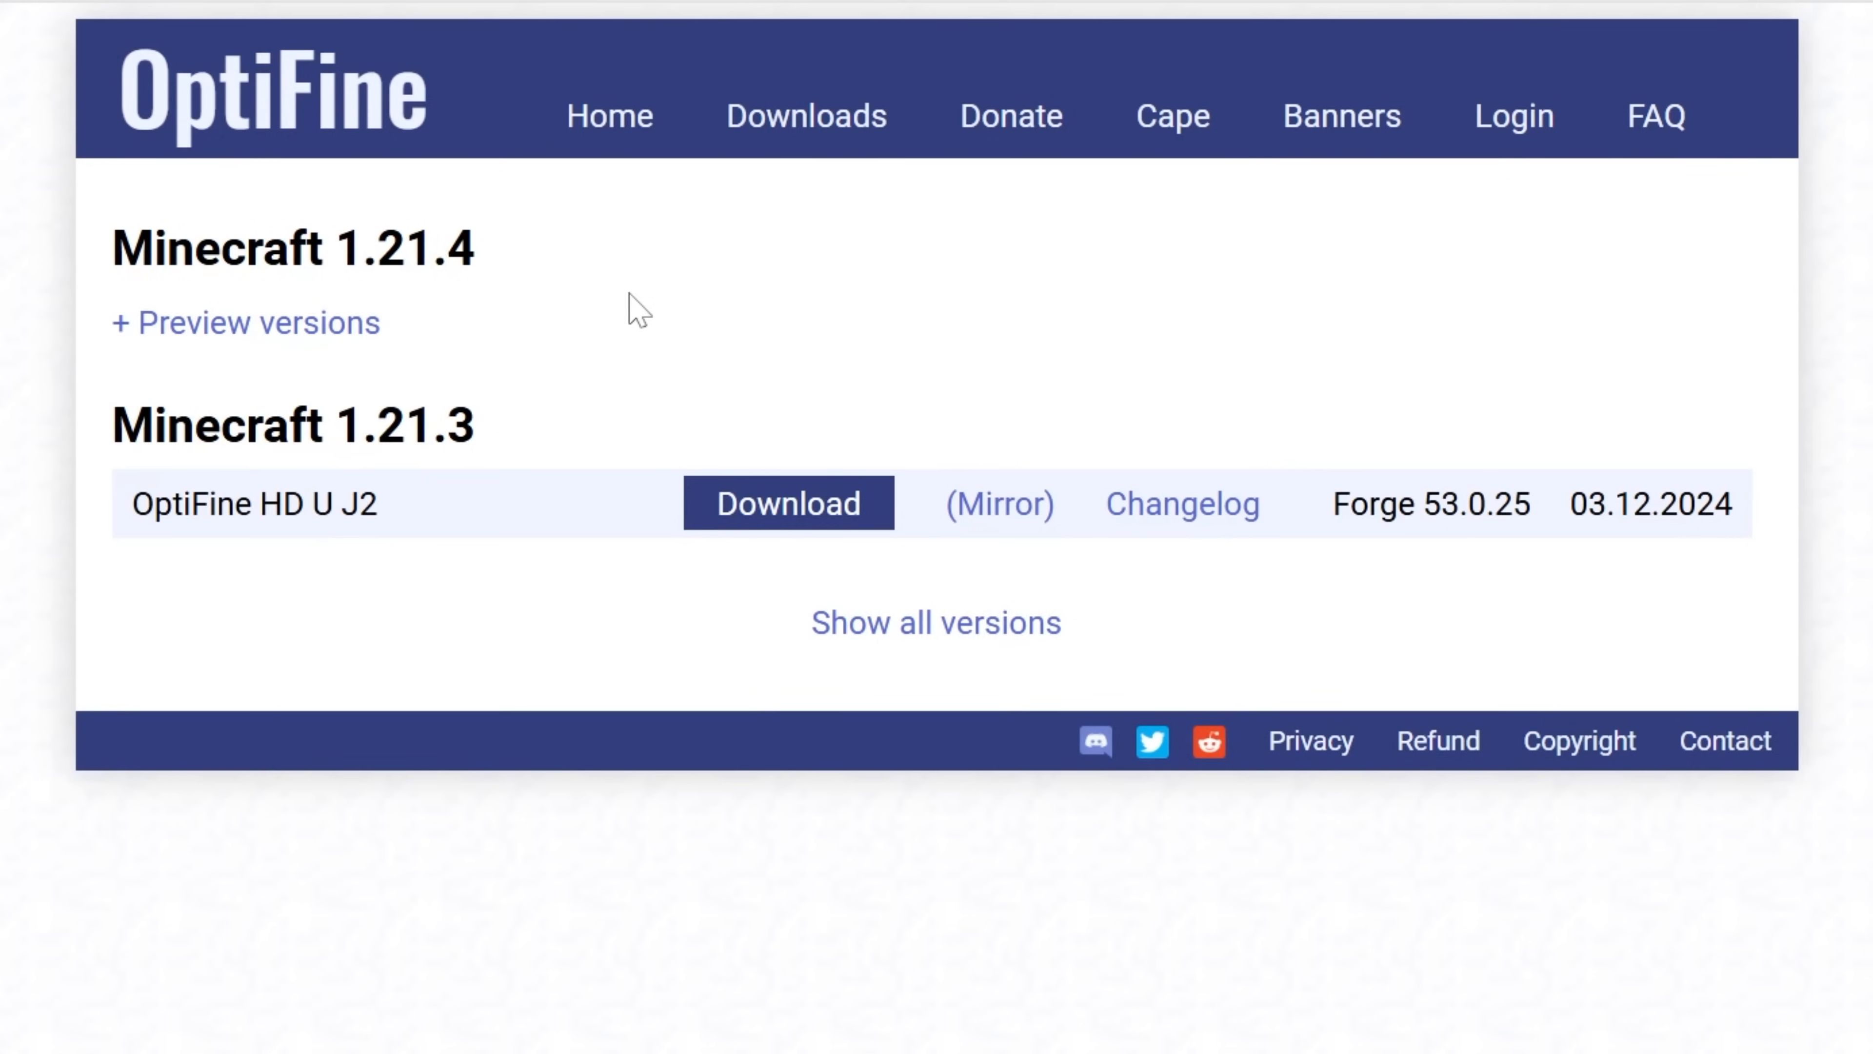
Expand the preview builds for Minecraft 1.21.4, showing J3 pre1 and pre2
{"action": "left_click", "coordinate": [245, 323]}
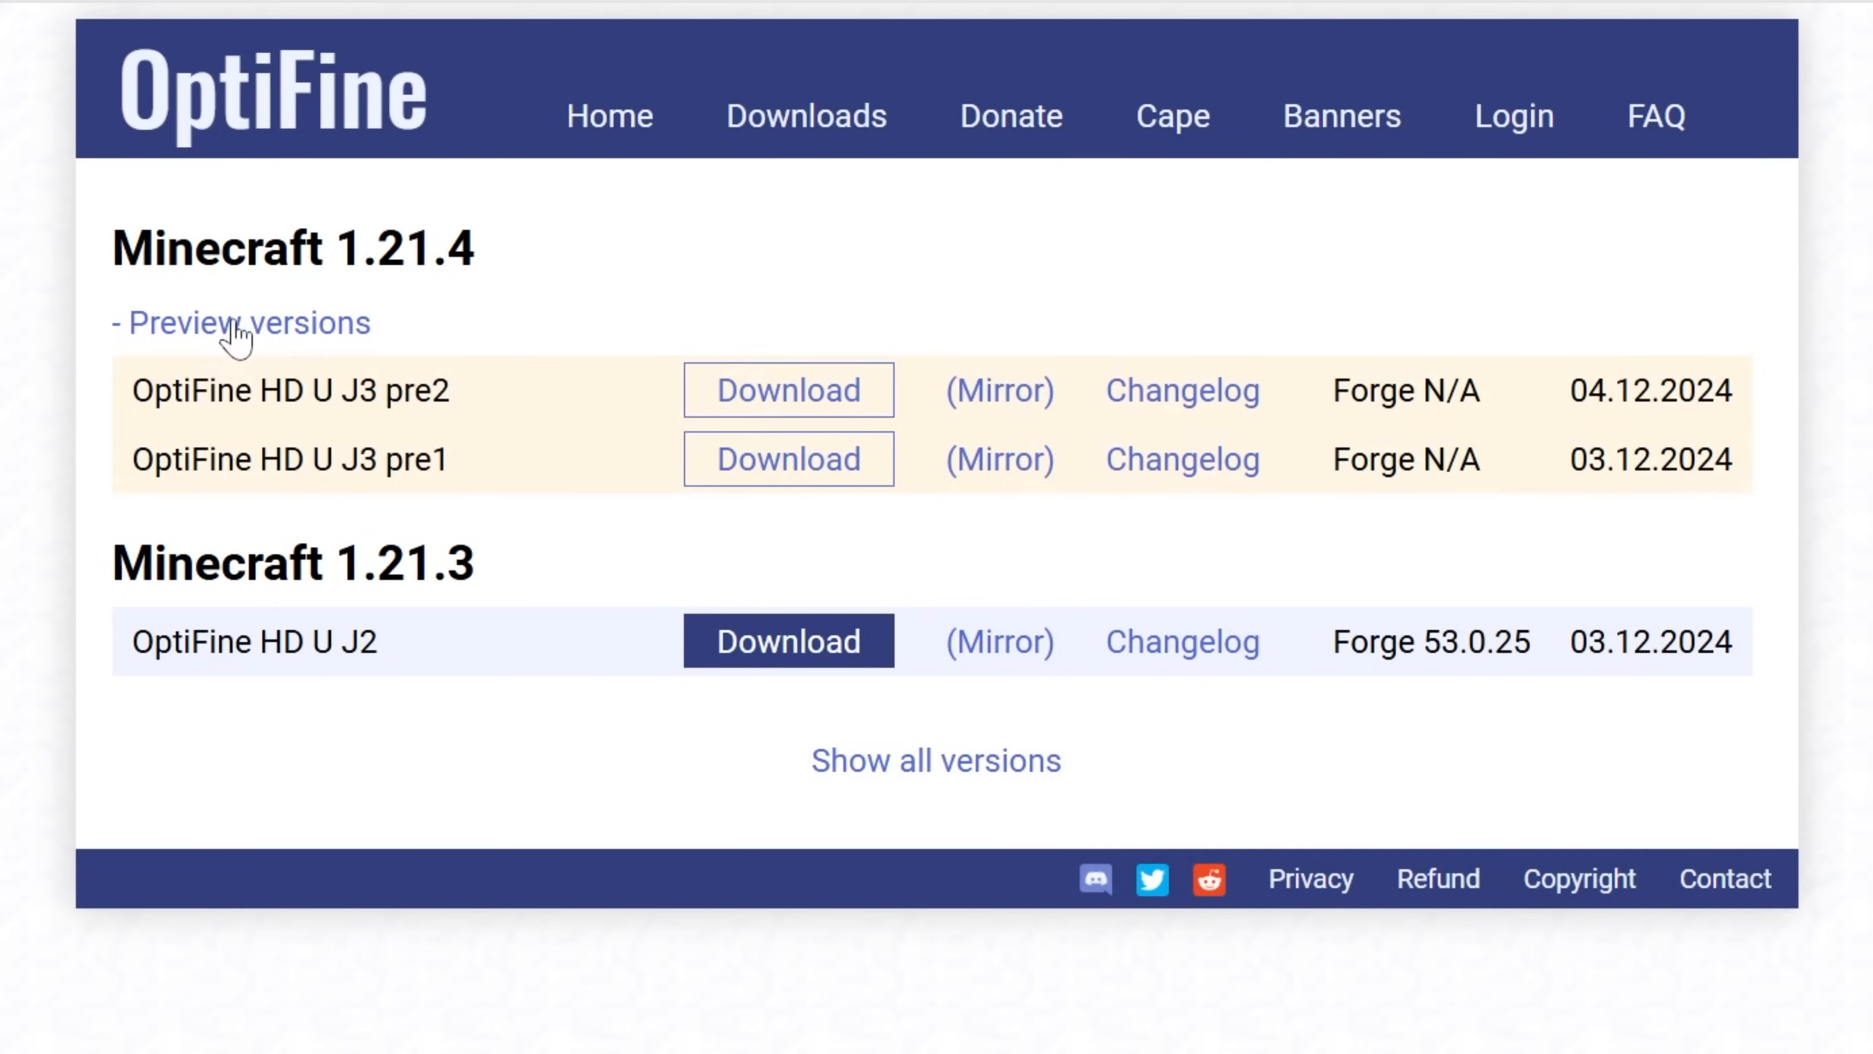
{"action": "left_click", "coordinate": [247, 323]}
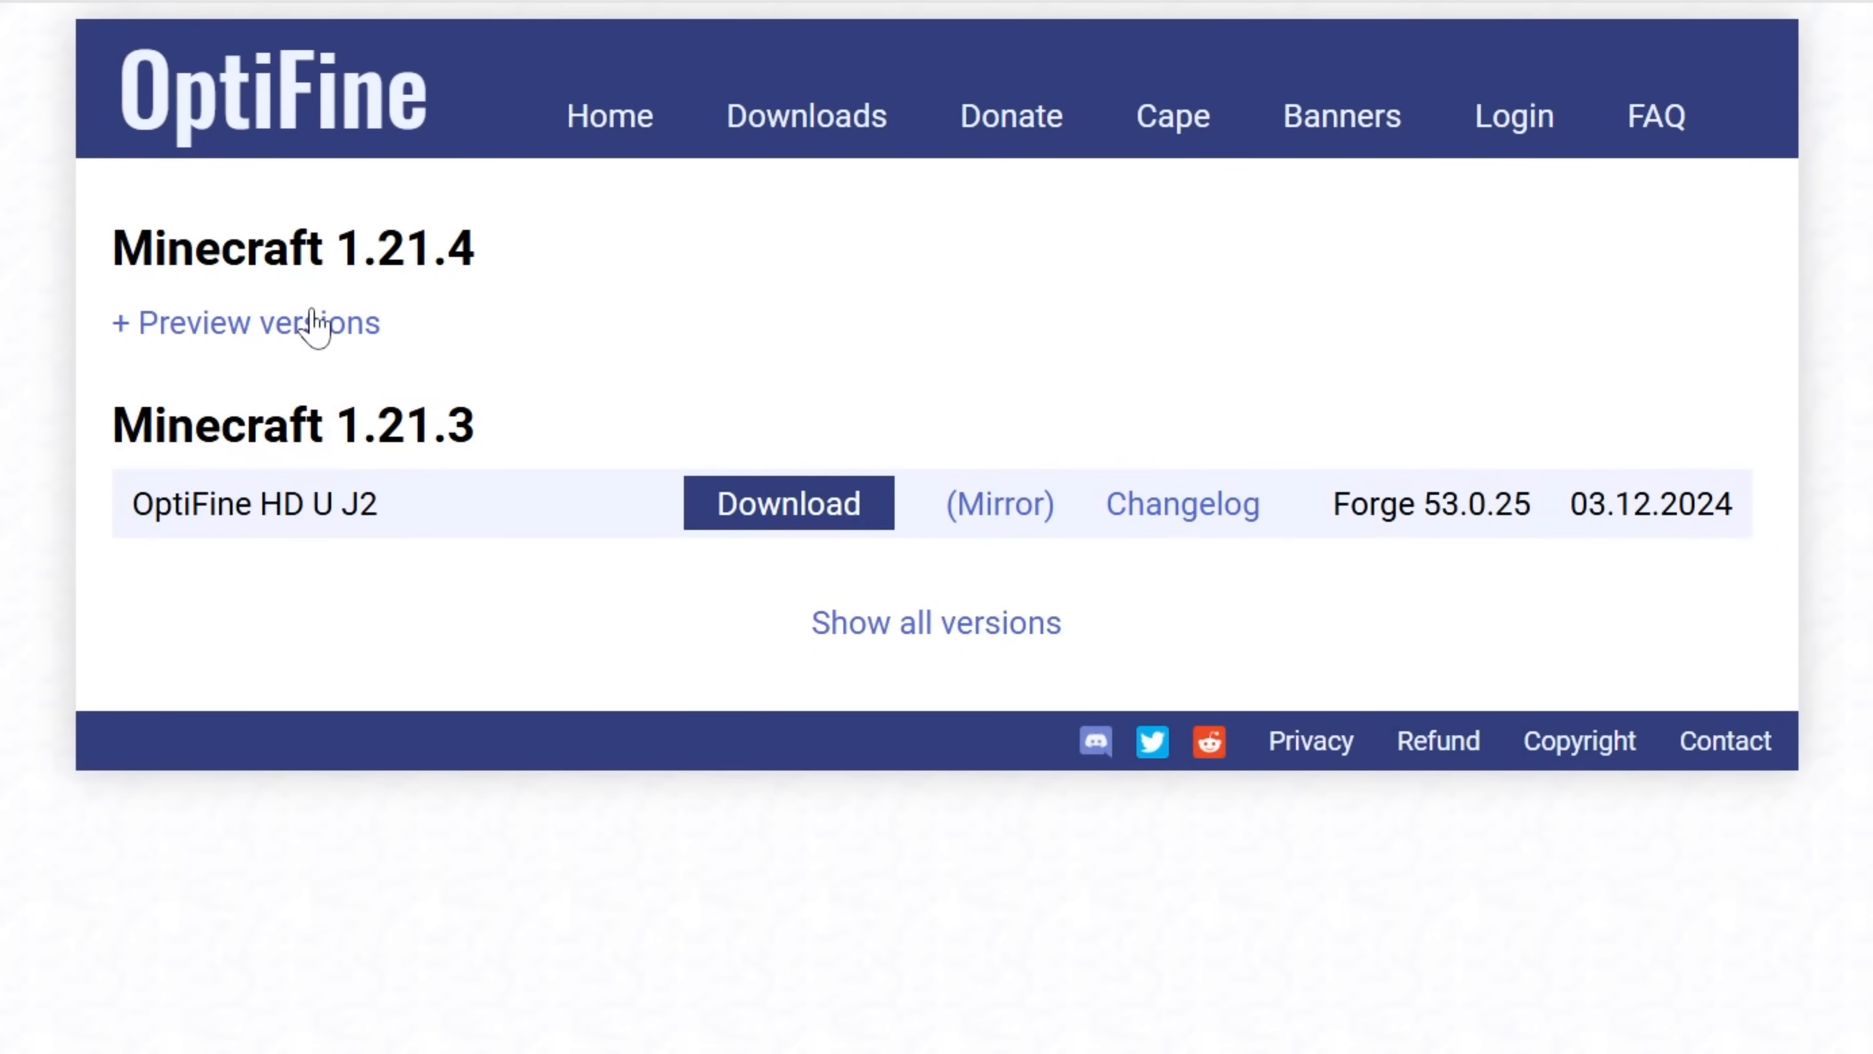
{"action": "mouse_move", "coordinate": [760, 329]}
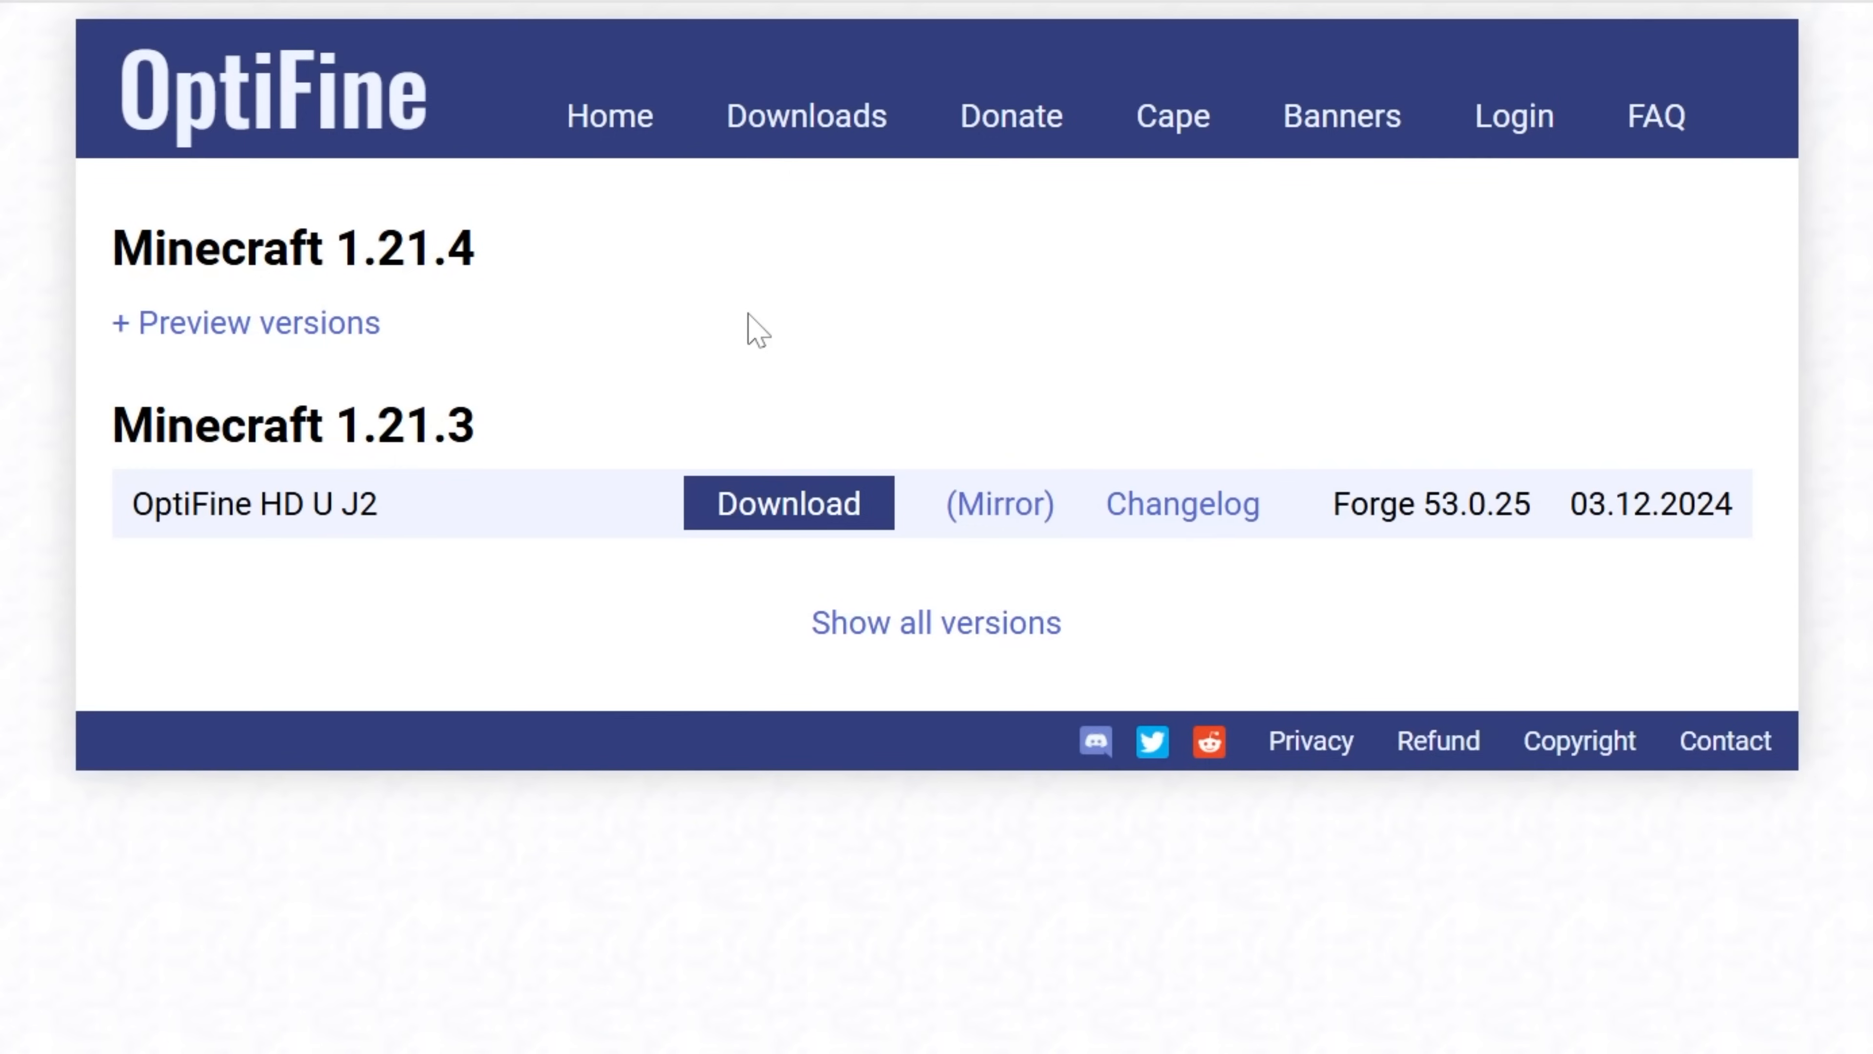
{"action": "left_click", "coordinate": [245, 323]}
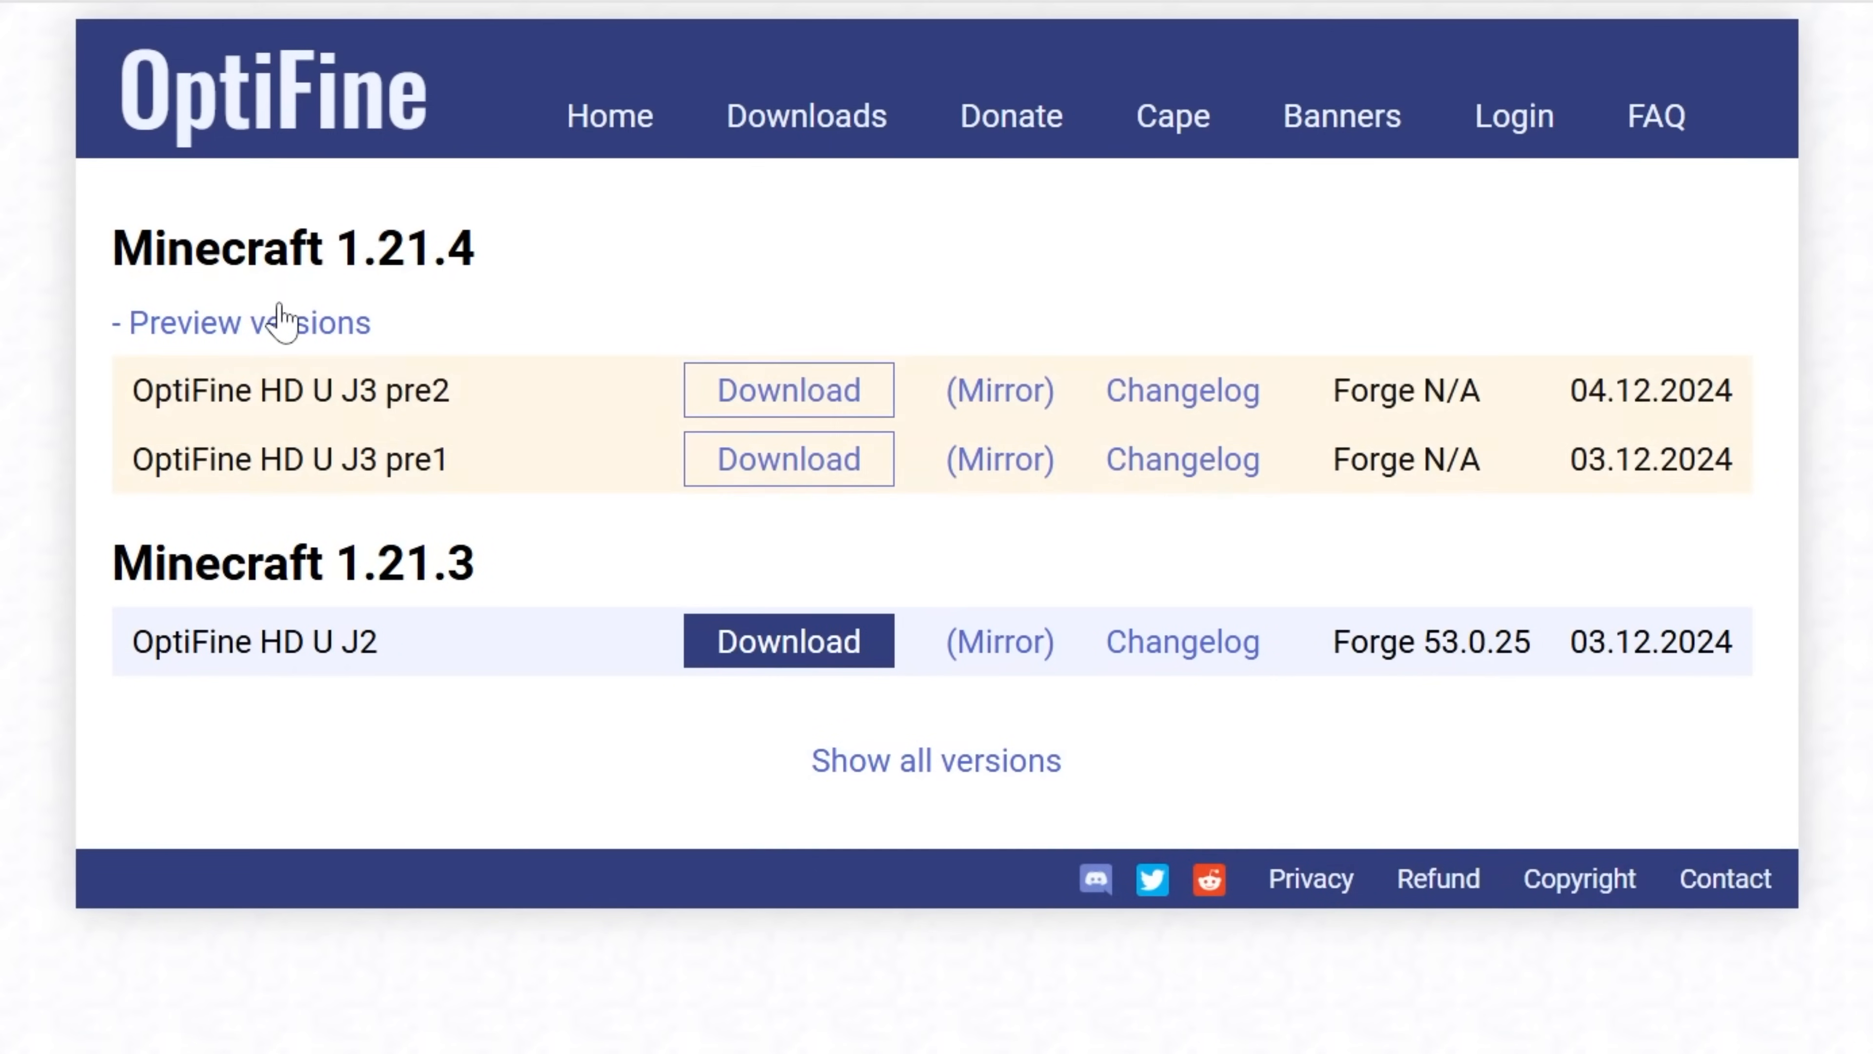
{"action": "mouse_move", "coordinate": [536, 273]}
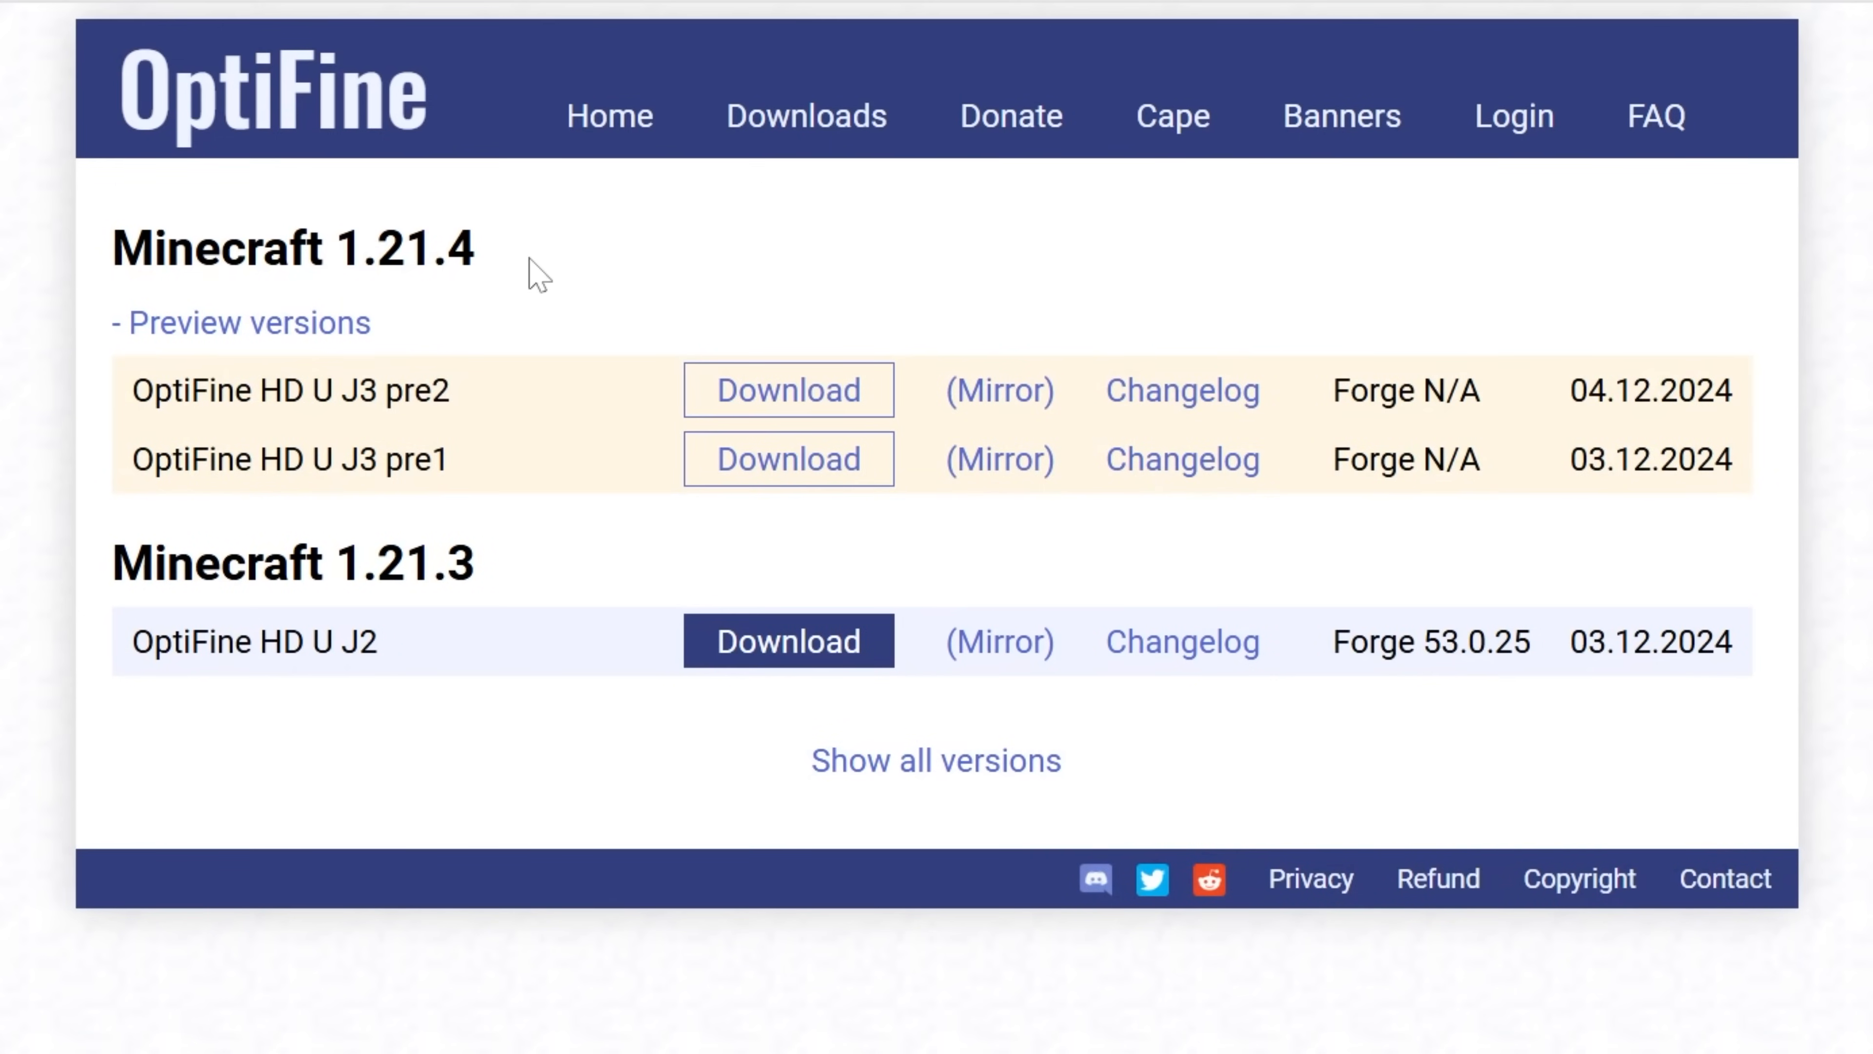
{"action": "mouse_move", "coordinate": [529, 557]}
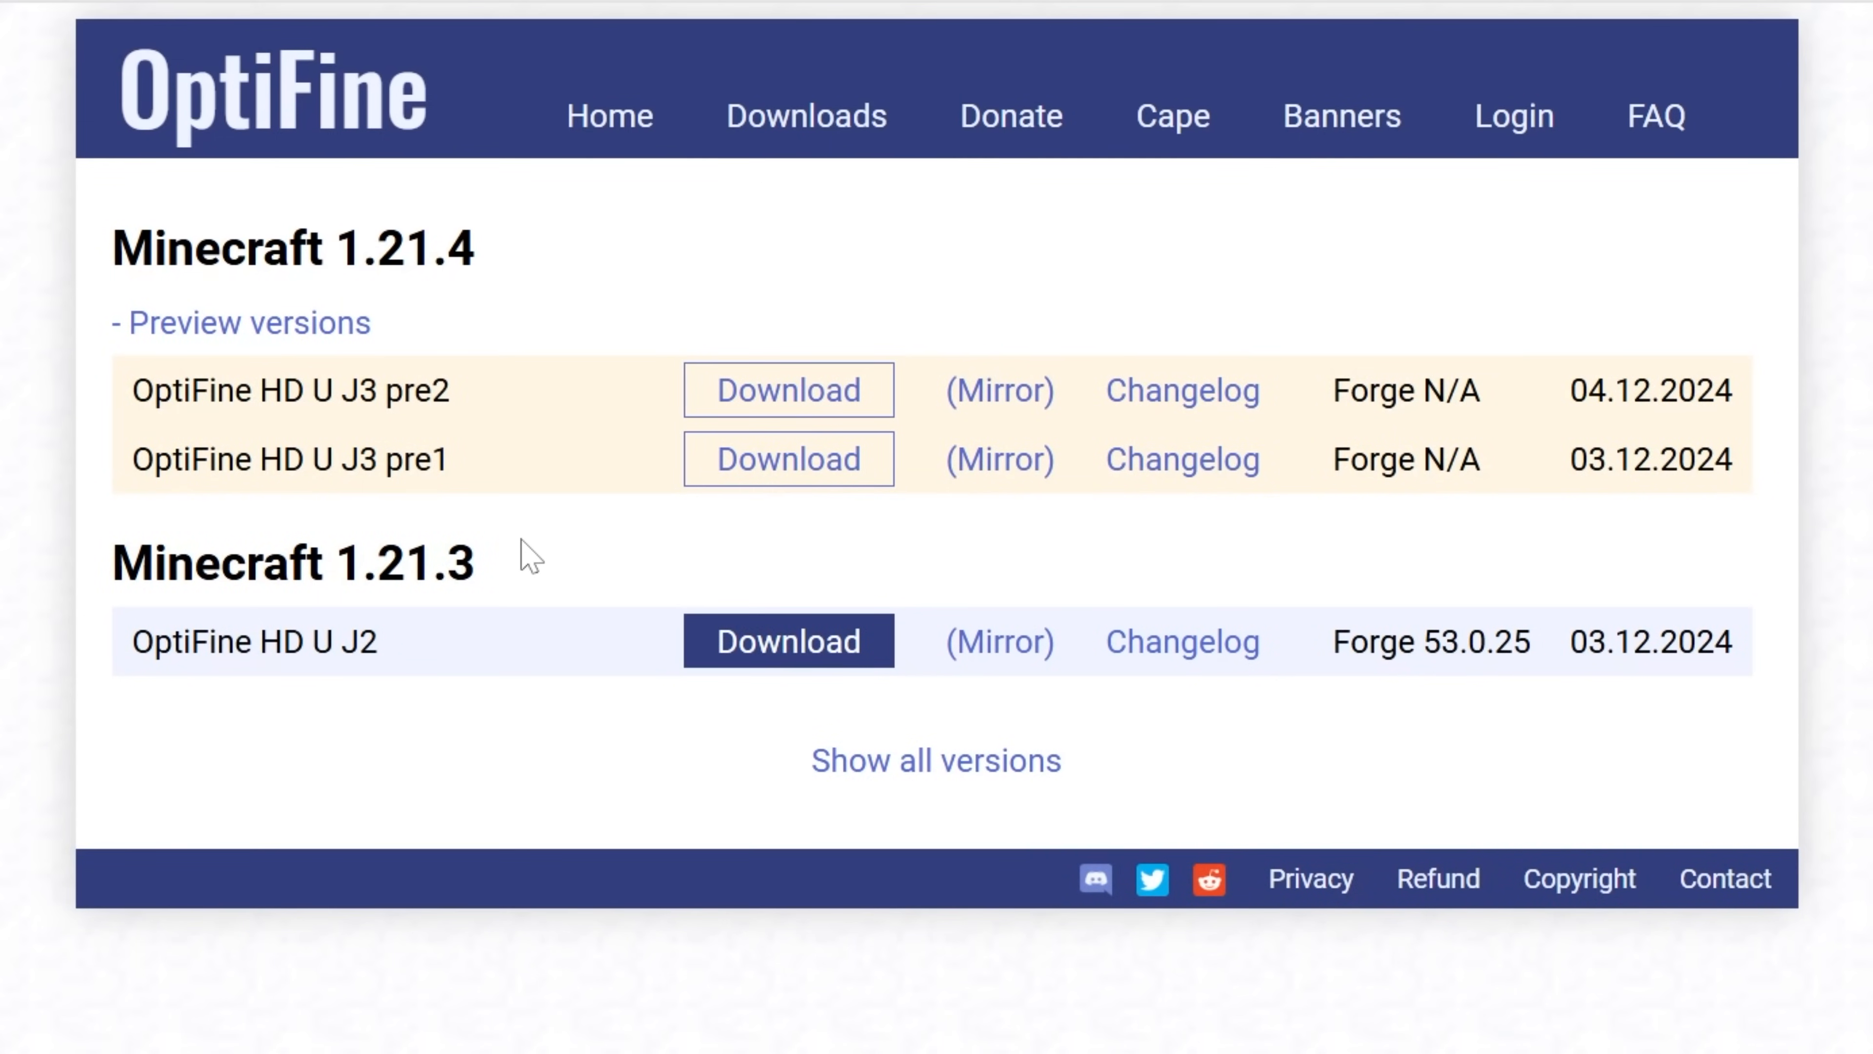
{"action": "mouse_move", "coordinate": [750, 406]}
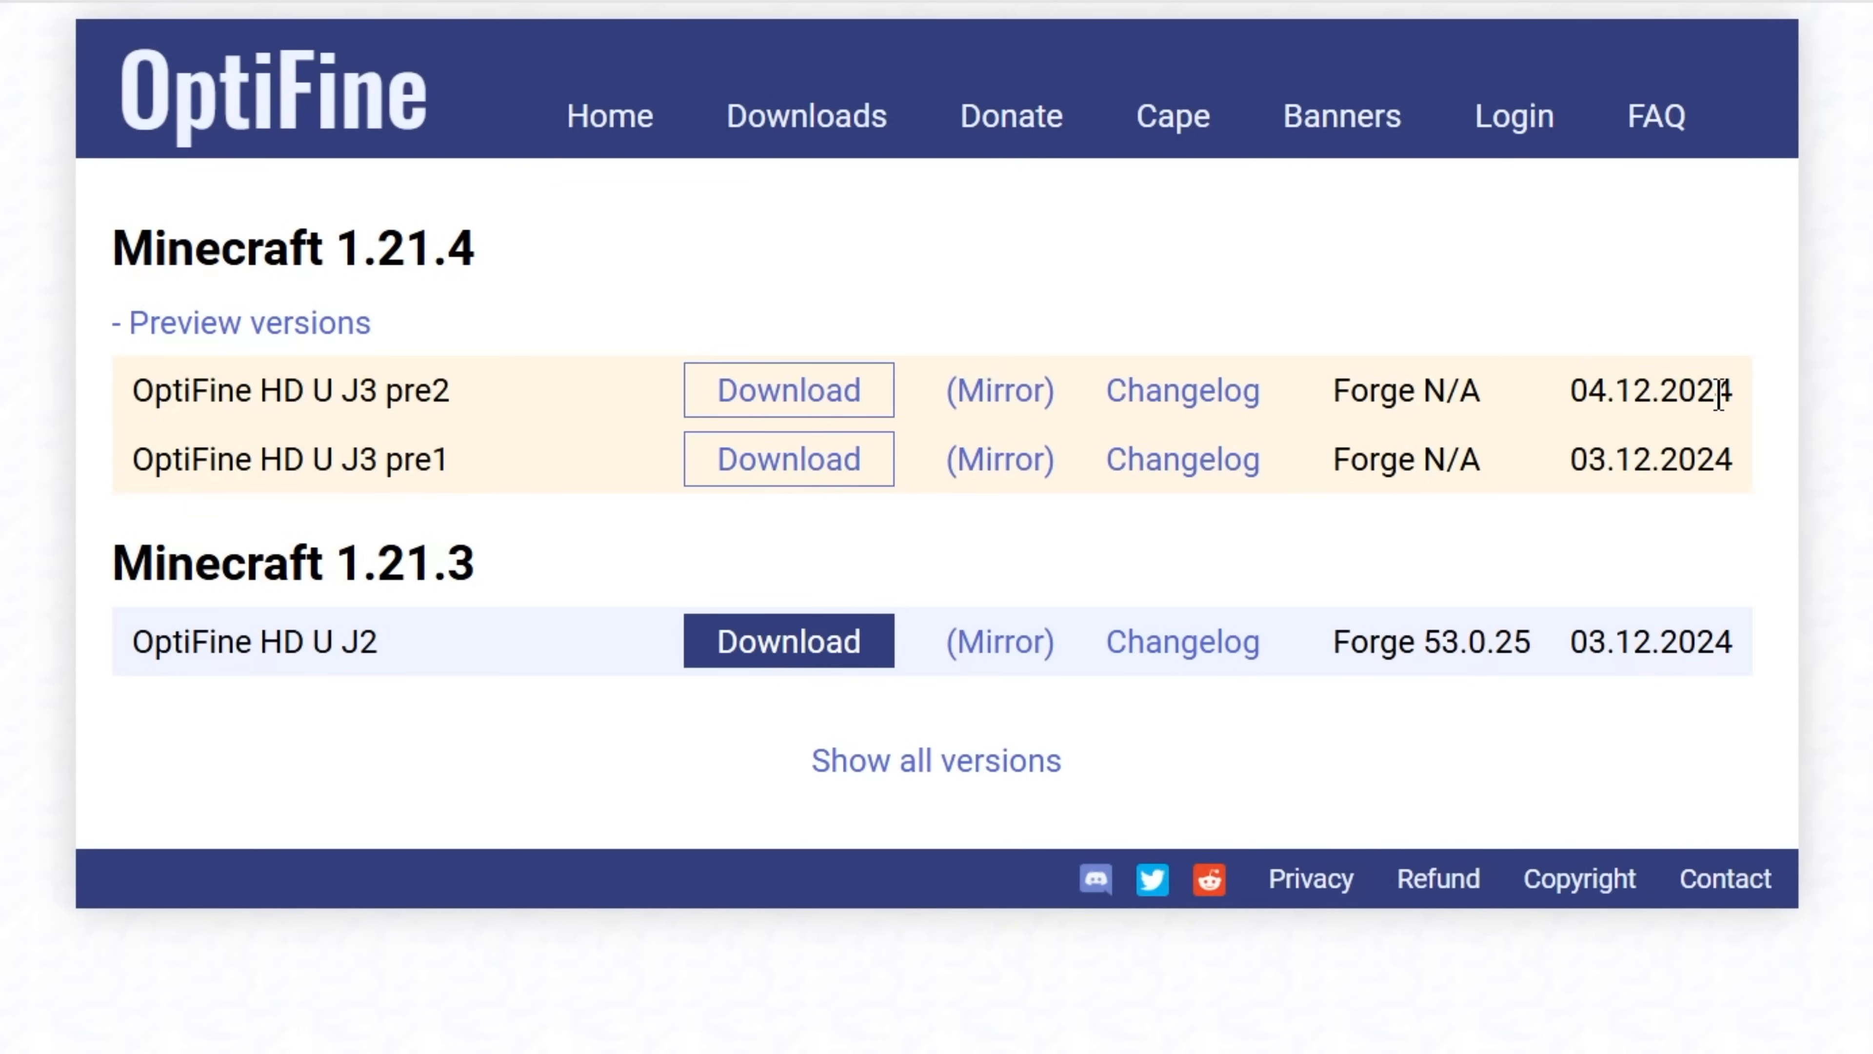
{"action": "mouse_move", "coordinate": [1001, 399]}
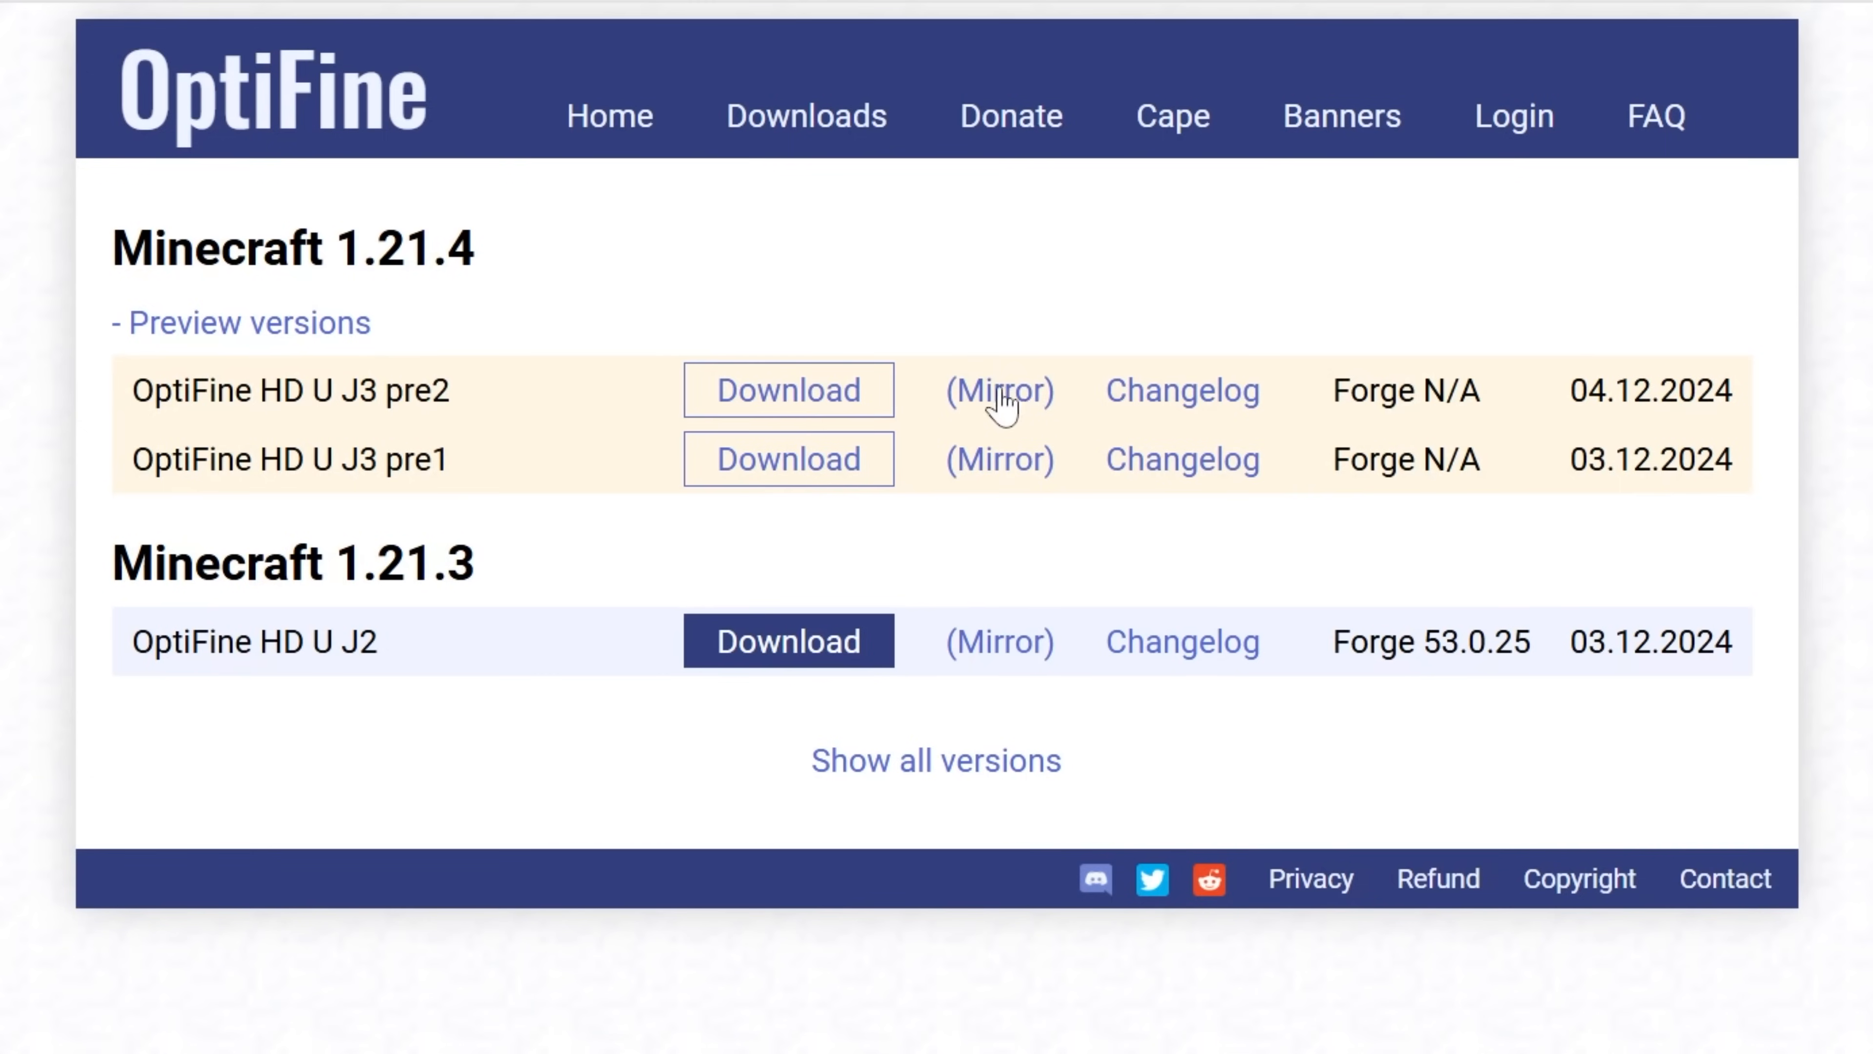
Download OptiFine 1.21.4 HD U J3 pre2 via its mirror and save the jar to Downloads
{"action": "left_click", "coordinate": [787, 389]}
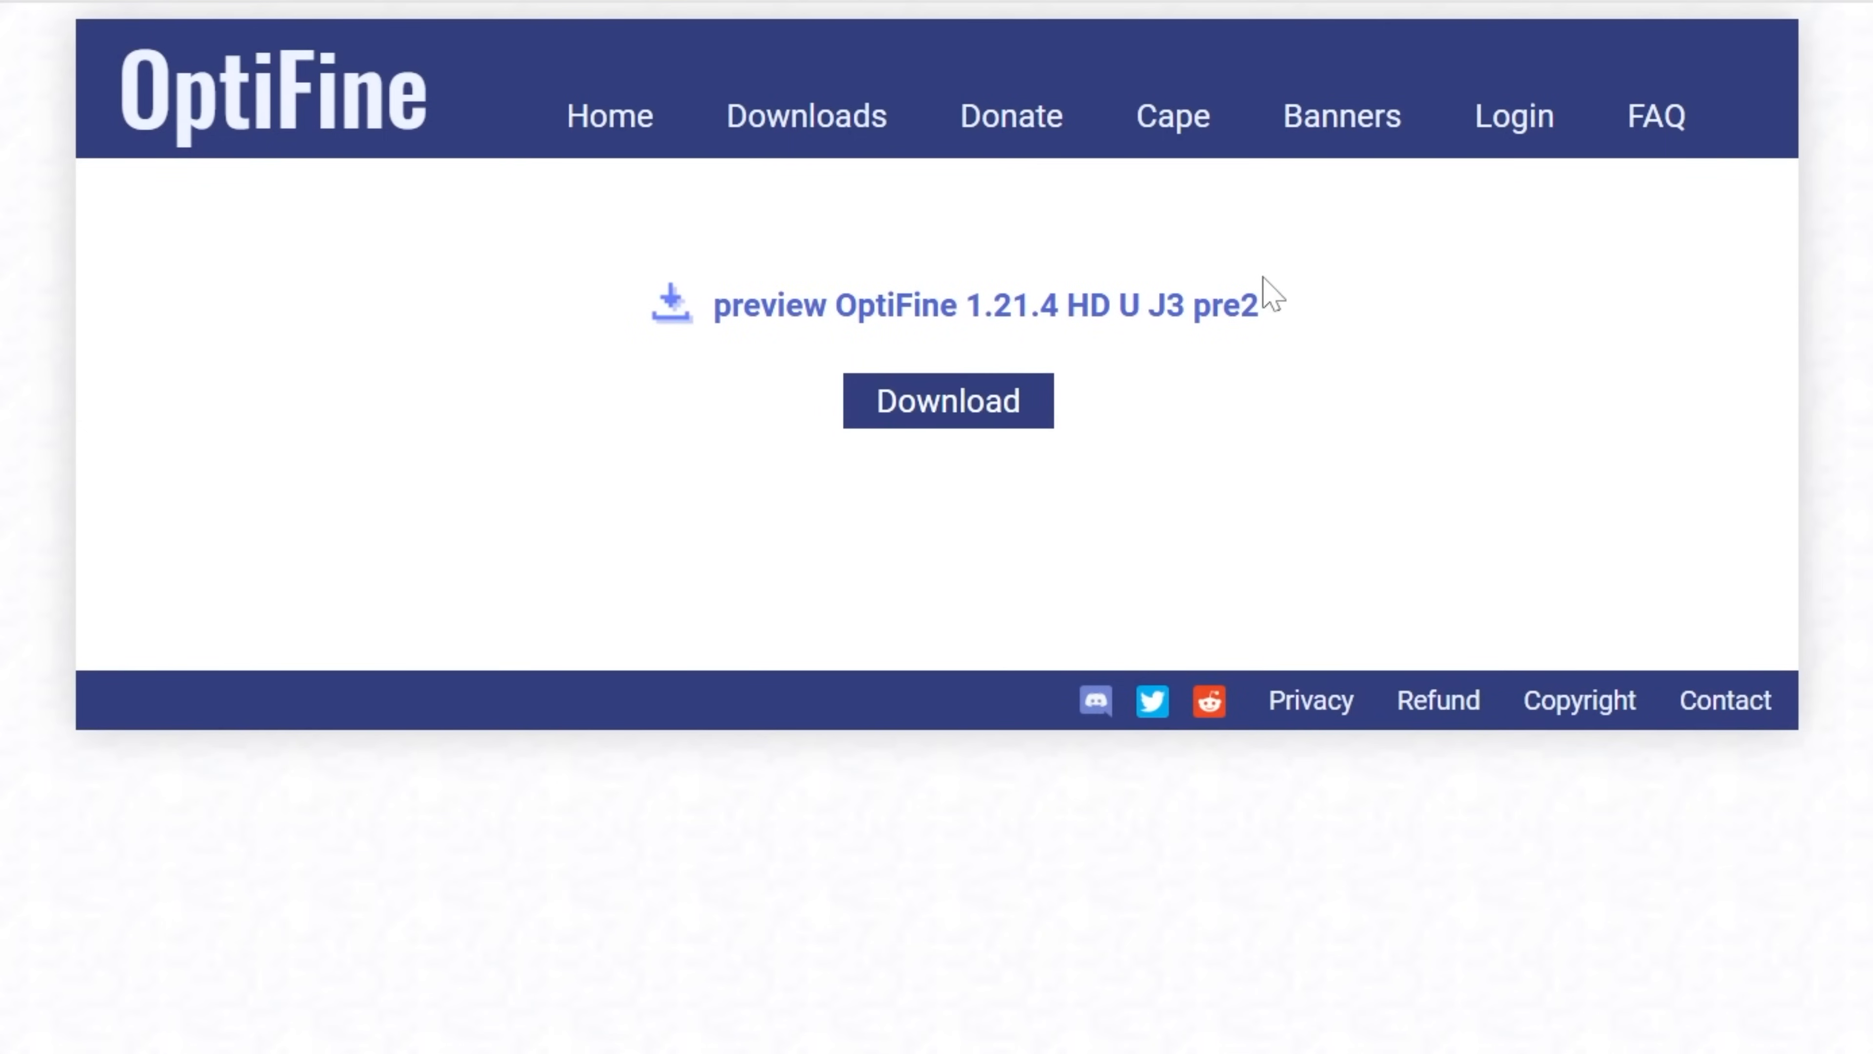
{"action": "mouse_move", "coordinate": [1290, 297]}
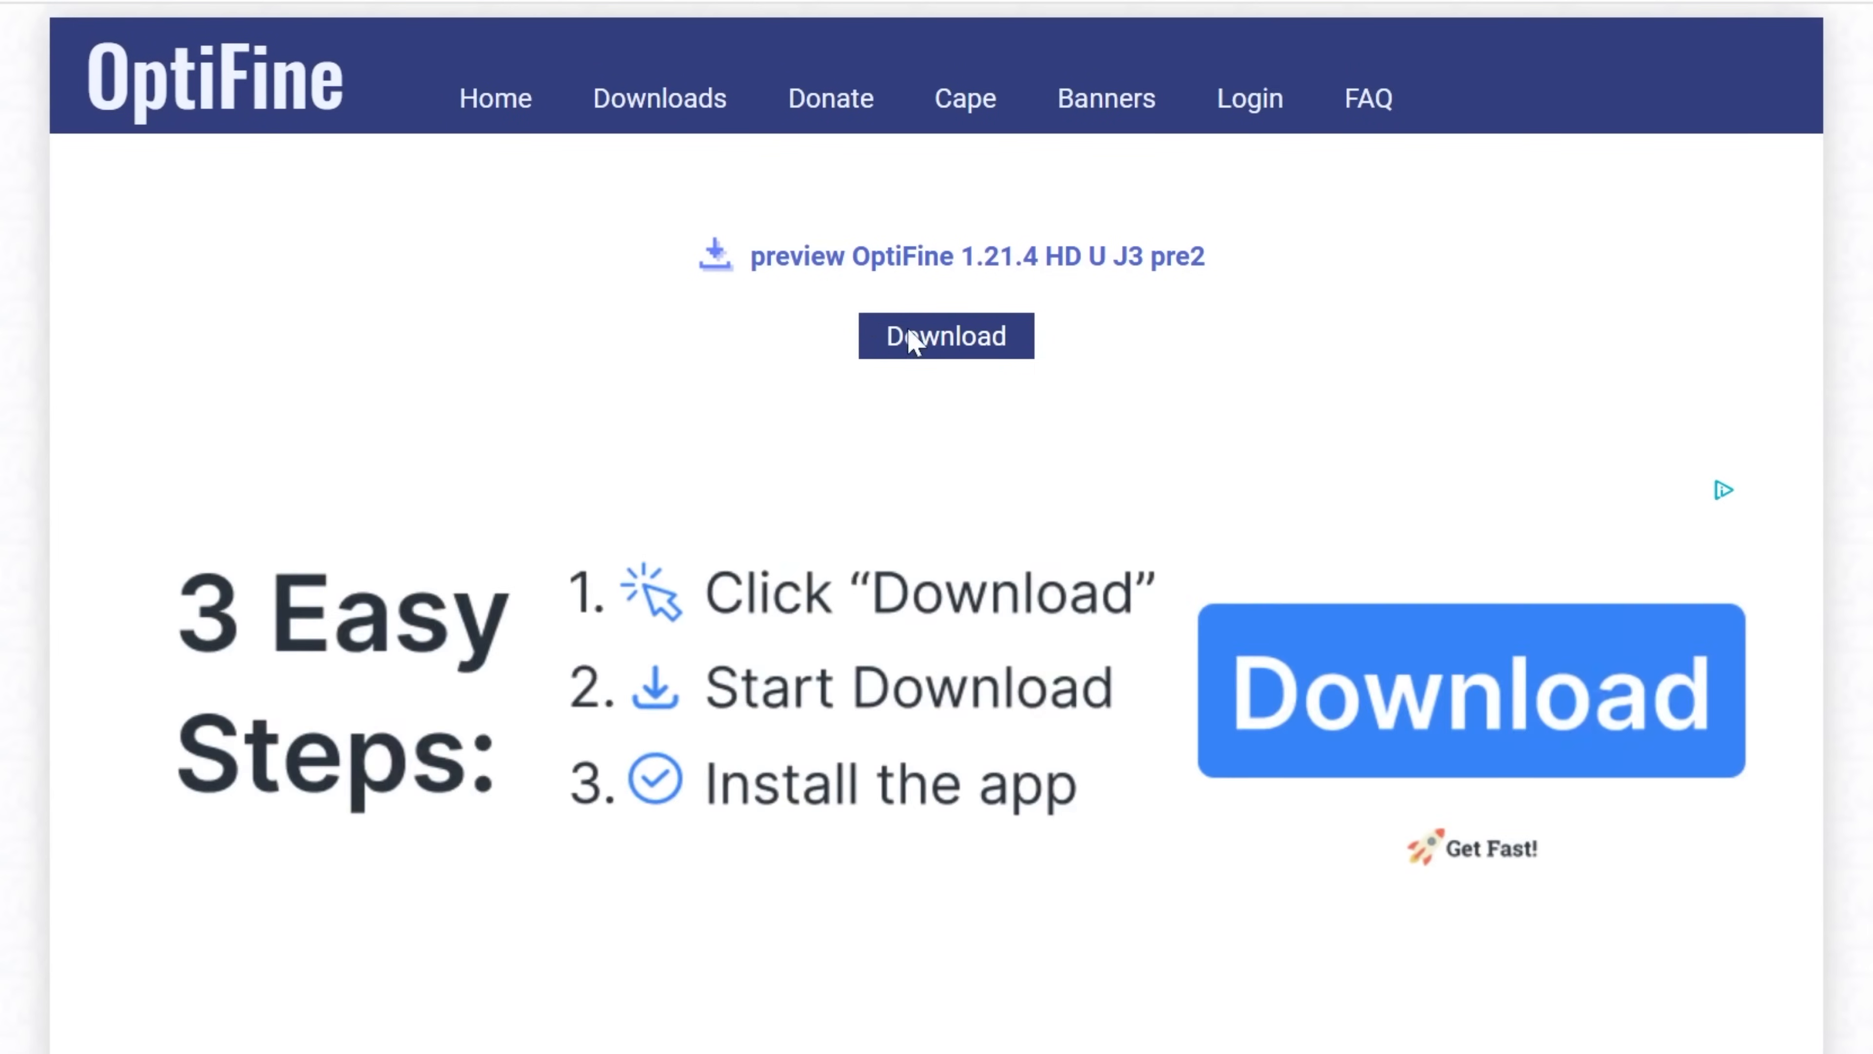
{"action": "left_click", "coordinate": [946, 336]}
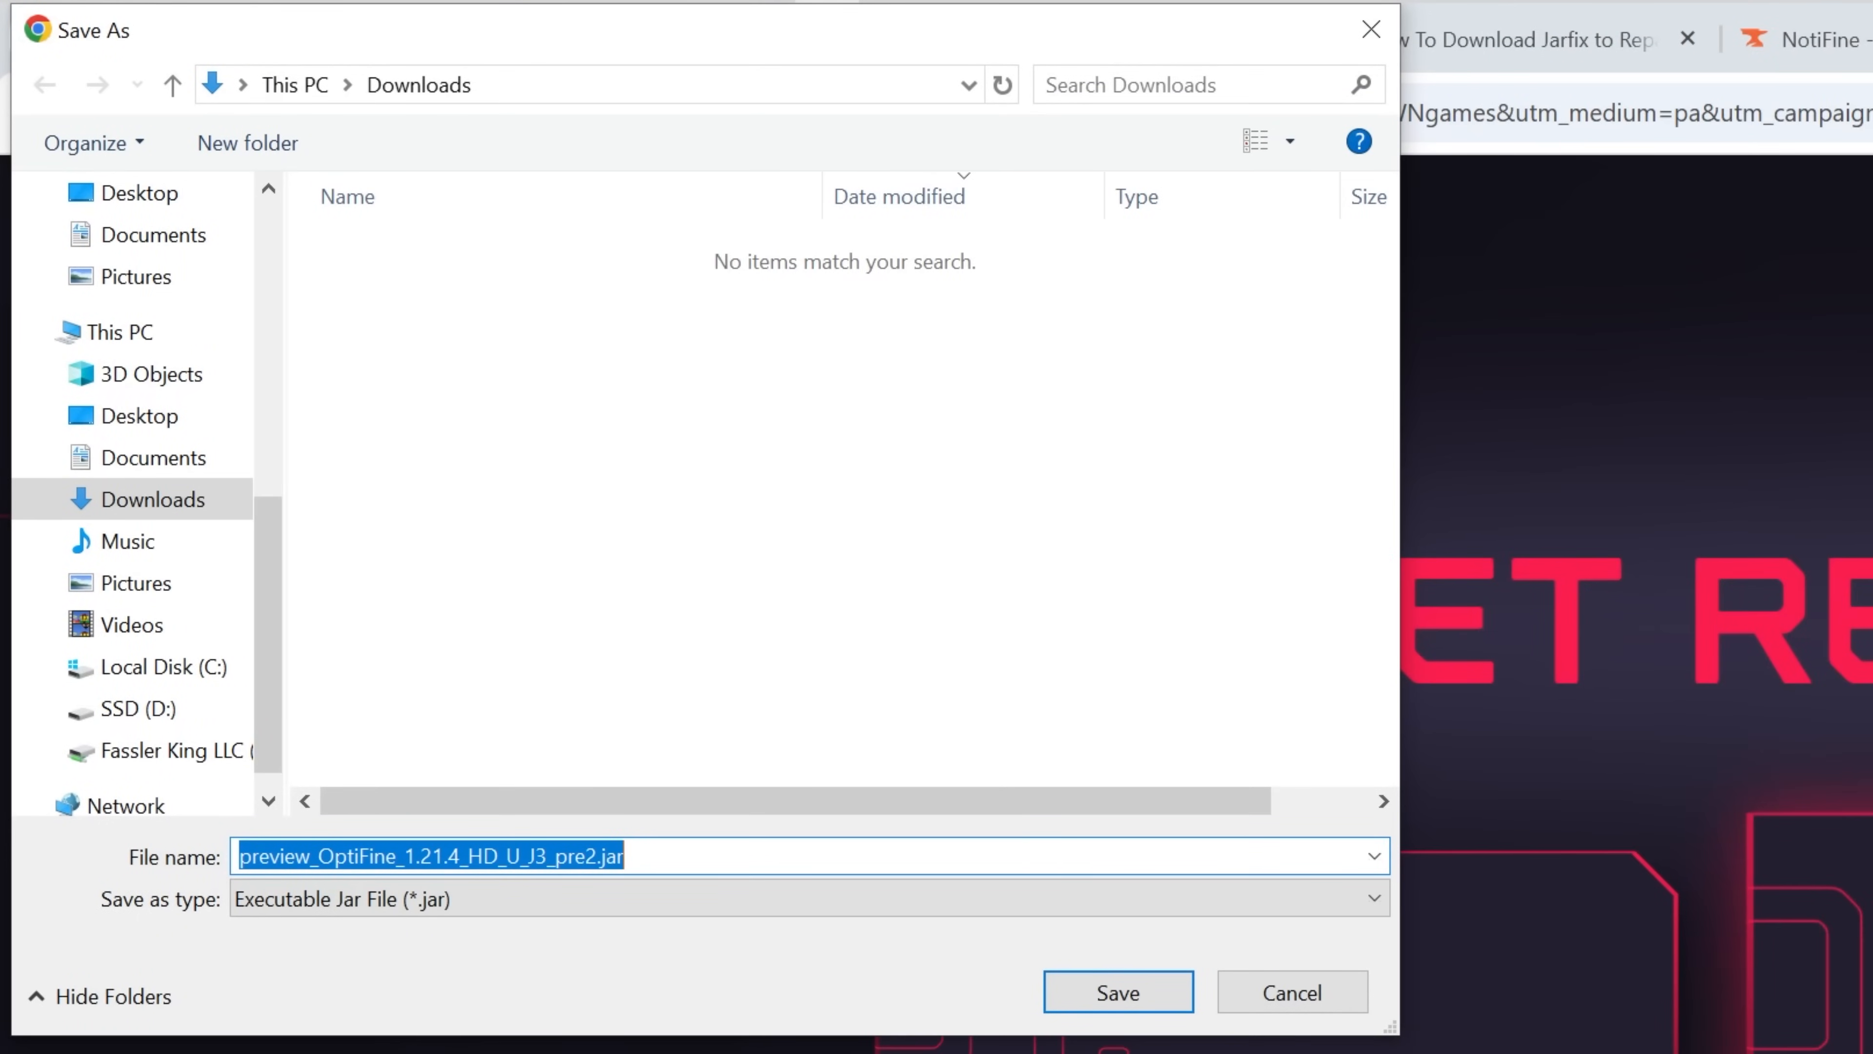
{"action": "left_click", "coordinate": [1117, 991]}
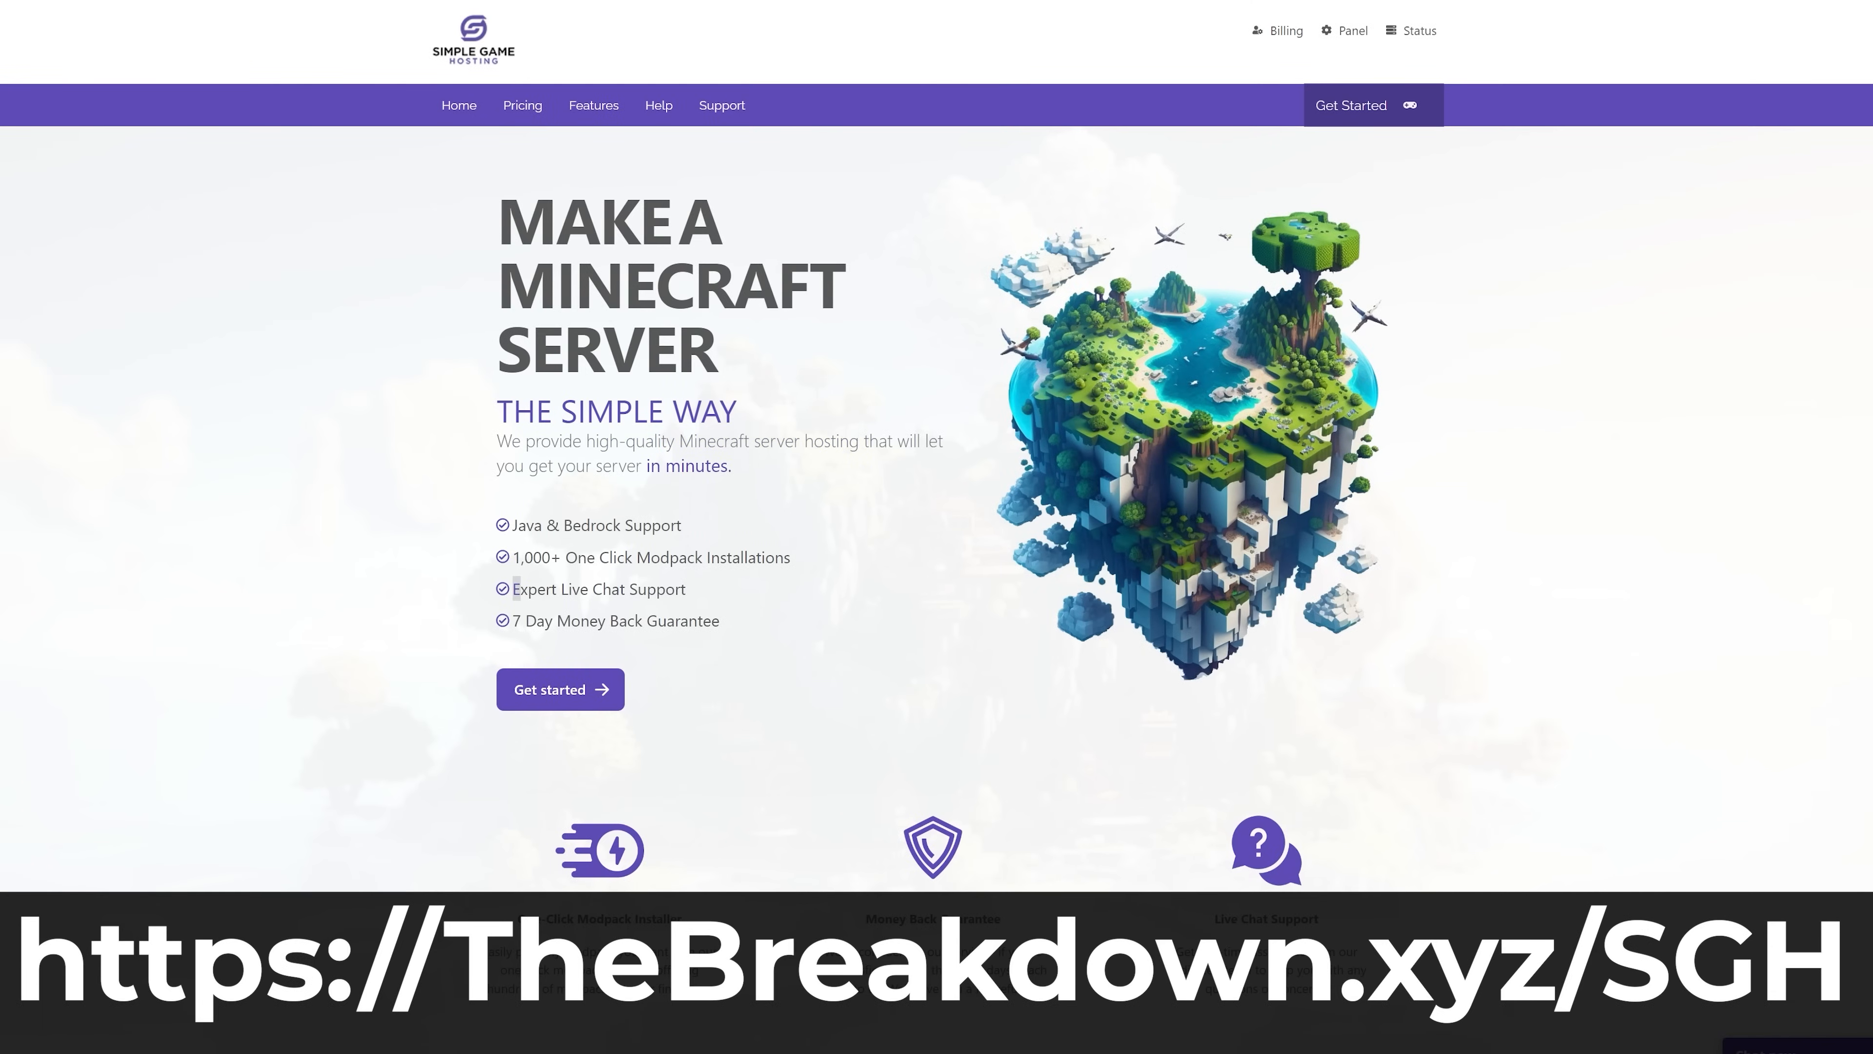
Browse down the Simple Game Hosting page toward the server control panel
{"action": "scroll", "scroll_direction": "down", "scroll_amount": 3}
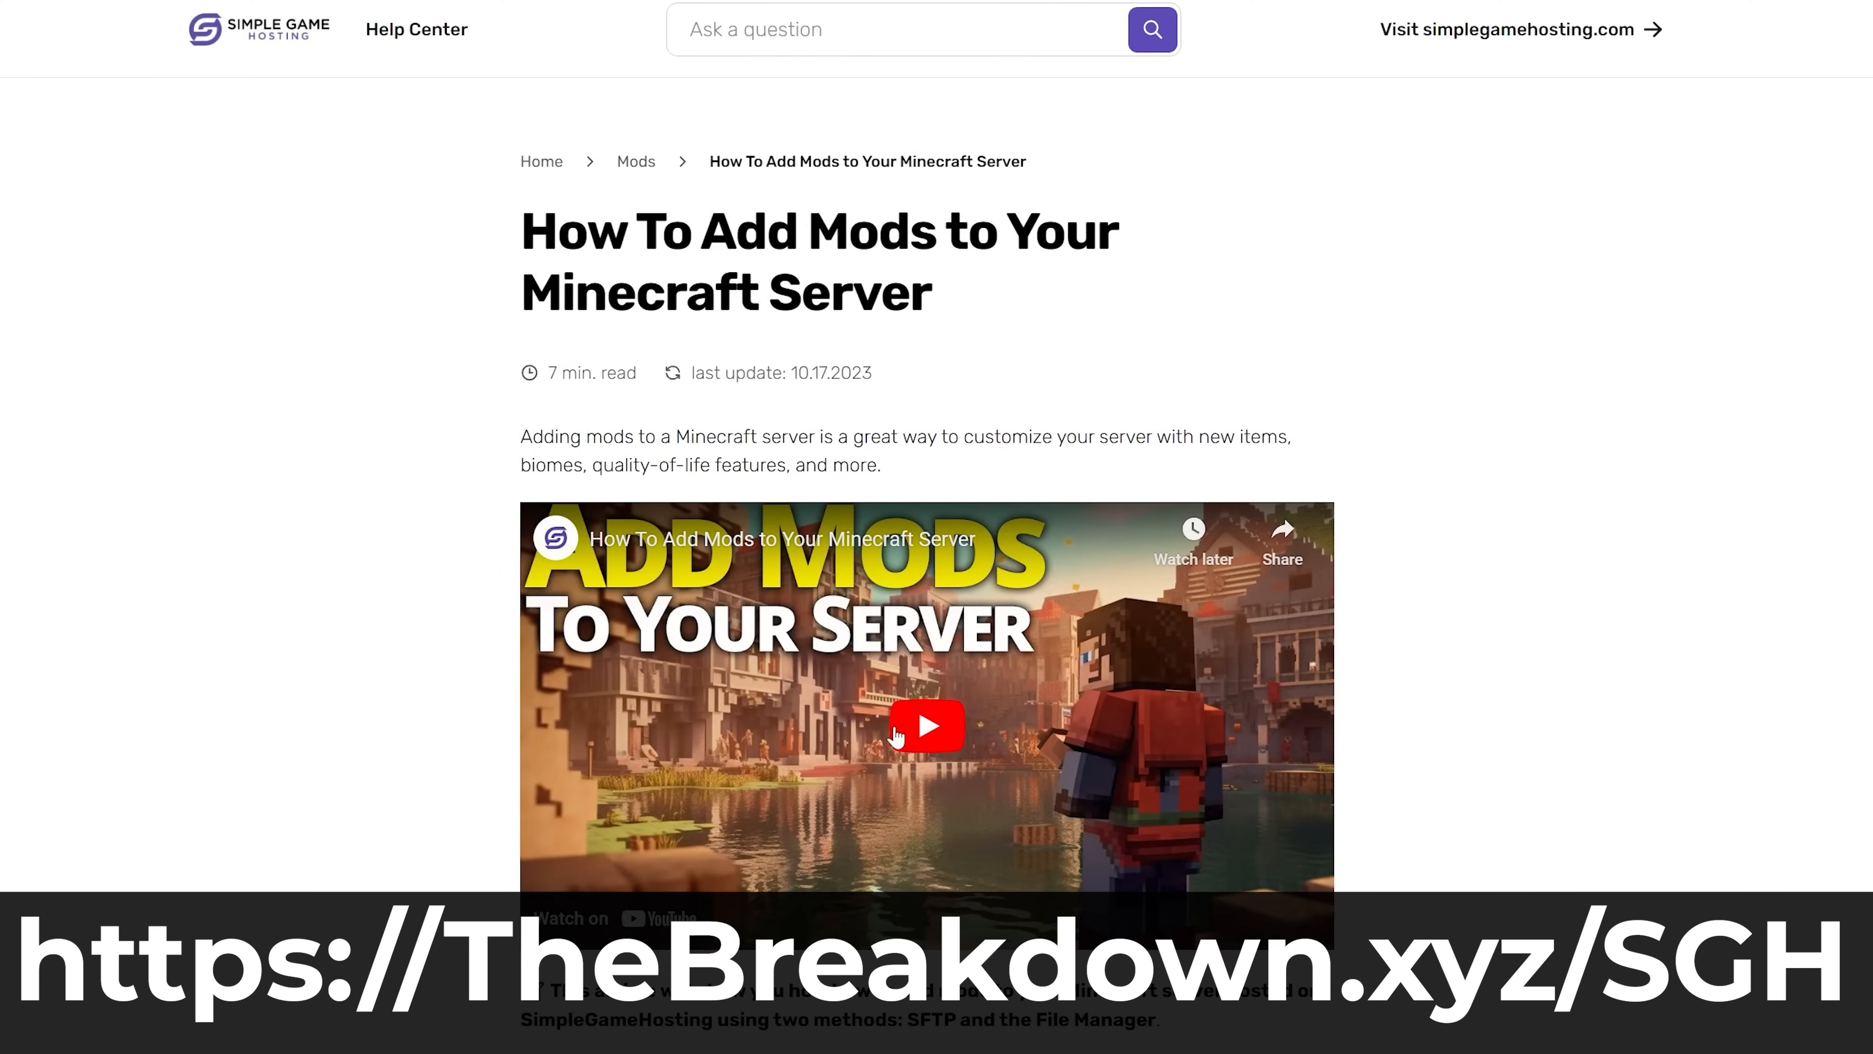
{"action": "scroll", "scroll_direction": "down", "scroll_amount": 3}
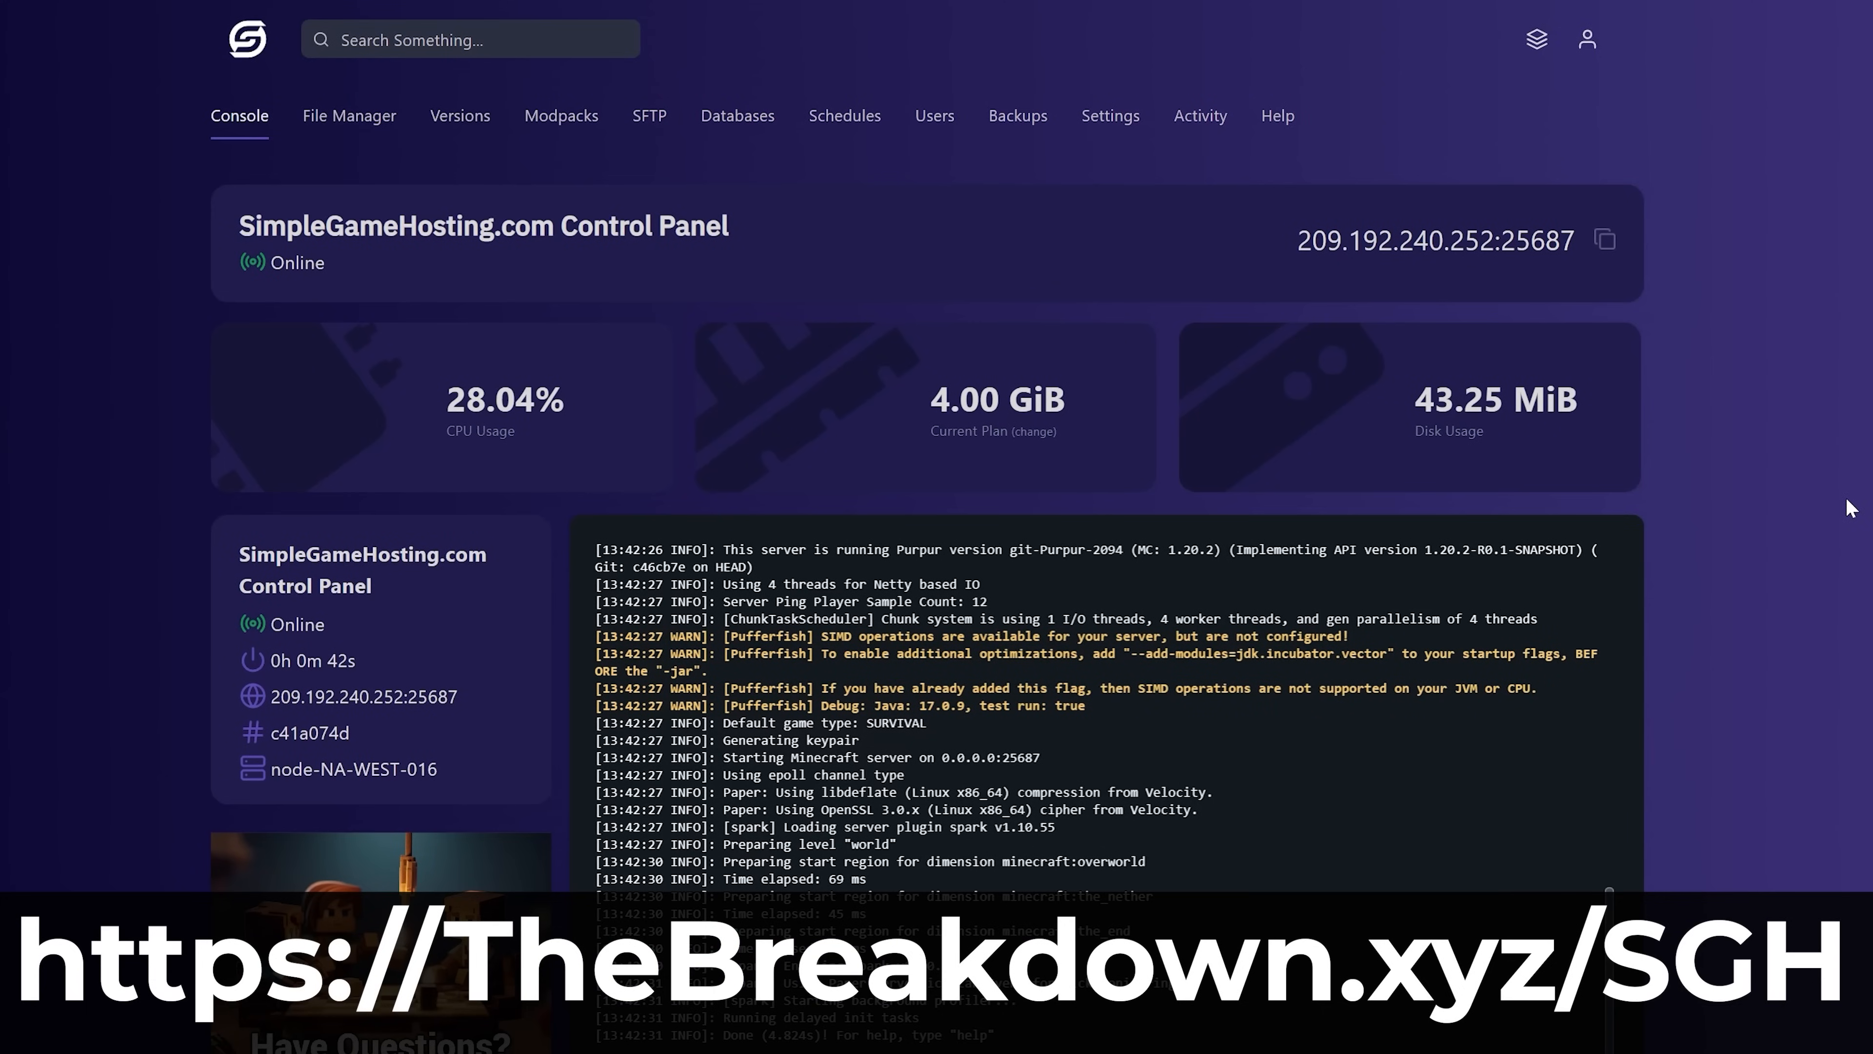
{"action": "mouse_move", "coordinate": [514, 264]}
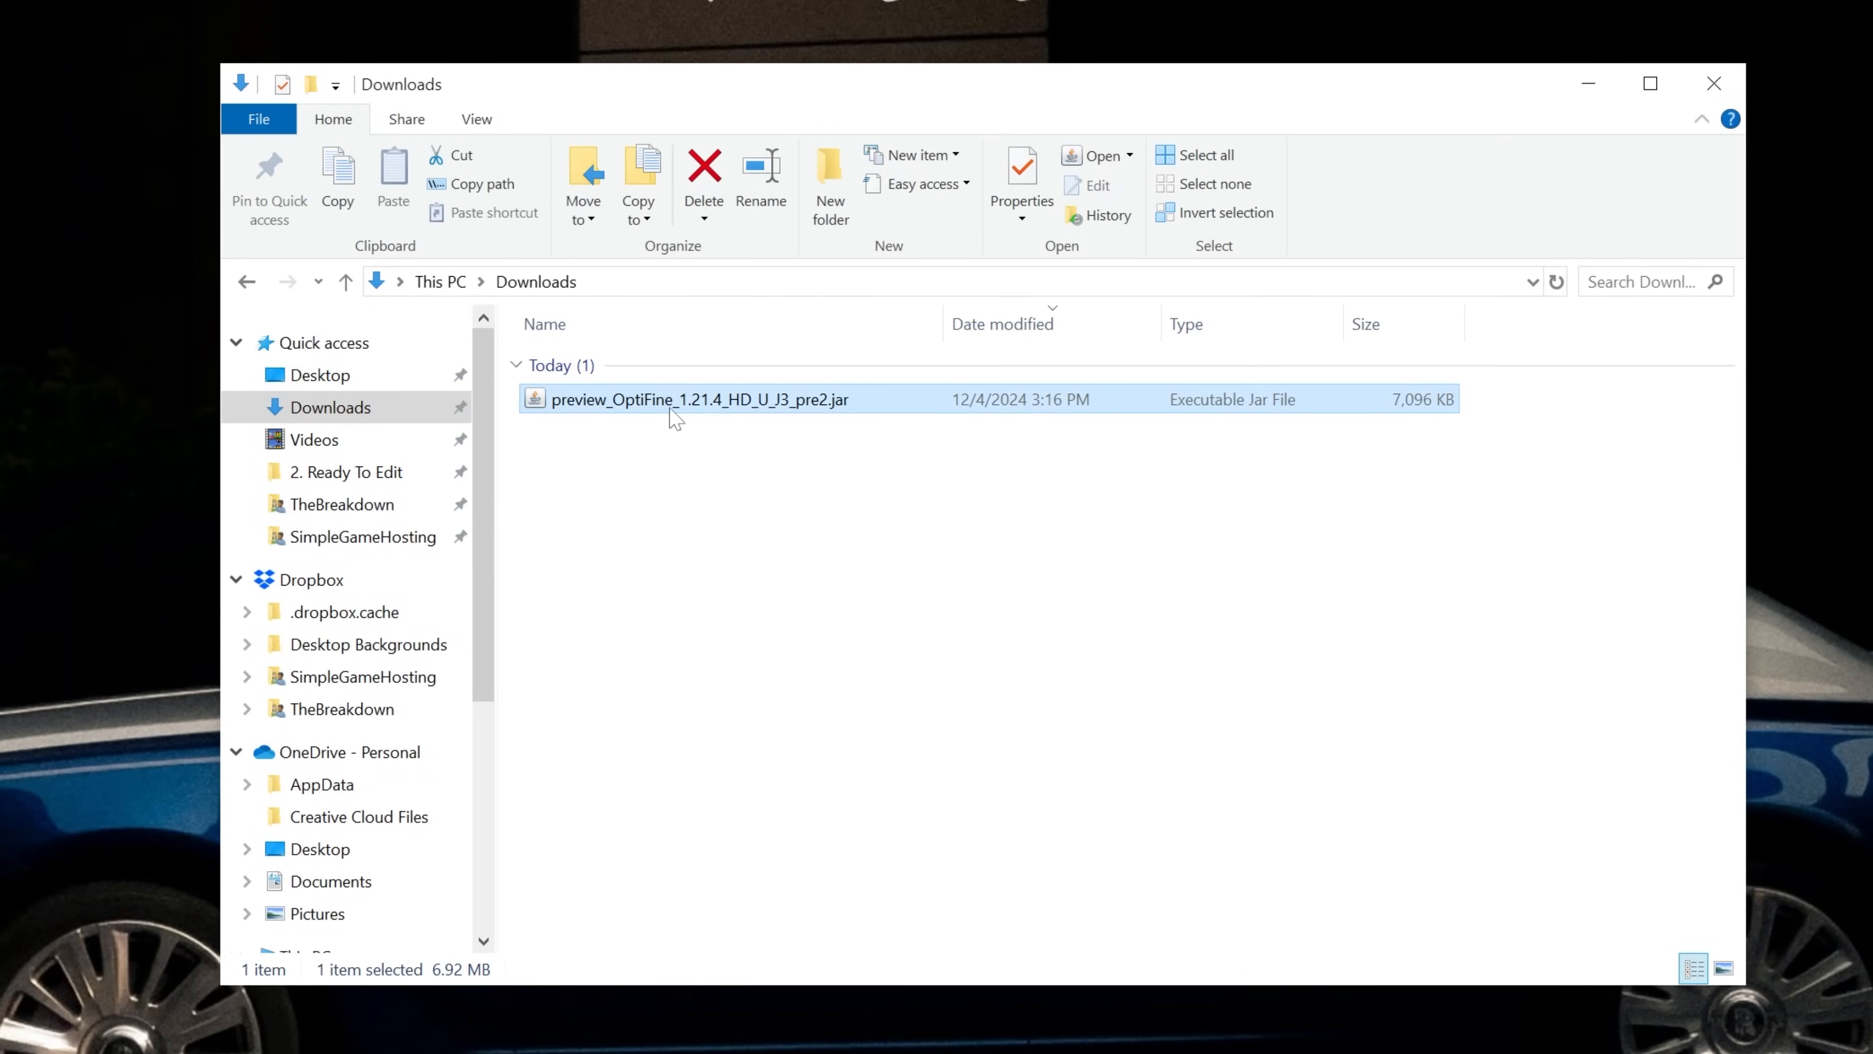
{"action": "mouse_move", "coordinate": [645, 410]}
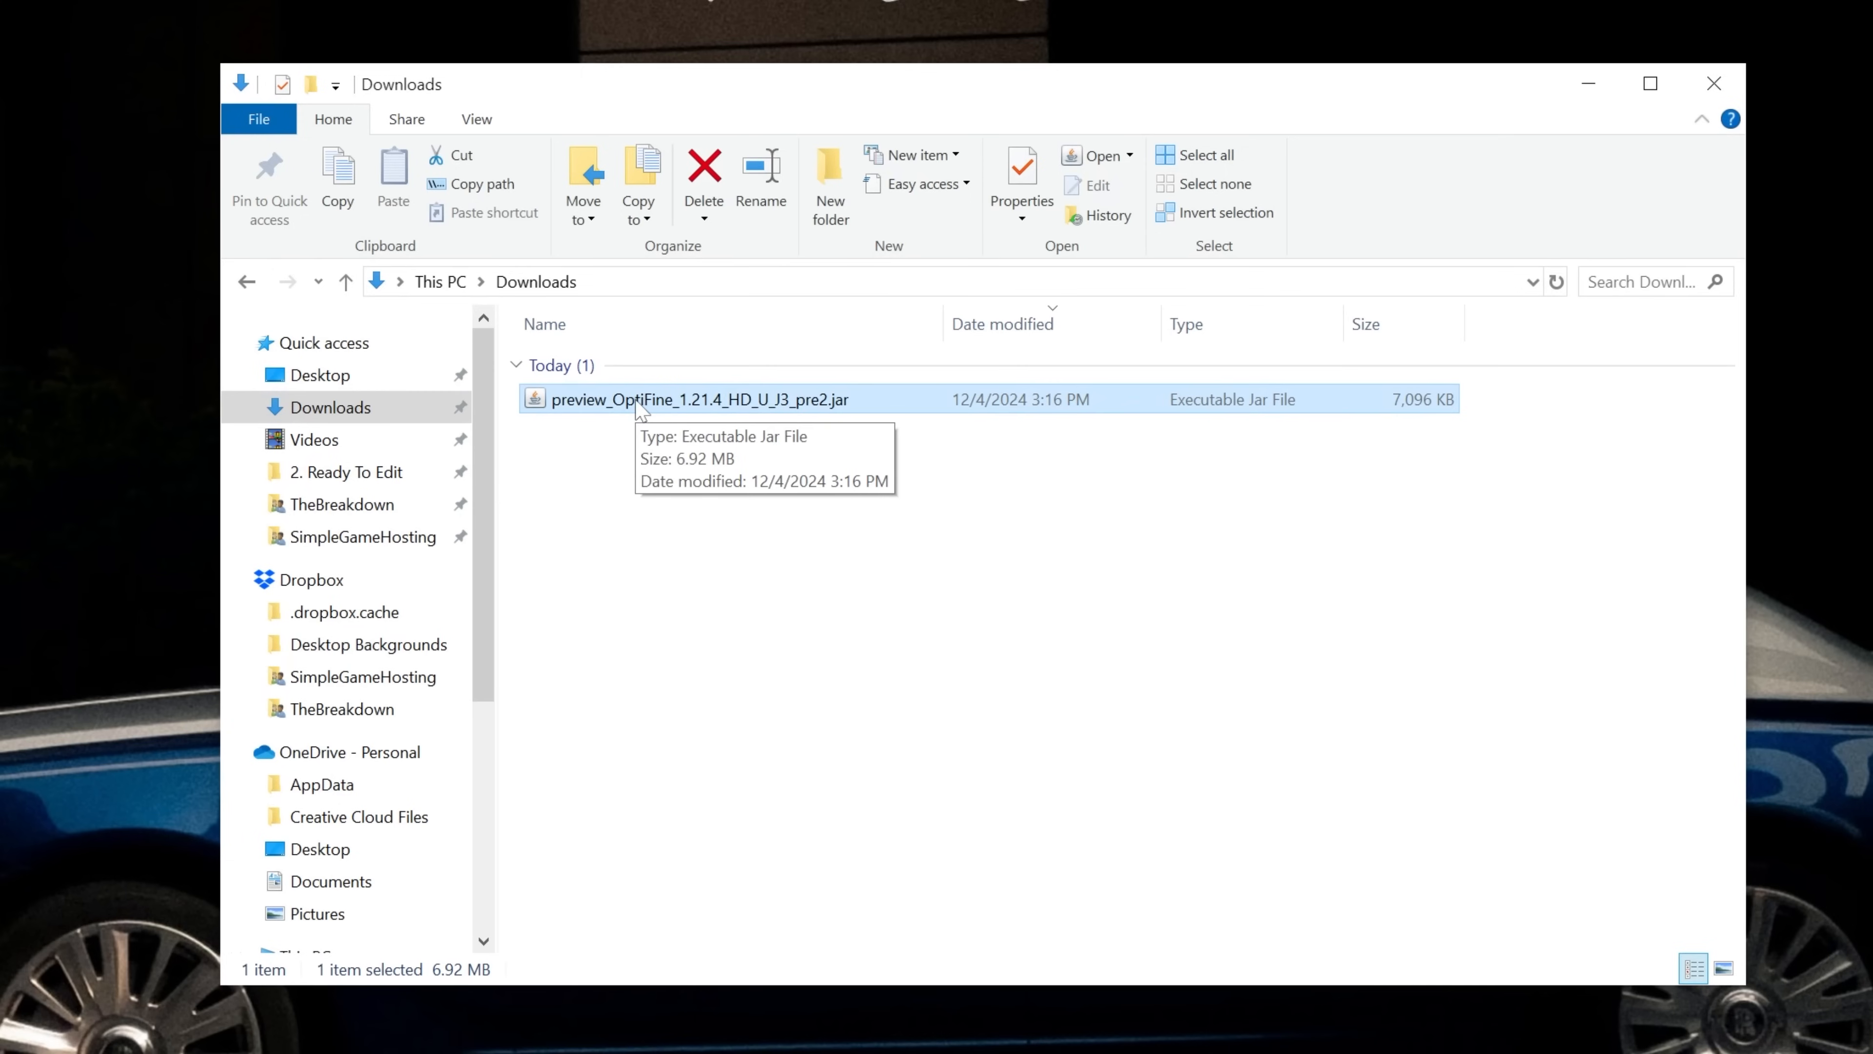
{"action": "mouse_move", "coordinate": [679, 494]}
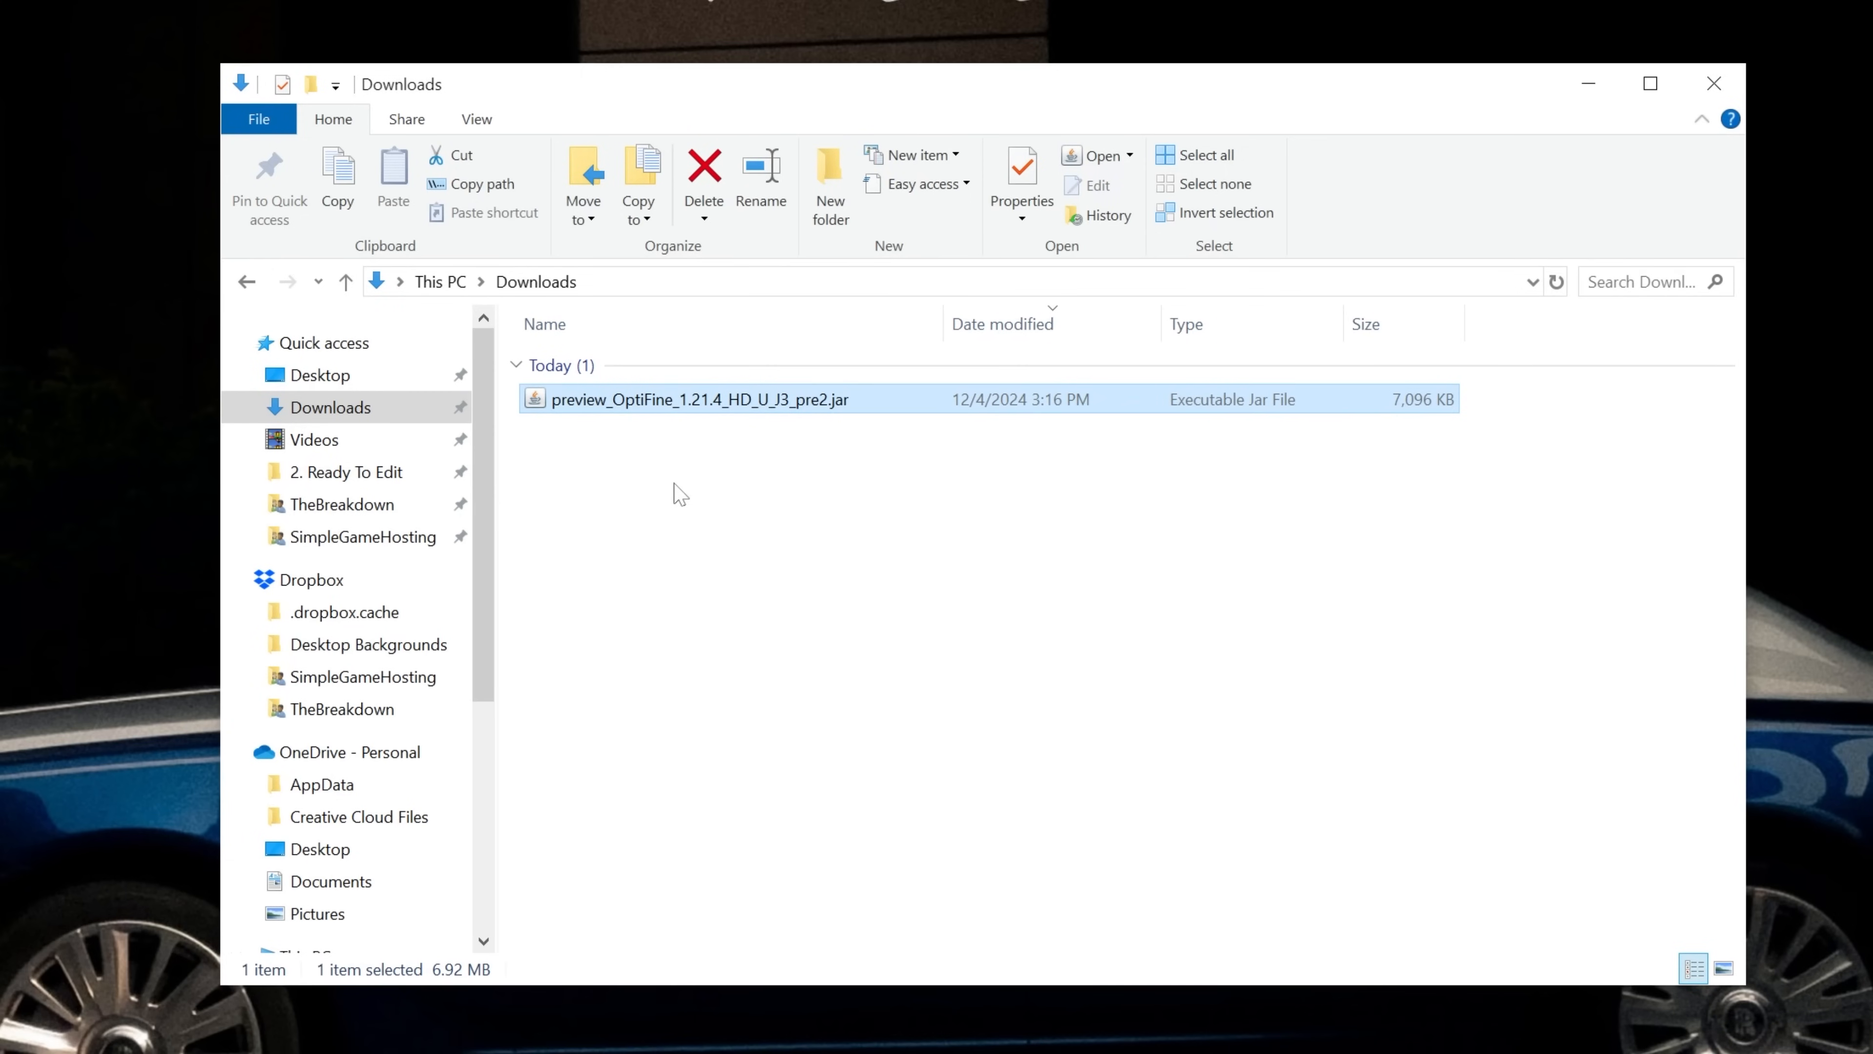
{"action": "mouse_move", "coordinate": [621, 416]}
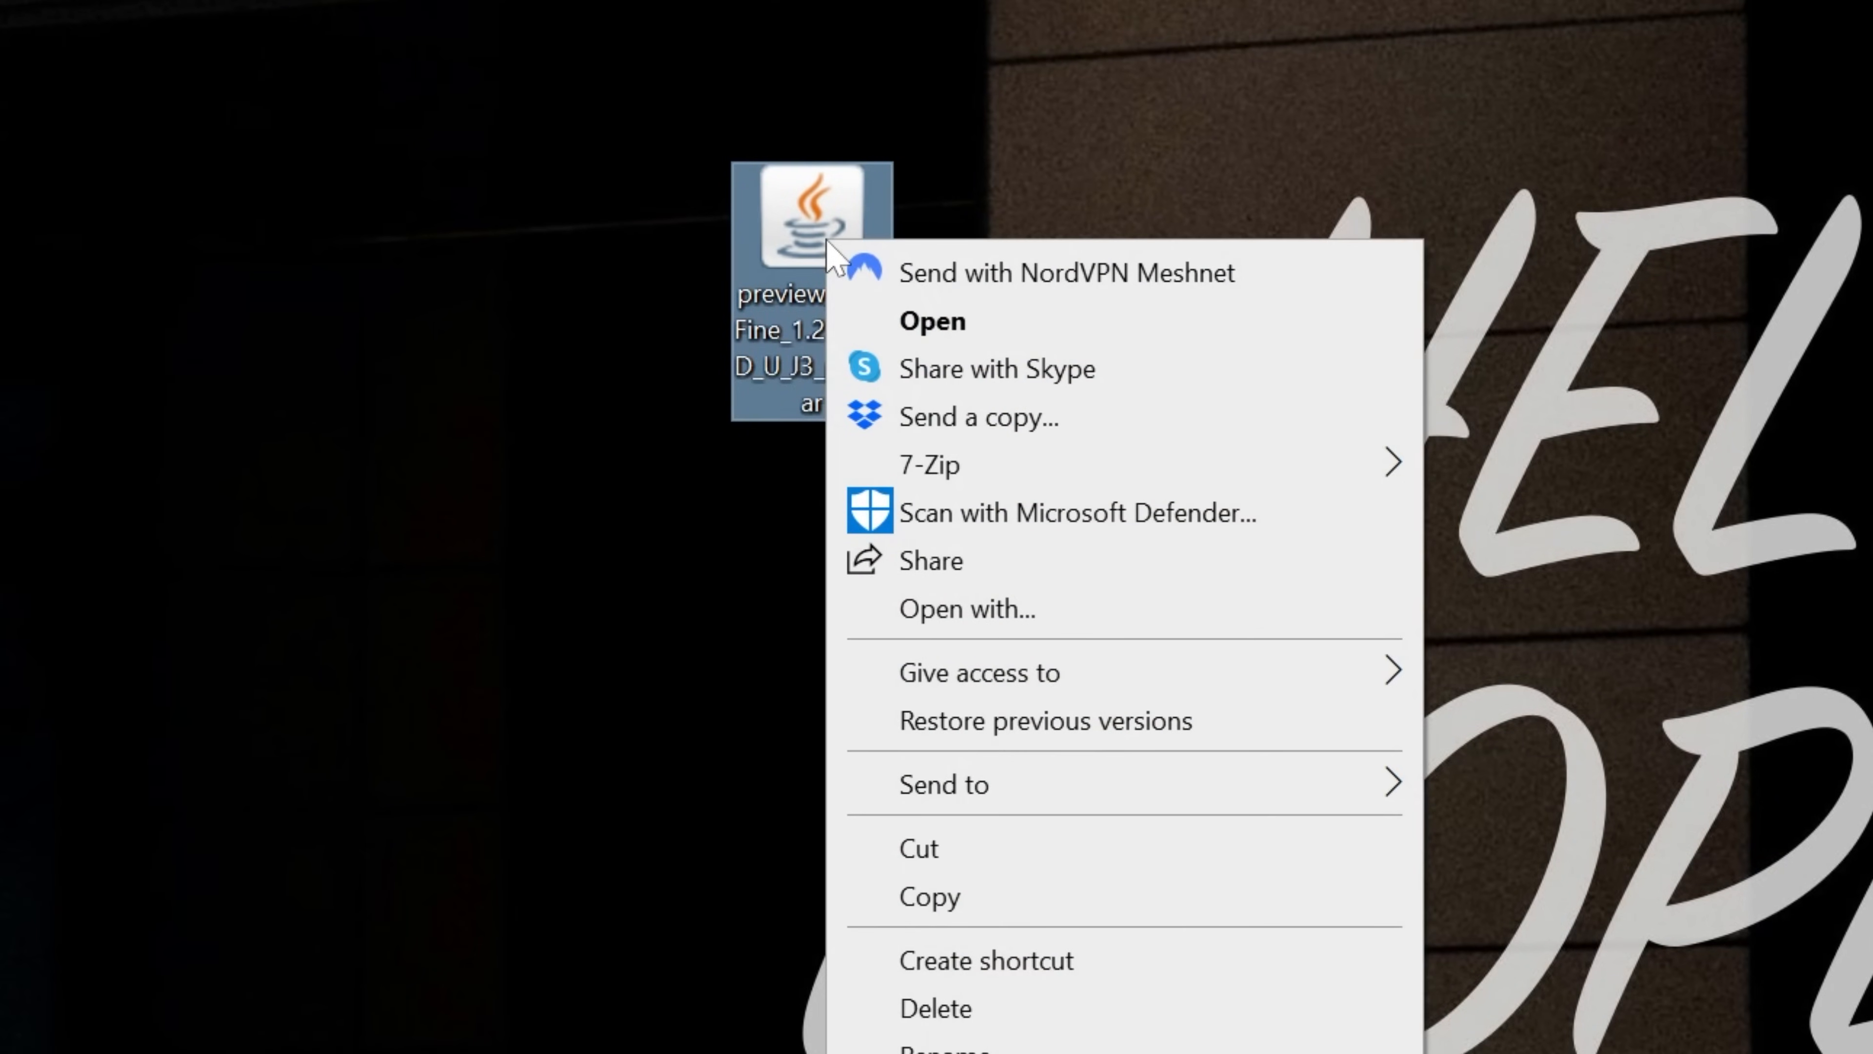
Select the OptiFine preview jar on the desktop to bring up its actions
{"action": "left_click", "coordinate": [965, 608]}
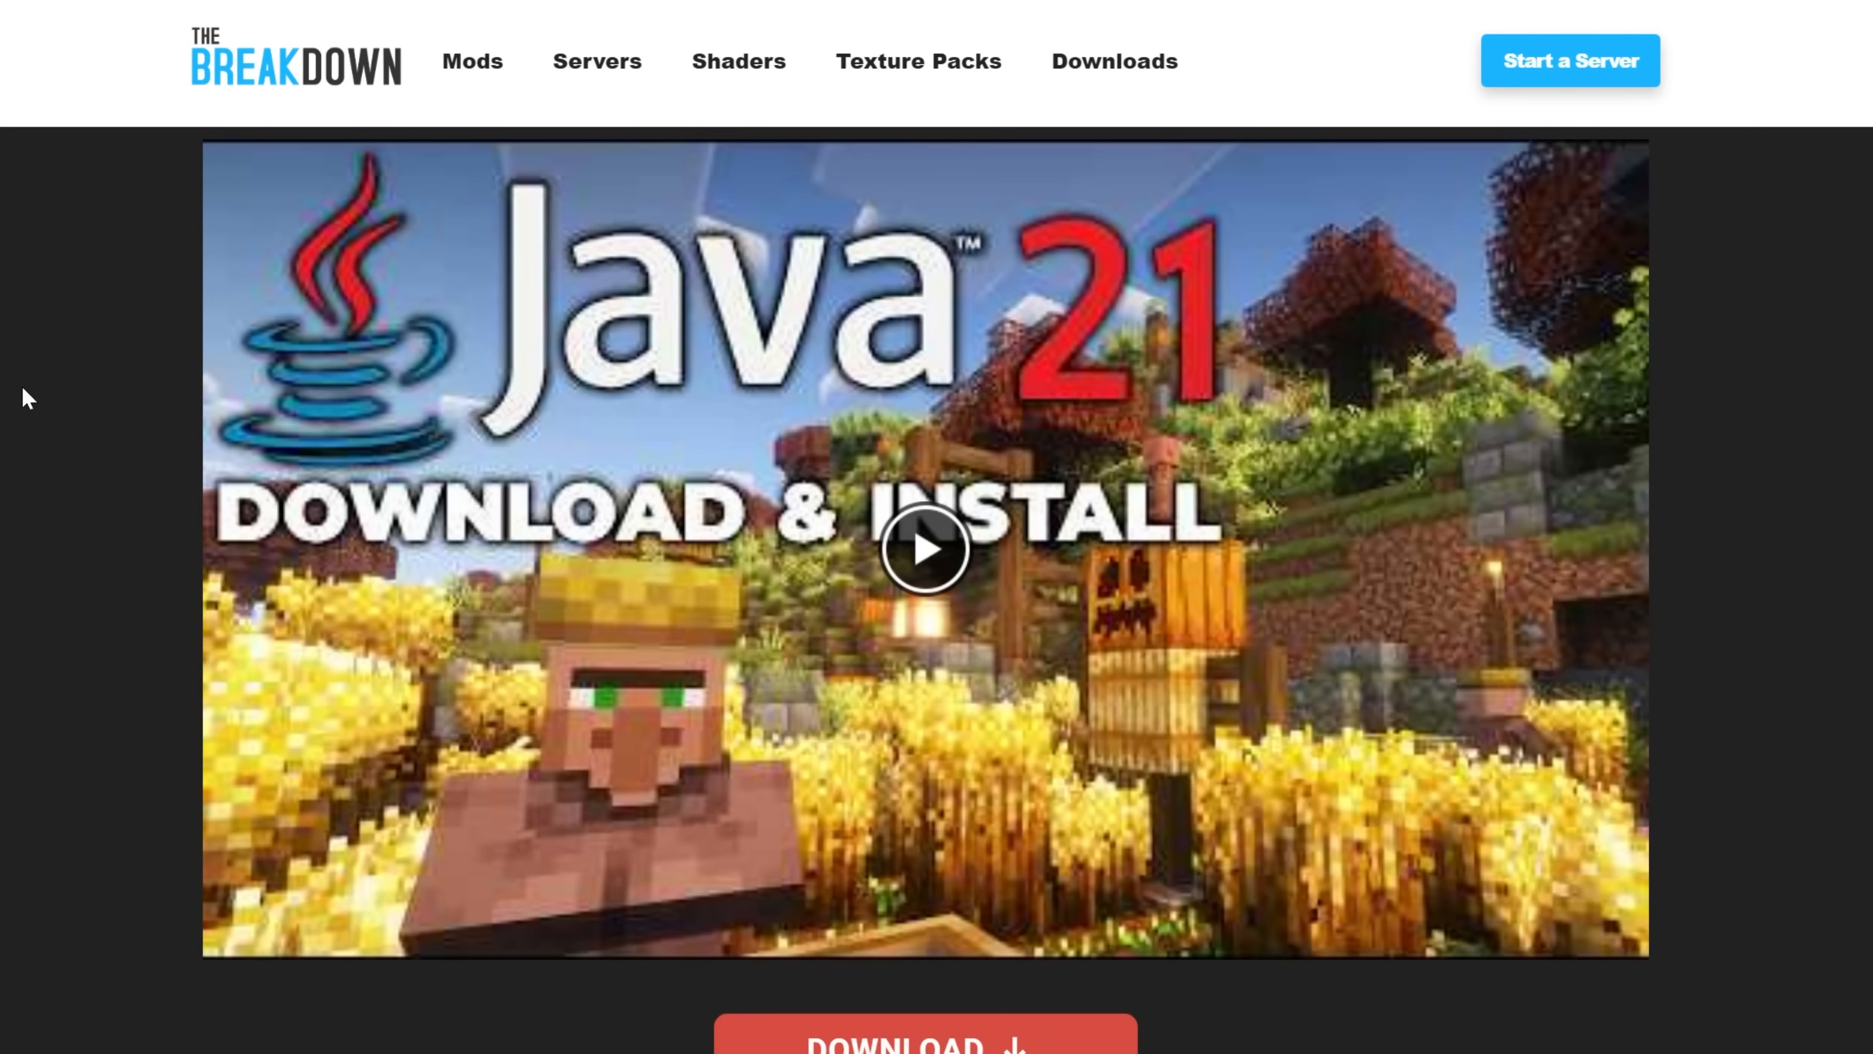
{"action": "mouse_move", "coordinate": [296, 480]}
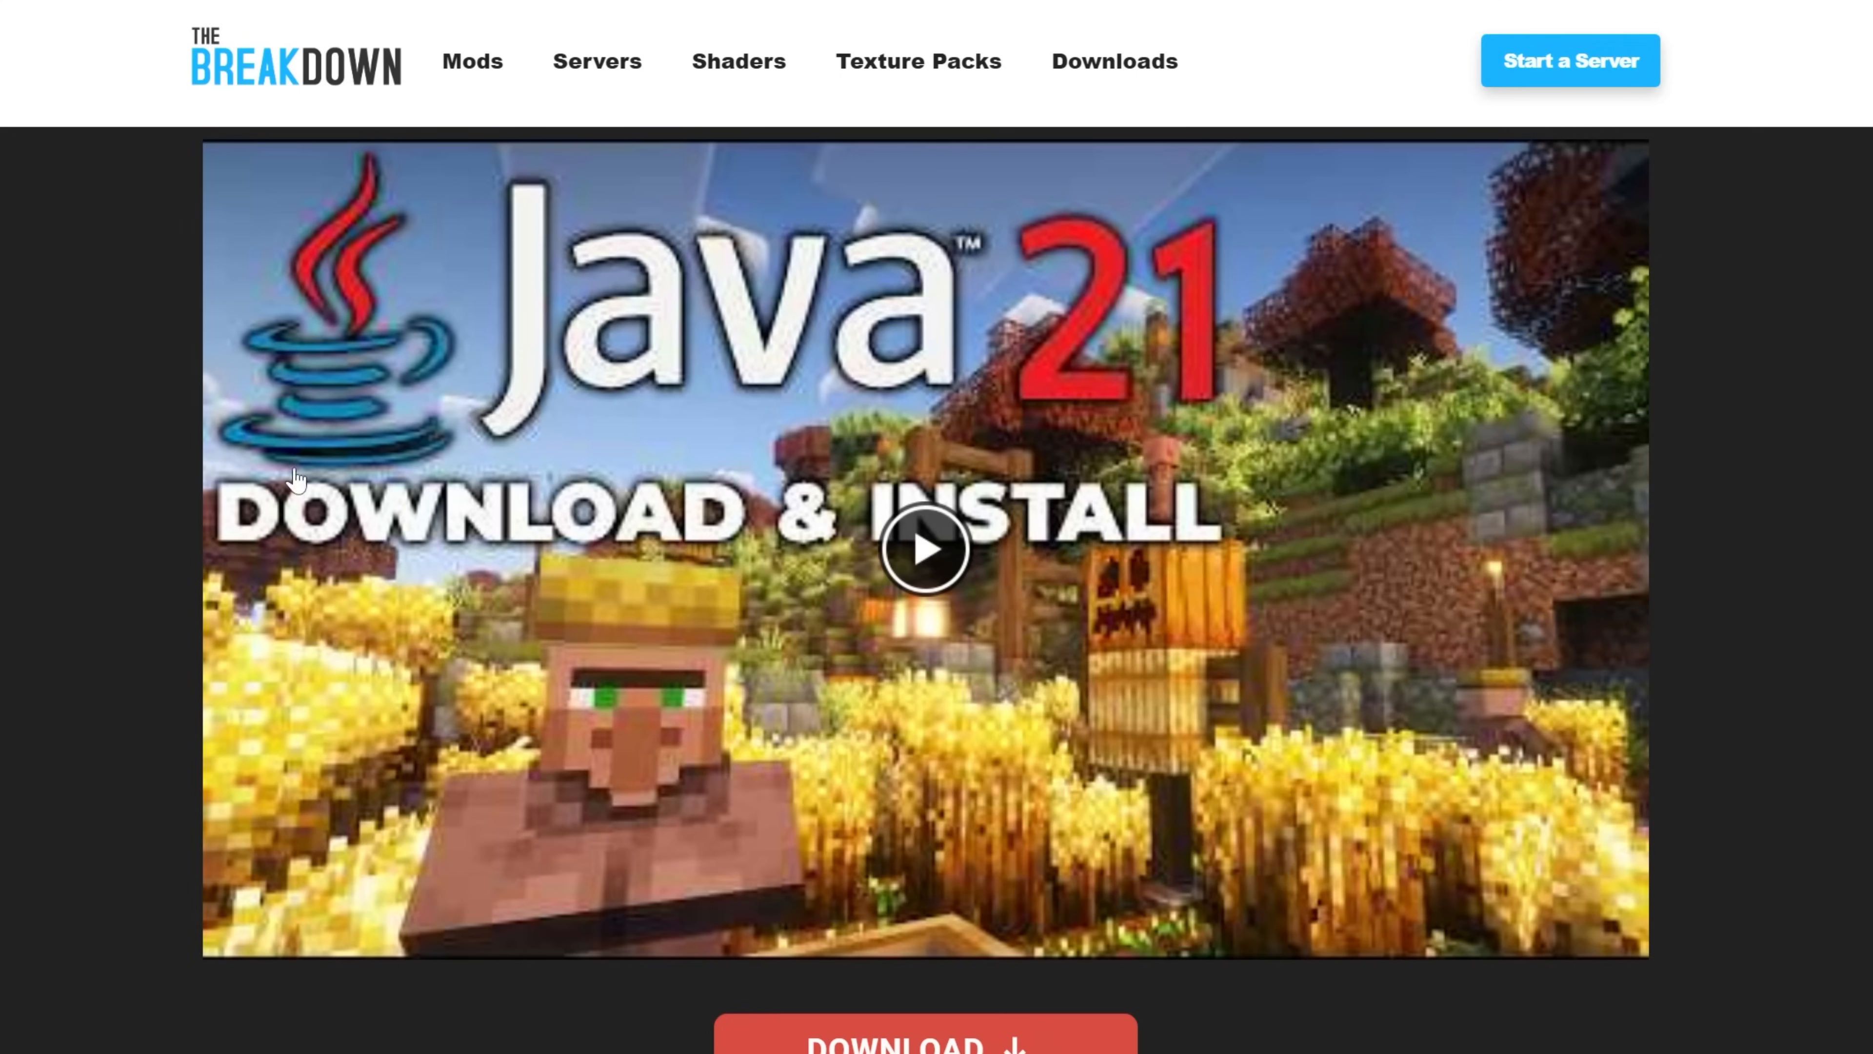
Review the Java 21 install article and bring up the open-with options for the OptiFine jar
{"action": "scroll", "scroll_direction": "down", "scroll_amount": 3}
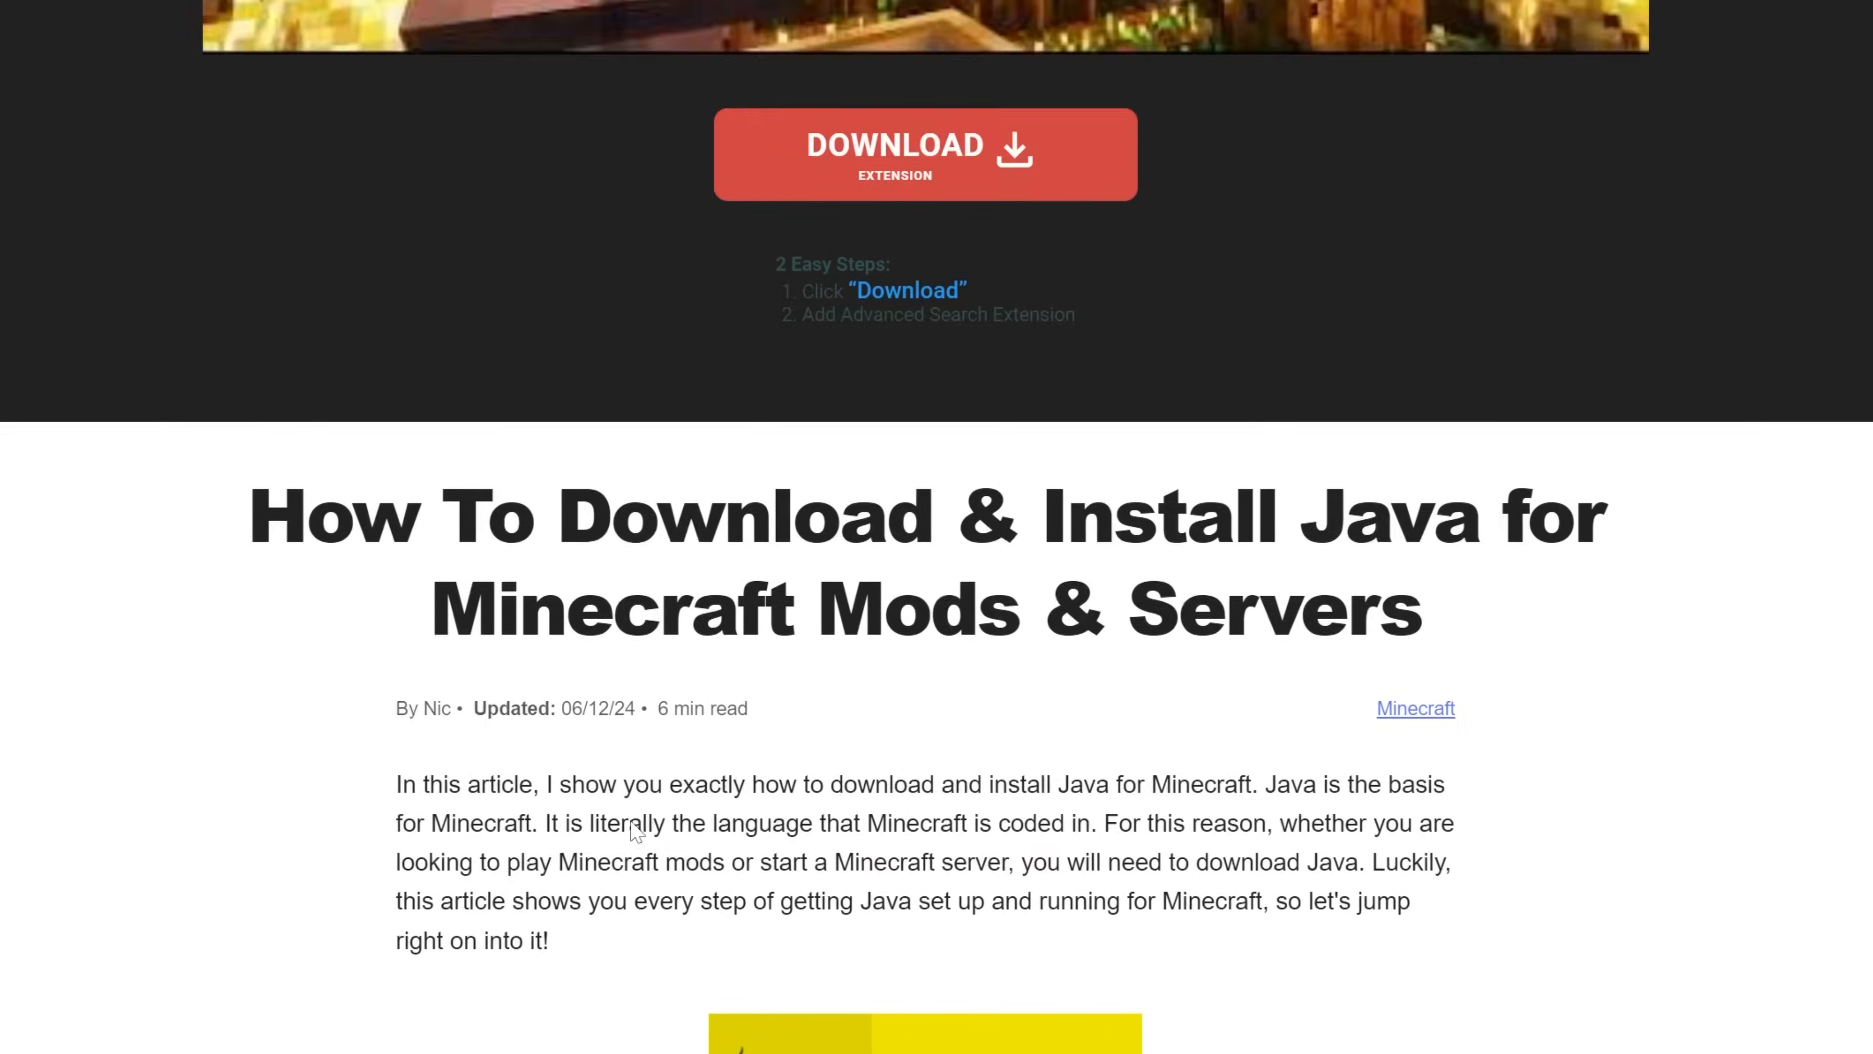
{"action": "scroll", "scroll_direction": "up", "scroll_amount": 3}
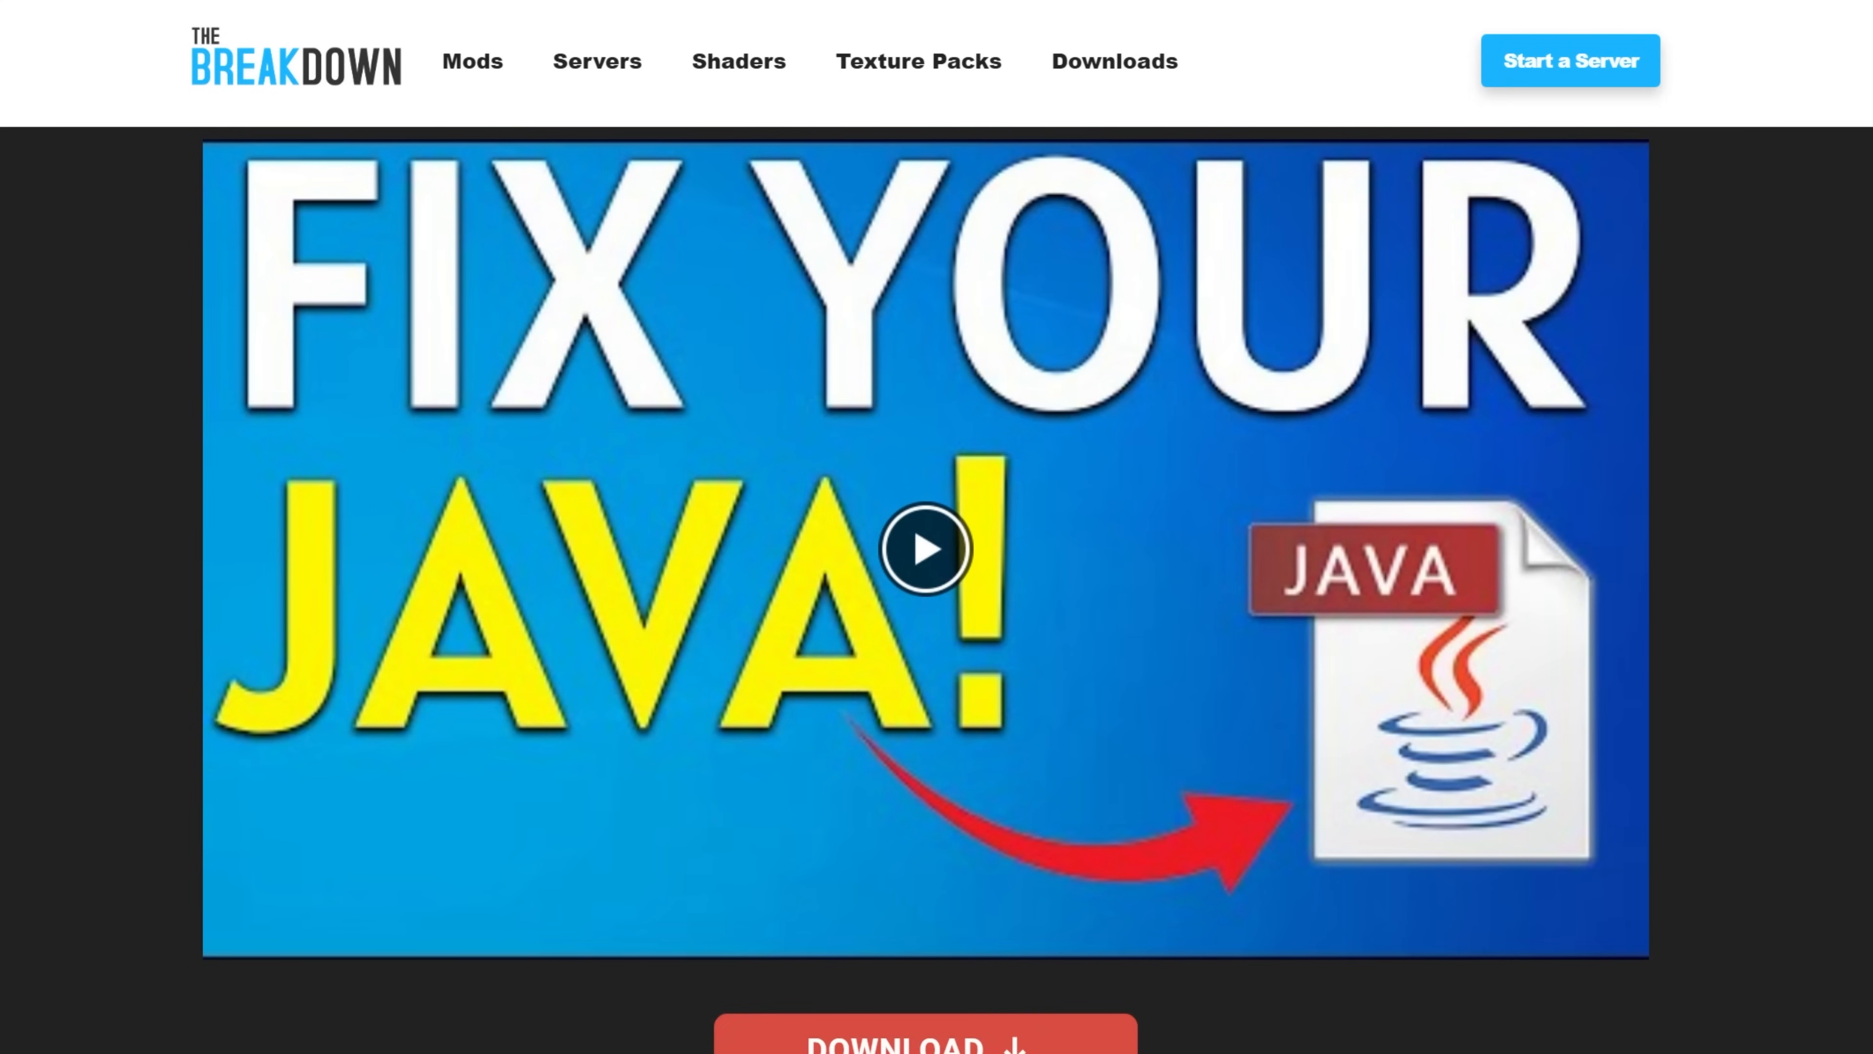
{"action": "right_click", "coordinate": [643, 221]}
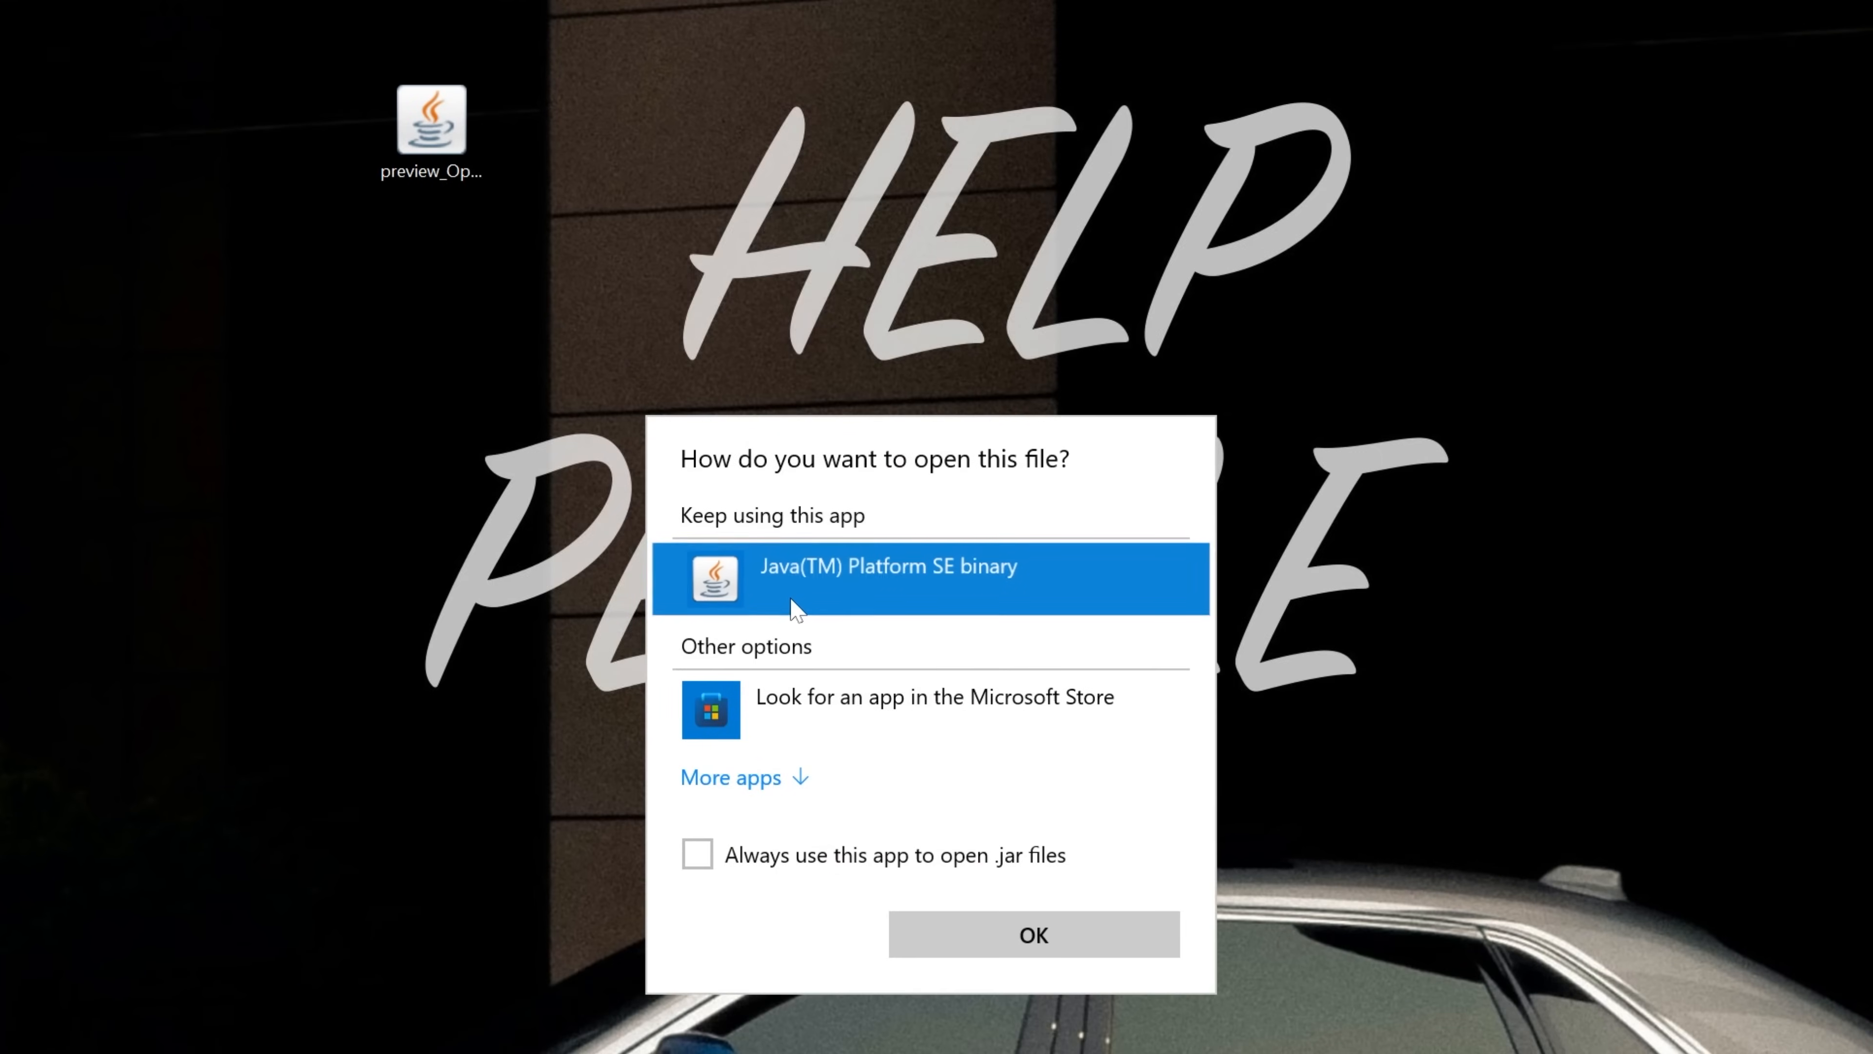
Run the OptiFine jar with Java(TM) Platform SE binary, starting the installer
{"action": "left_click", "coordinate": [1032, 935]}
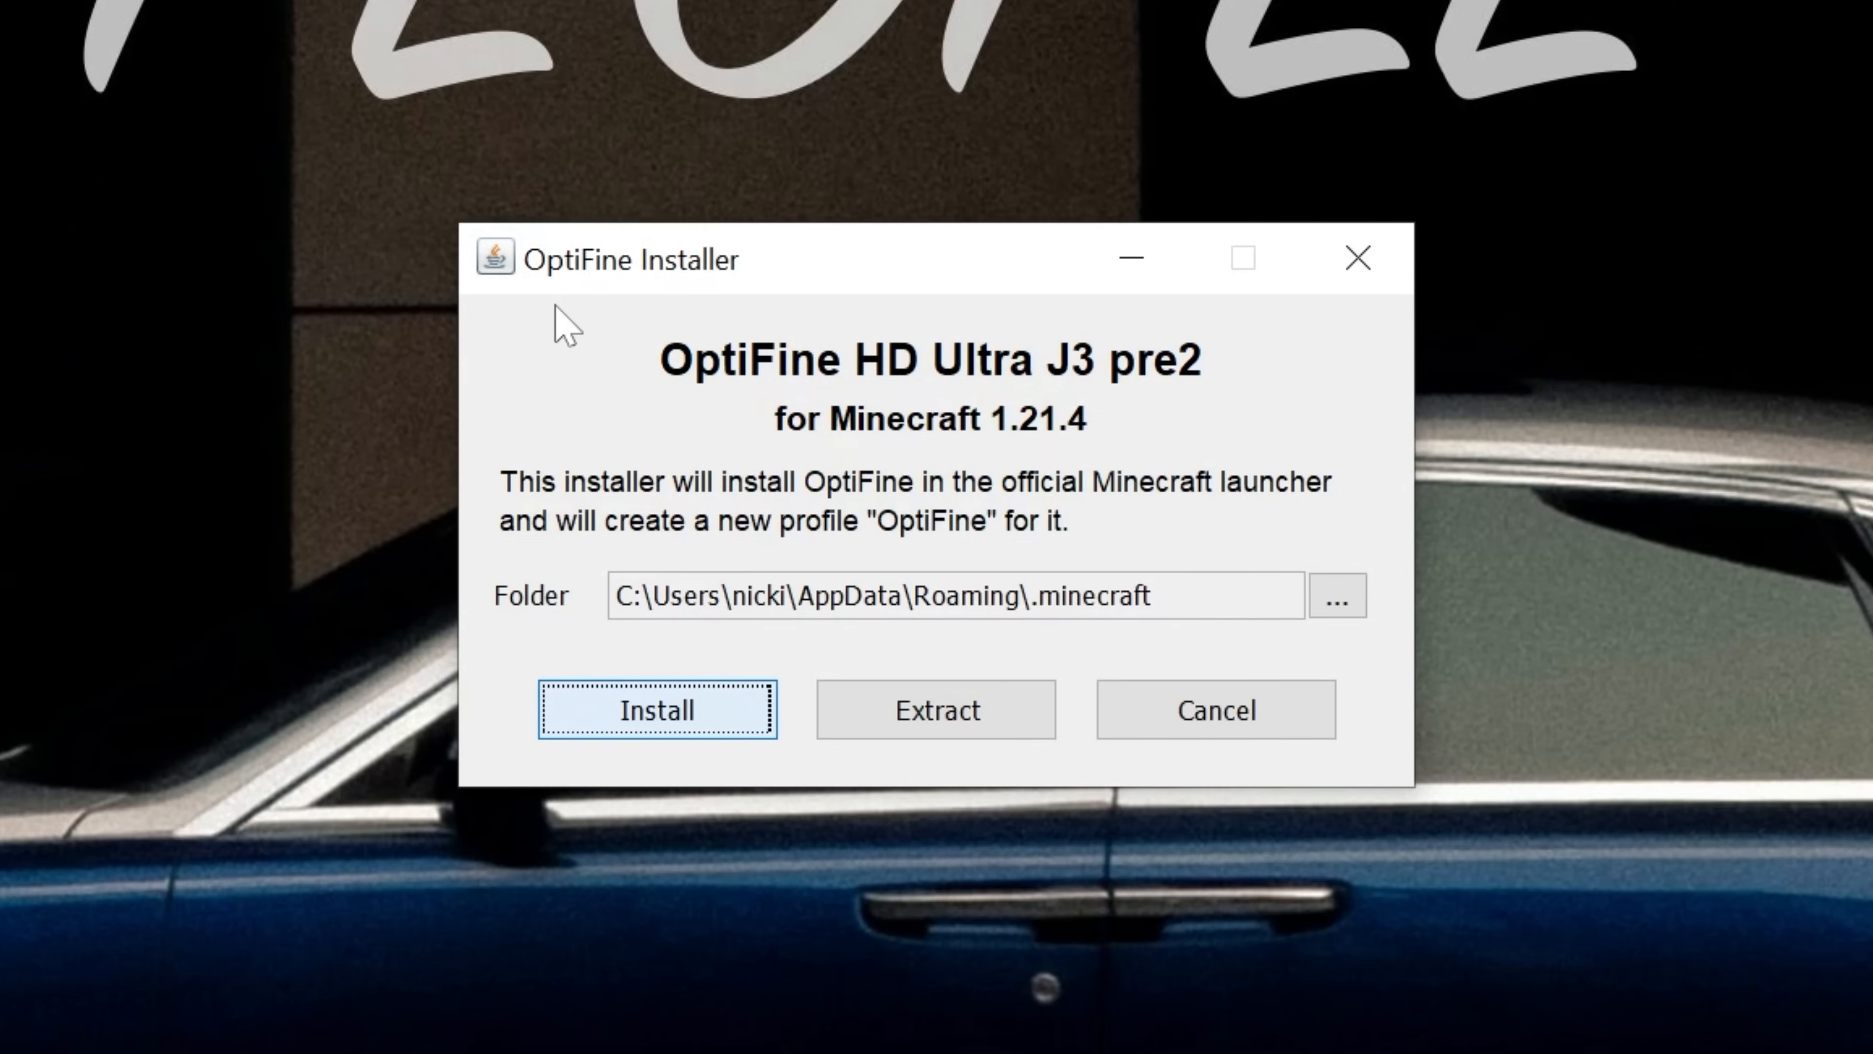
Install OptiFine HD Ultra J3 pre2 into the default .minecraft folder and confirm success
{"action": "left_click", "coordinate": [655, 709]}
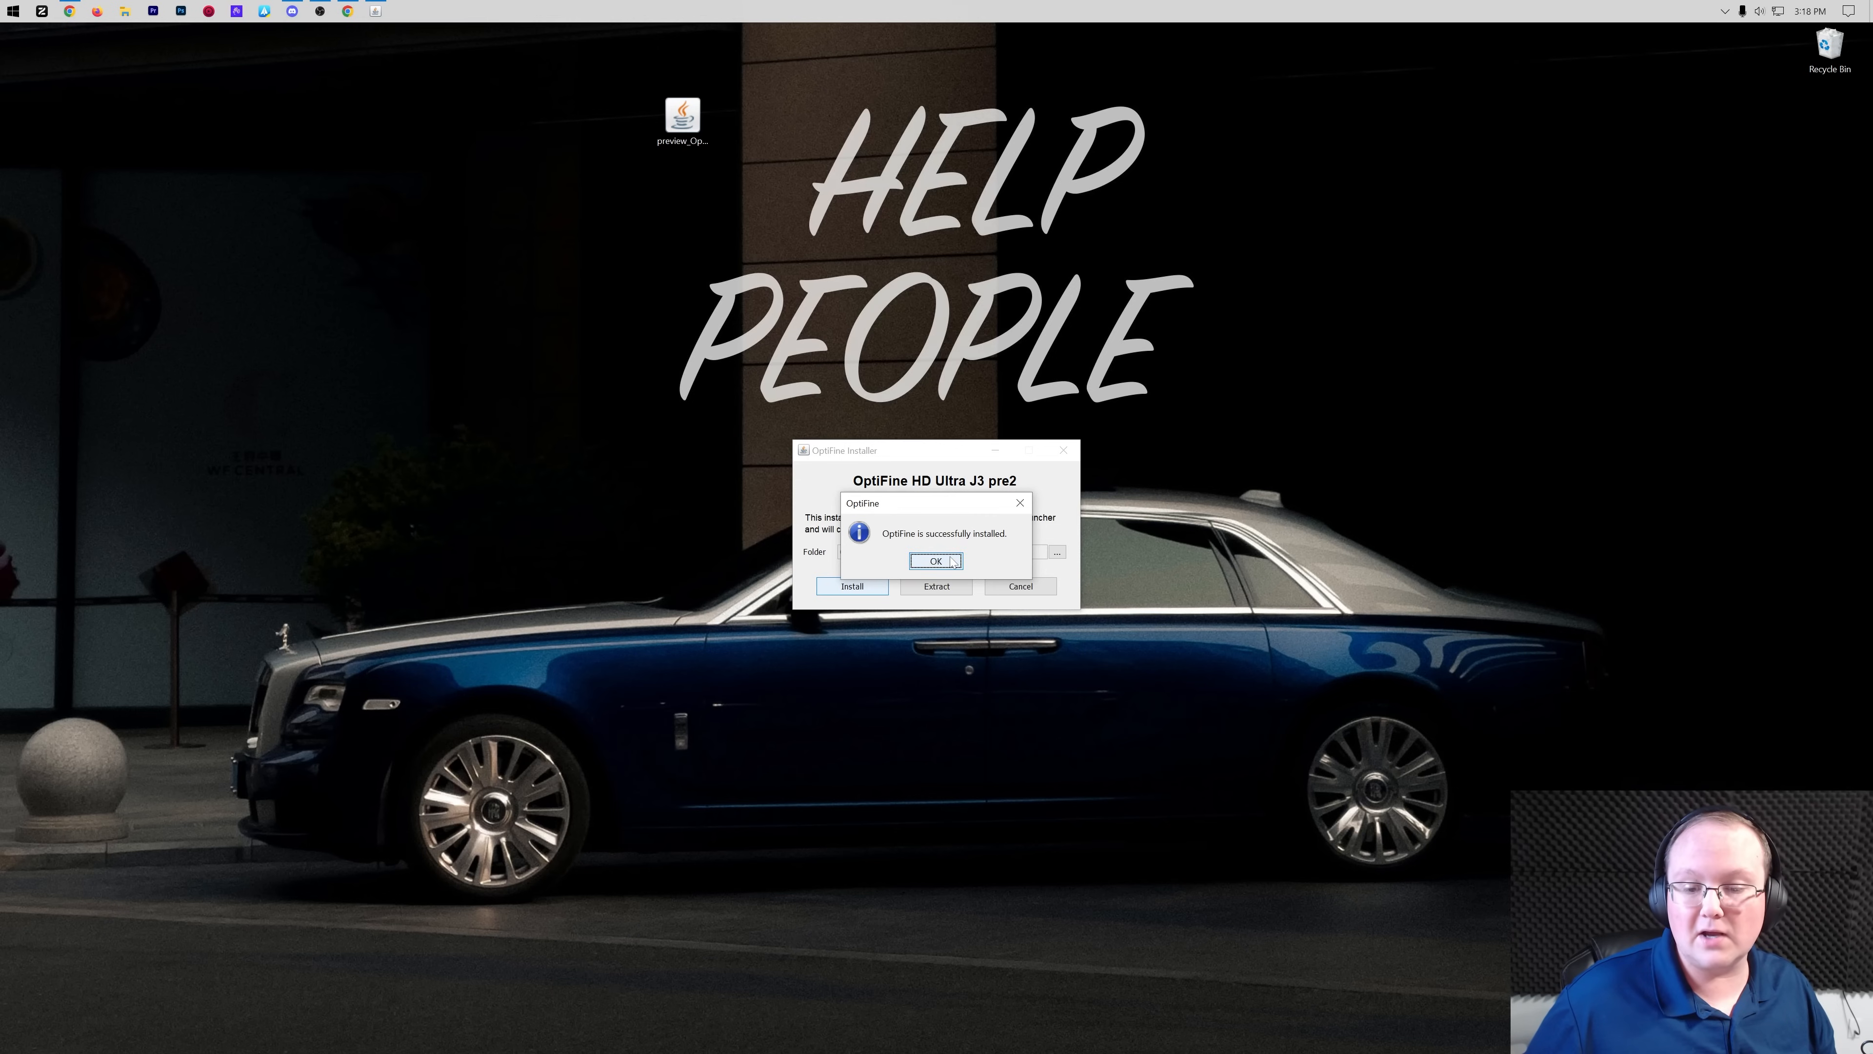
{"action": "left_click", "coordinate": [935, 562]}
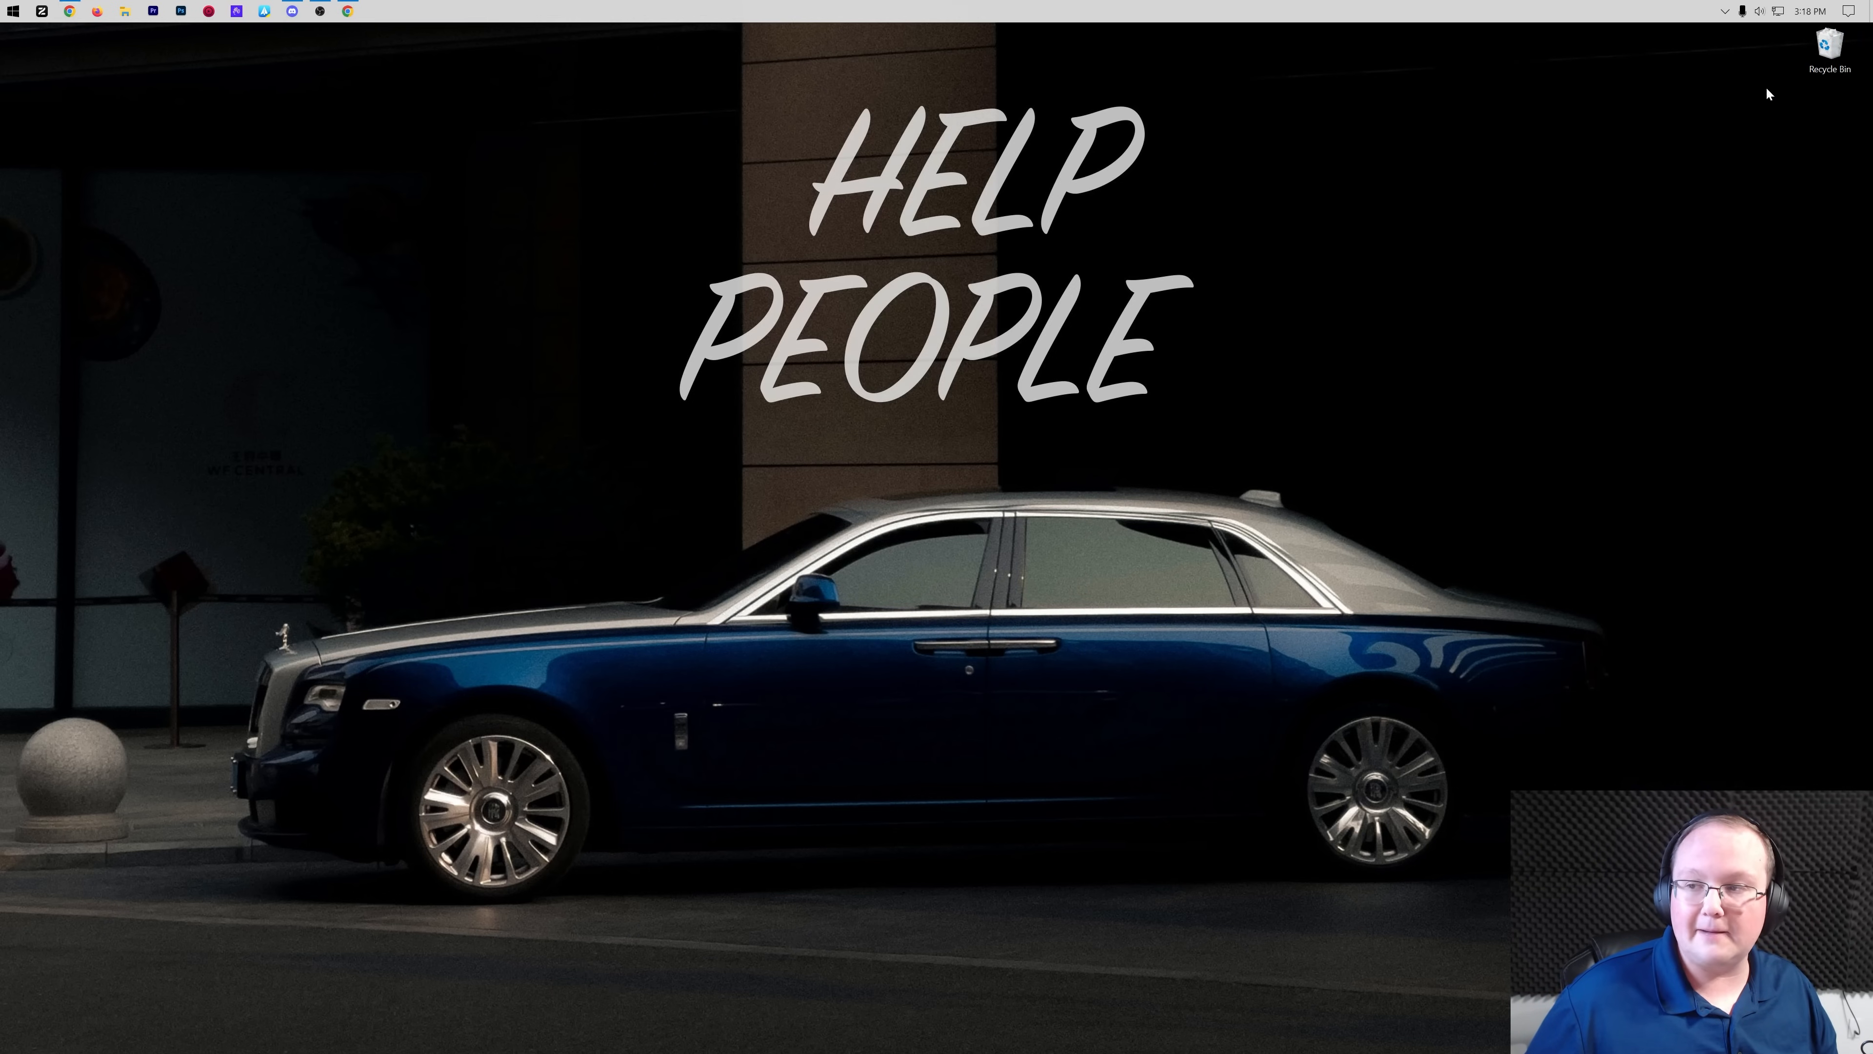
Start the Minecraft Launcher from the taskbar shortcut
{"action": "left_click", "coordinate": [403, 11]}
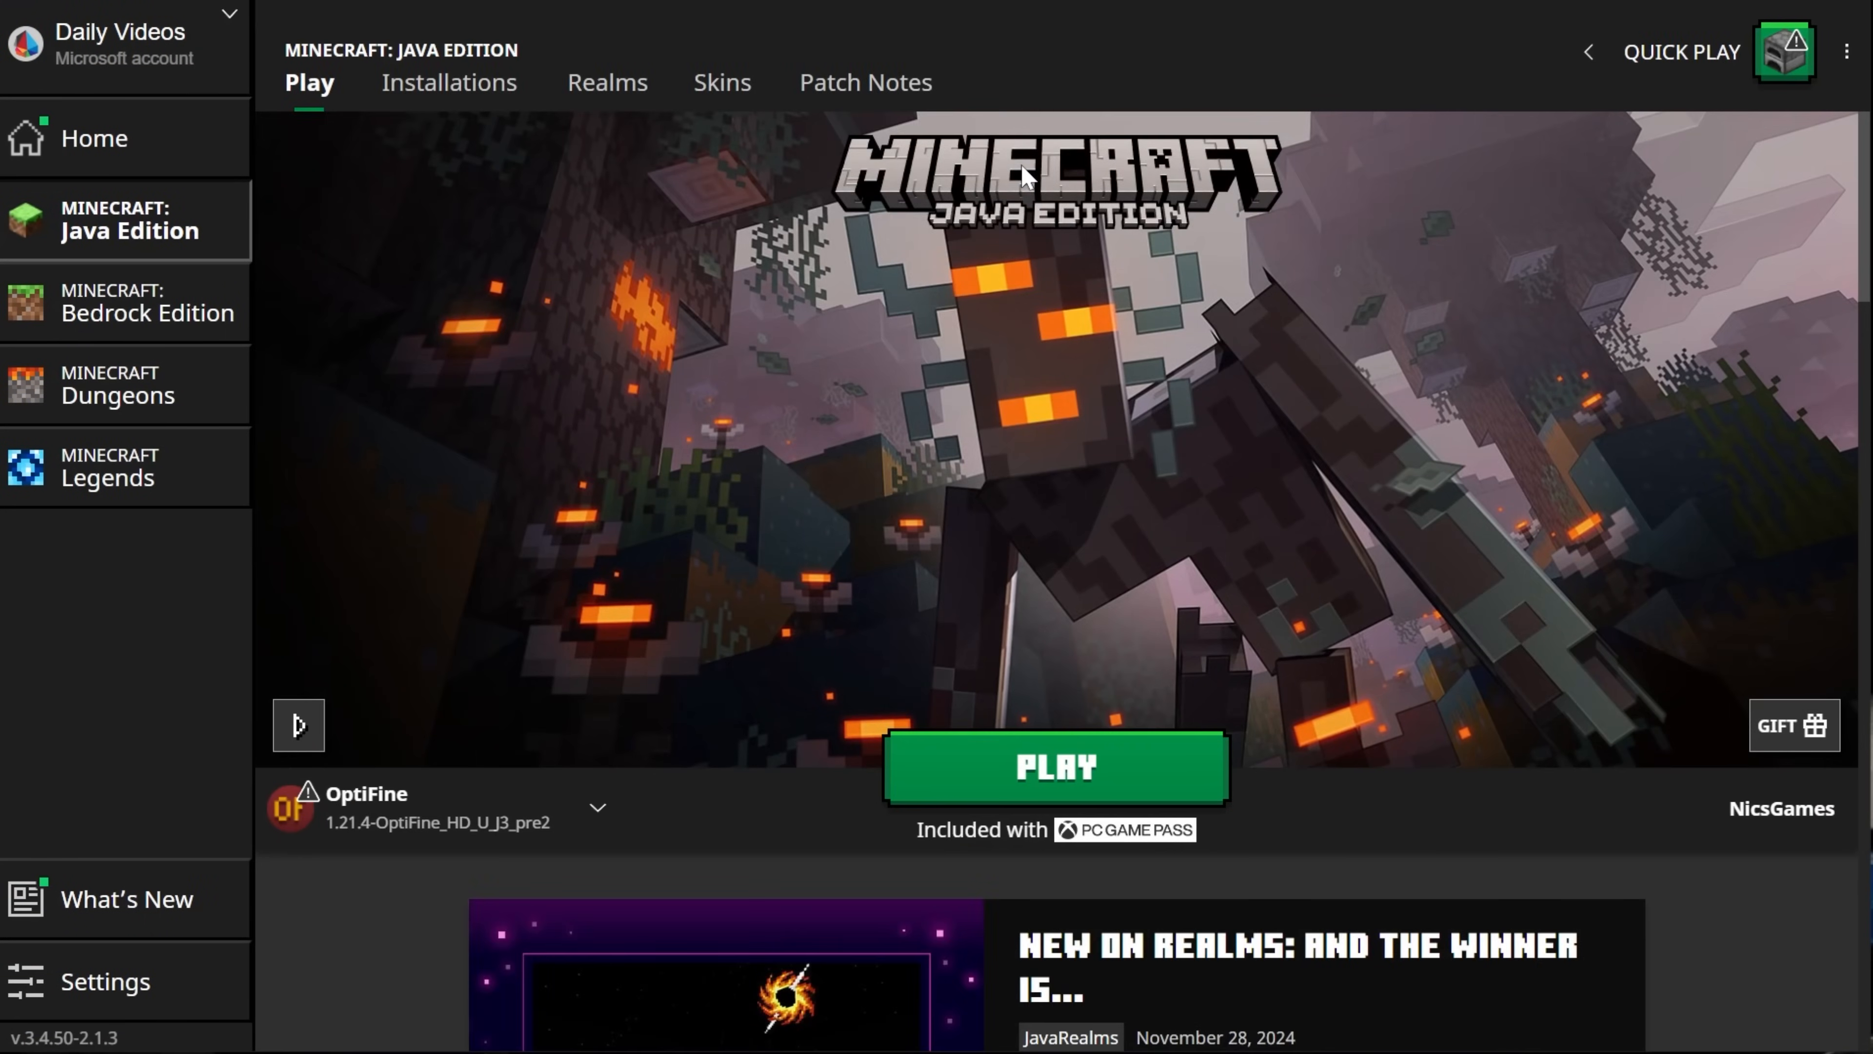
Show the Java Edition installations list with the Modded filter enabled, revealing OptiFine 1.21.4 J3 pre2
{"action": "left_click", "coordinate": [447, 82]}
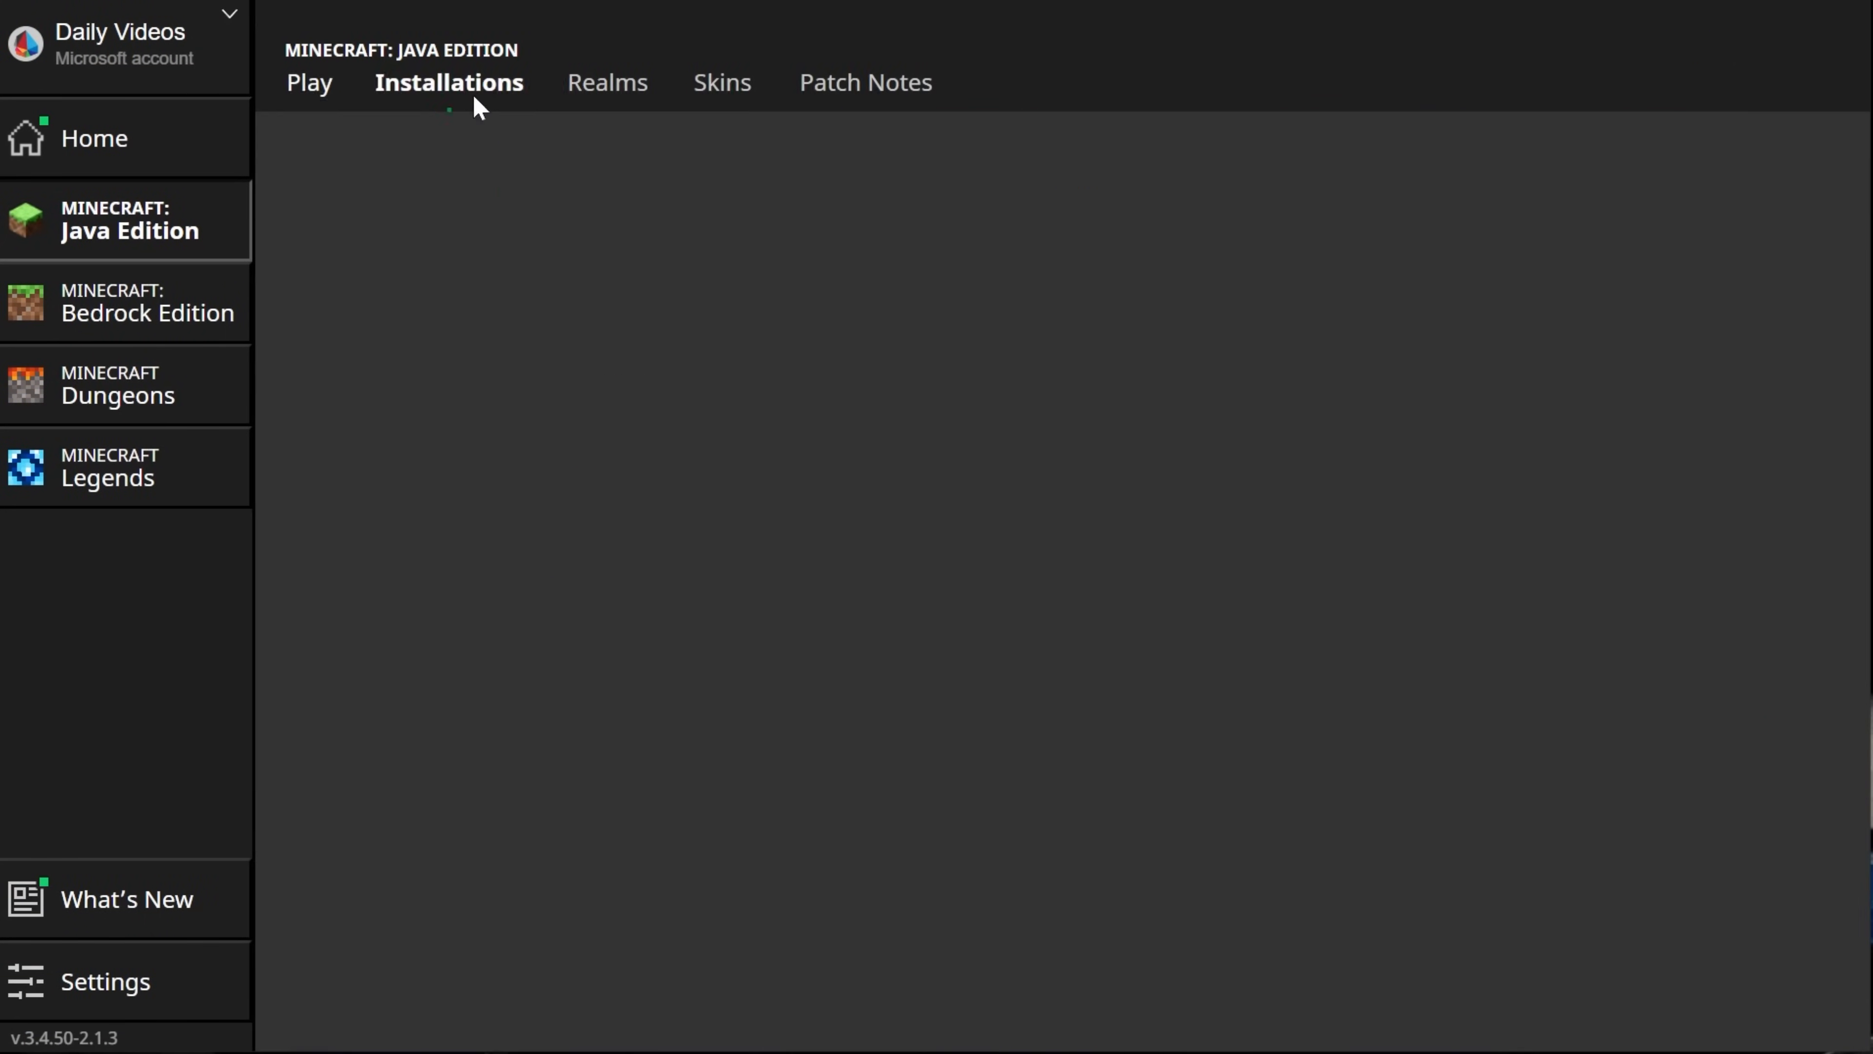
{"action": "left_click", "coordinate": [448, 81]}
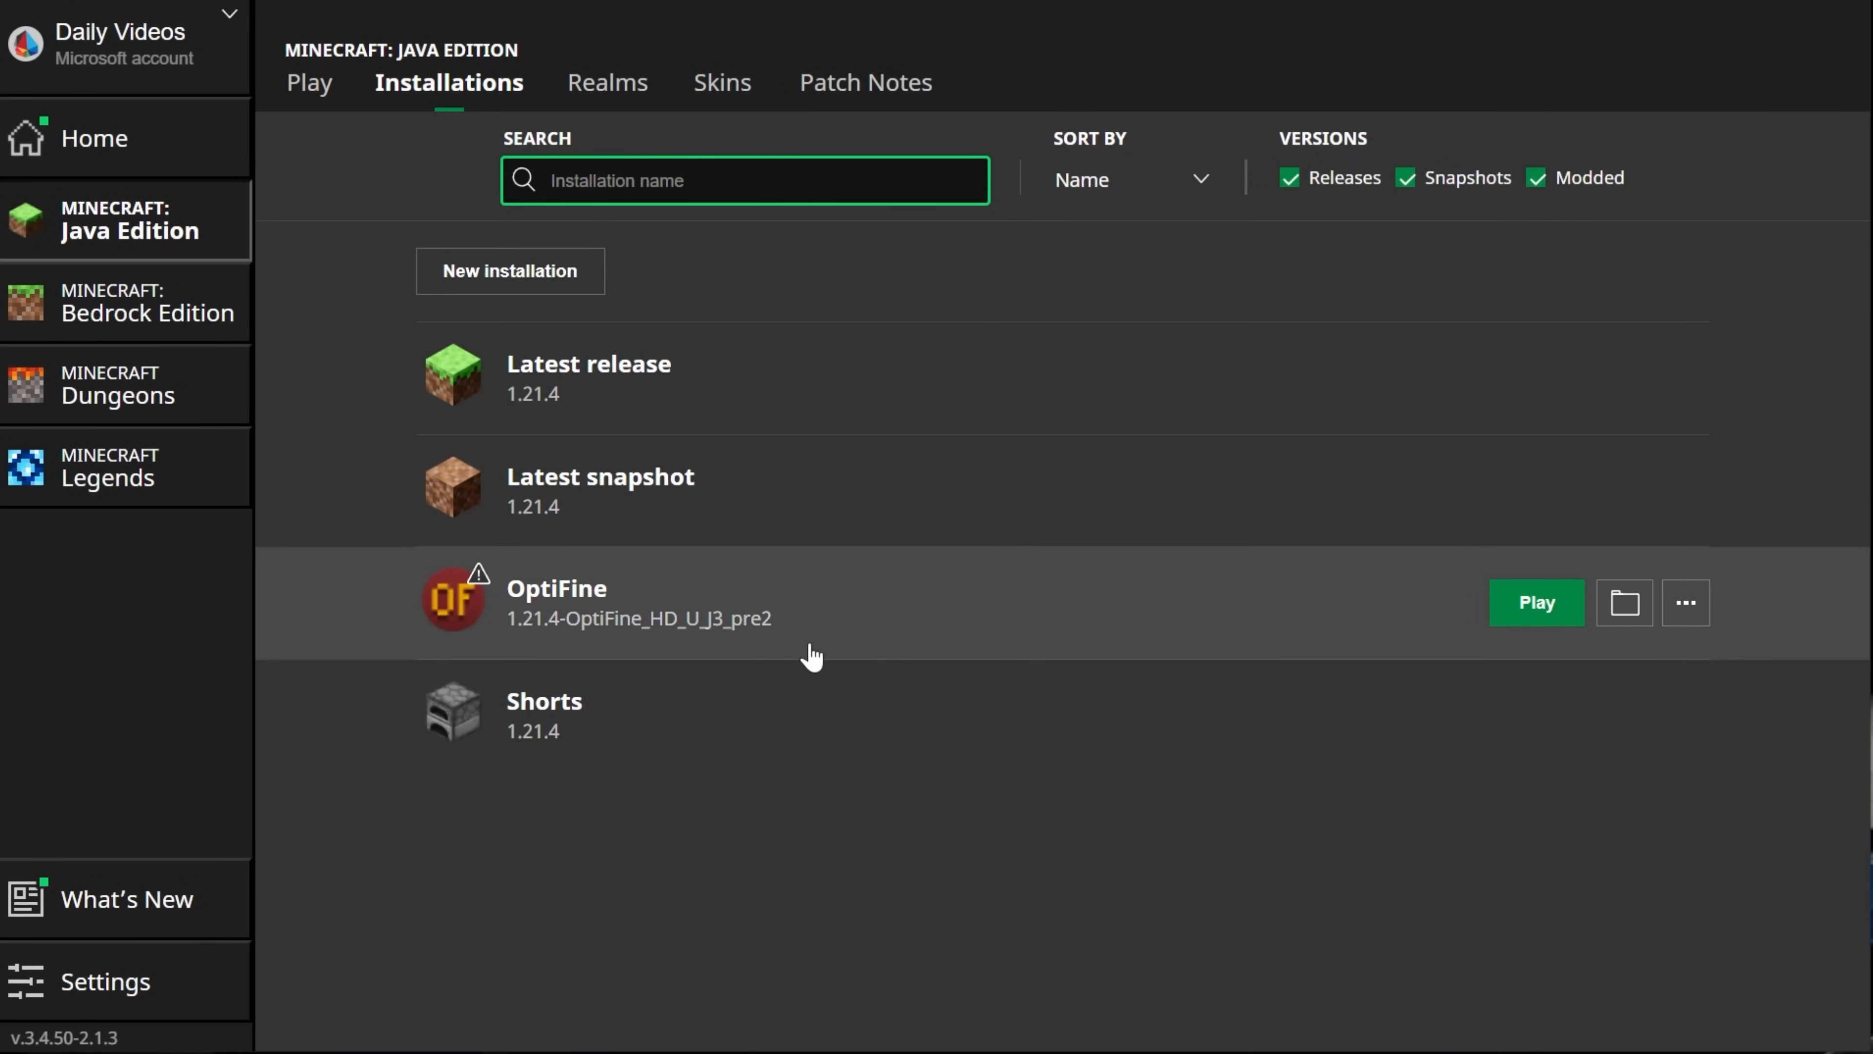
{"action": "mouse_move", "coordinate": [581, 627]}
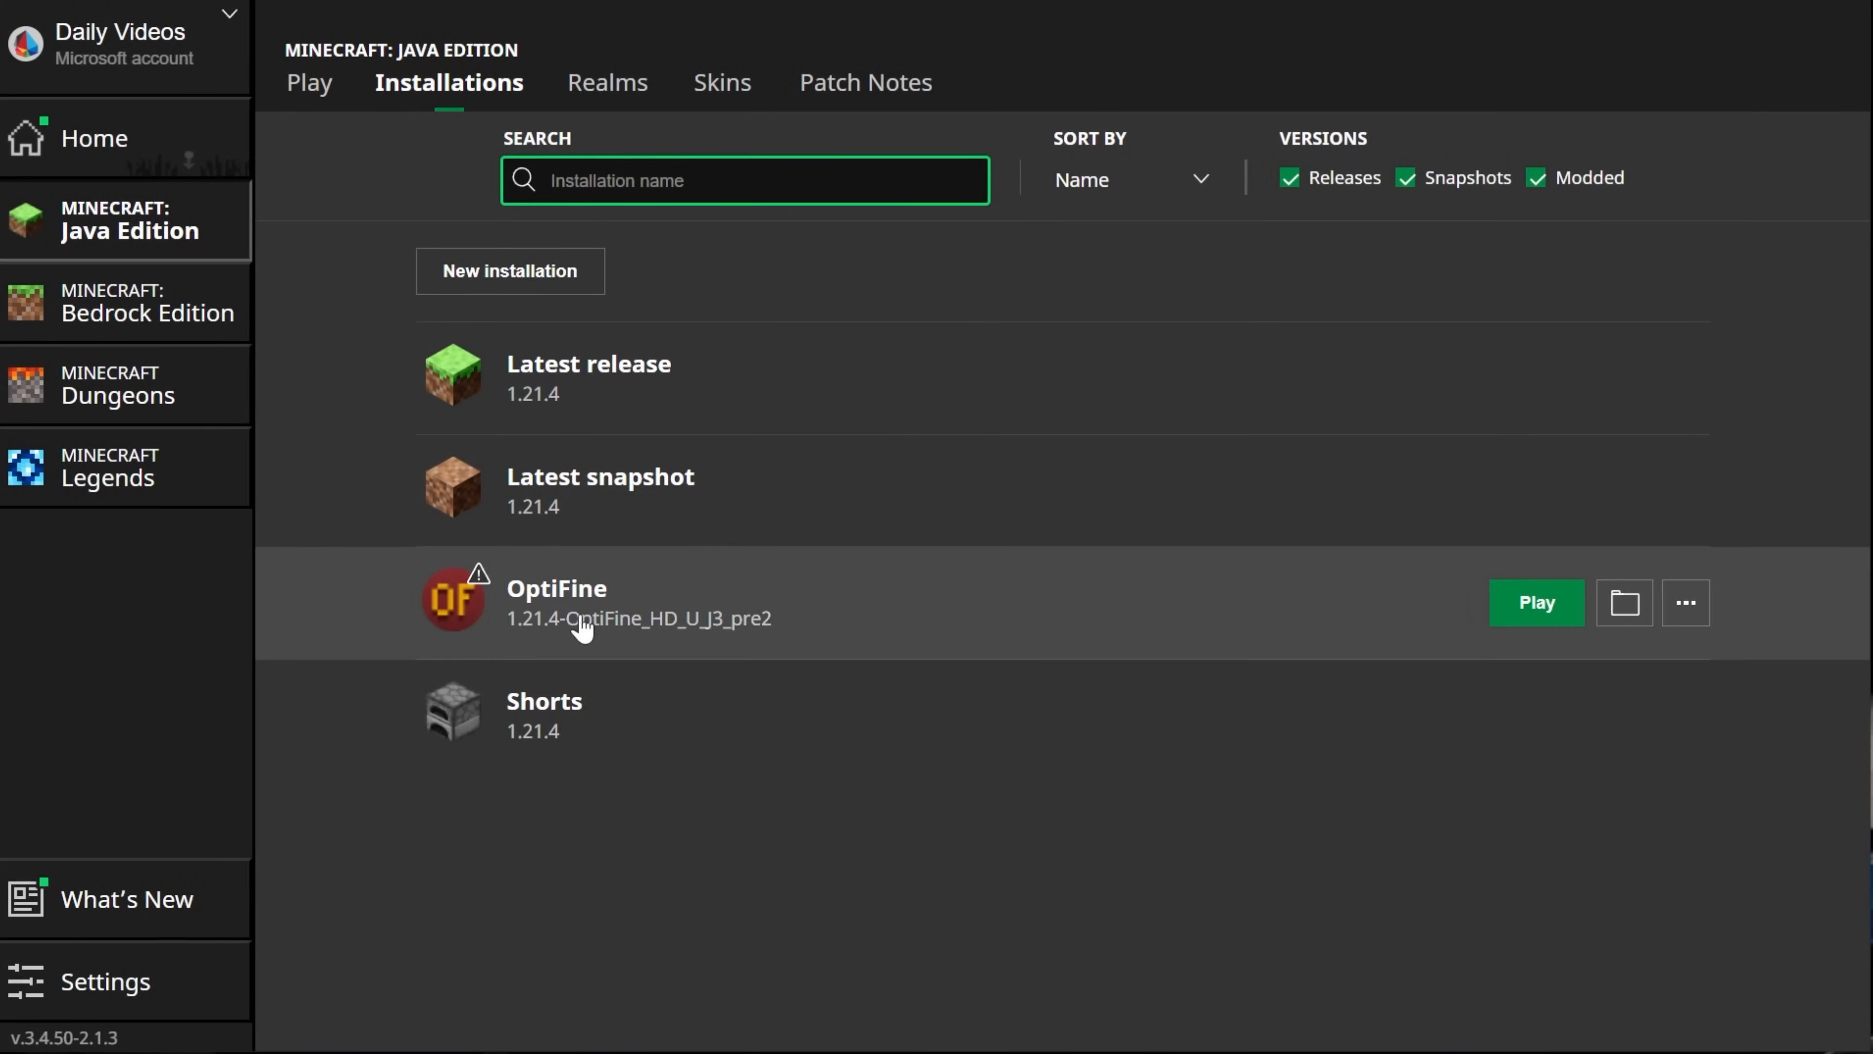
{"action": "mouse_move", "coordinate": [1523, 234]}
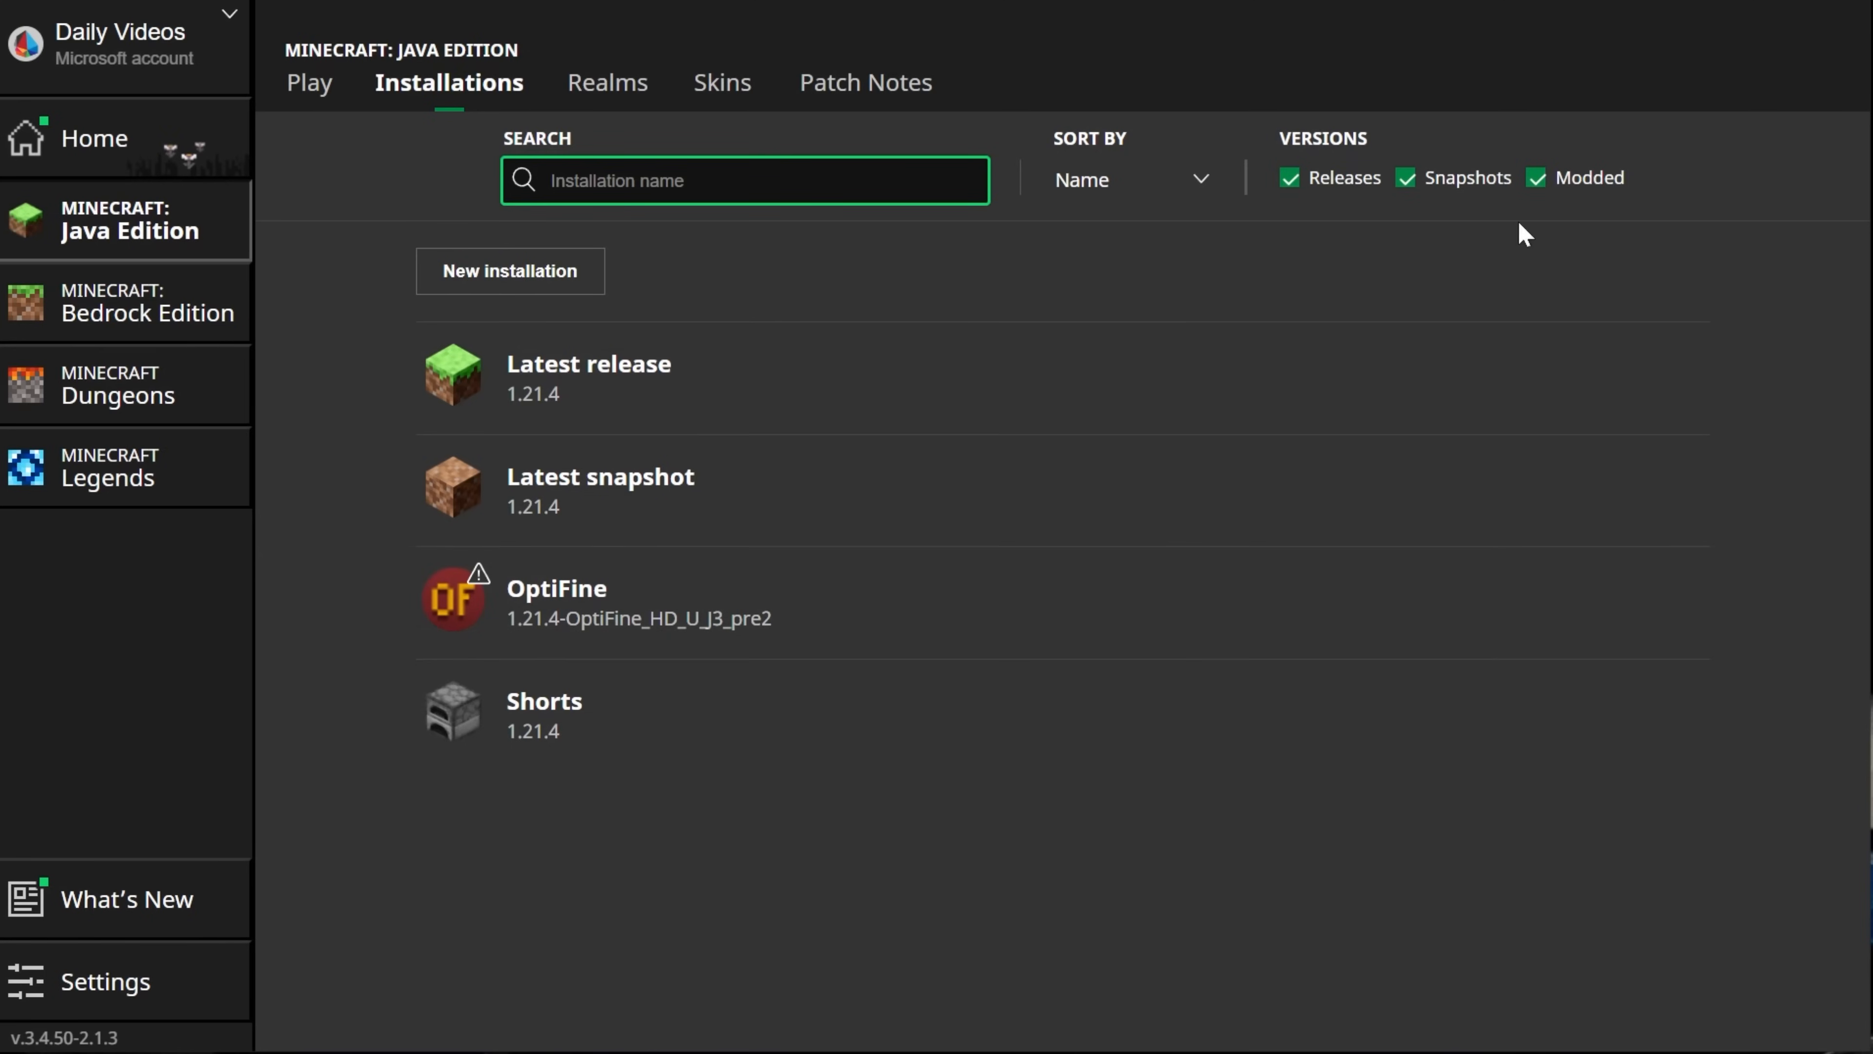
{"action": "left_click", "coordinate": [1537, 177]}
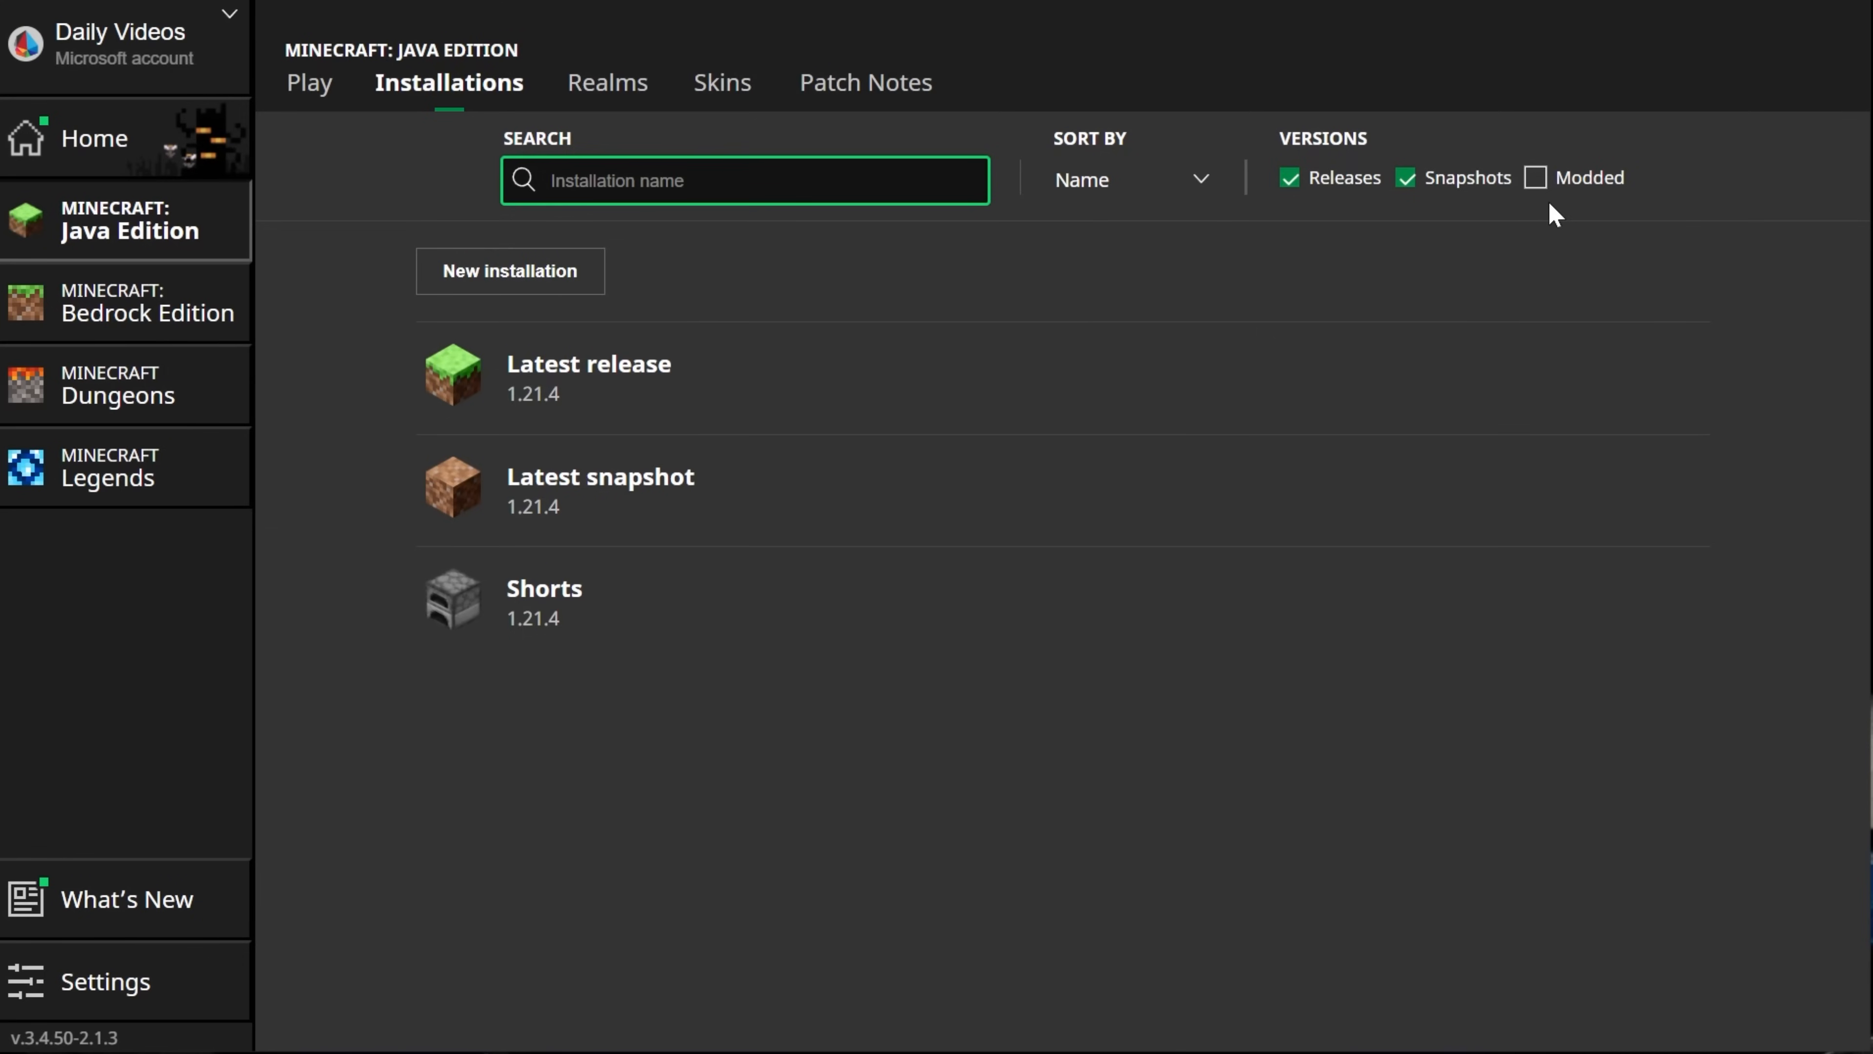
{"action": "mouse_move", "coordinate": [1582, 171]}
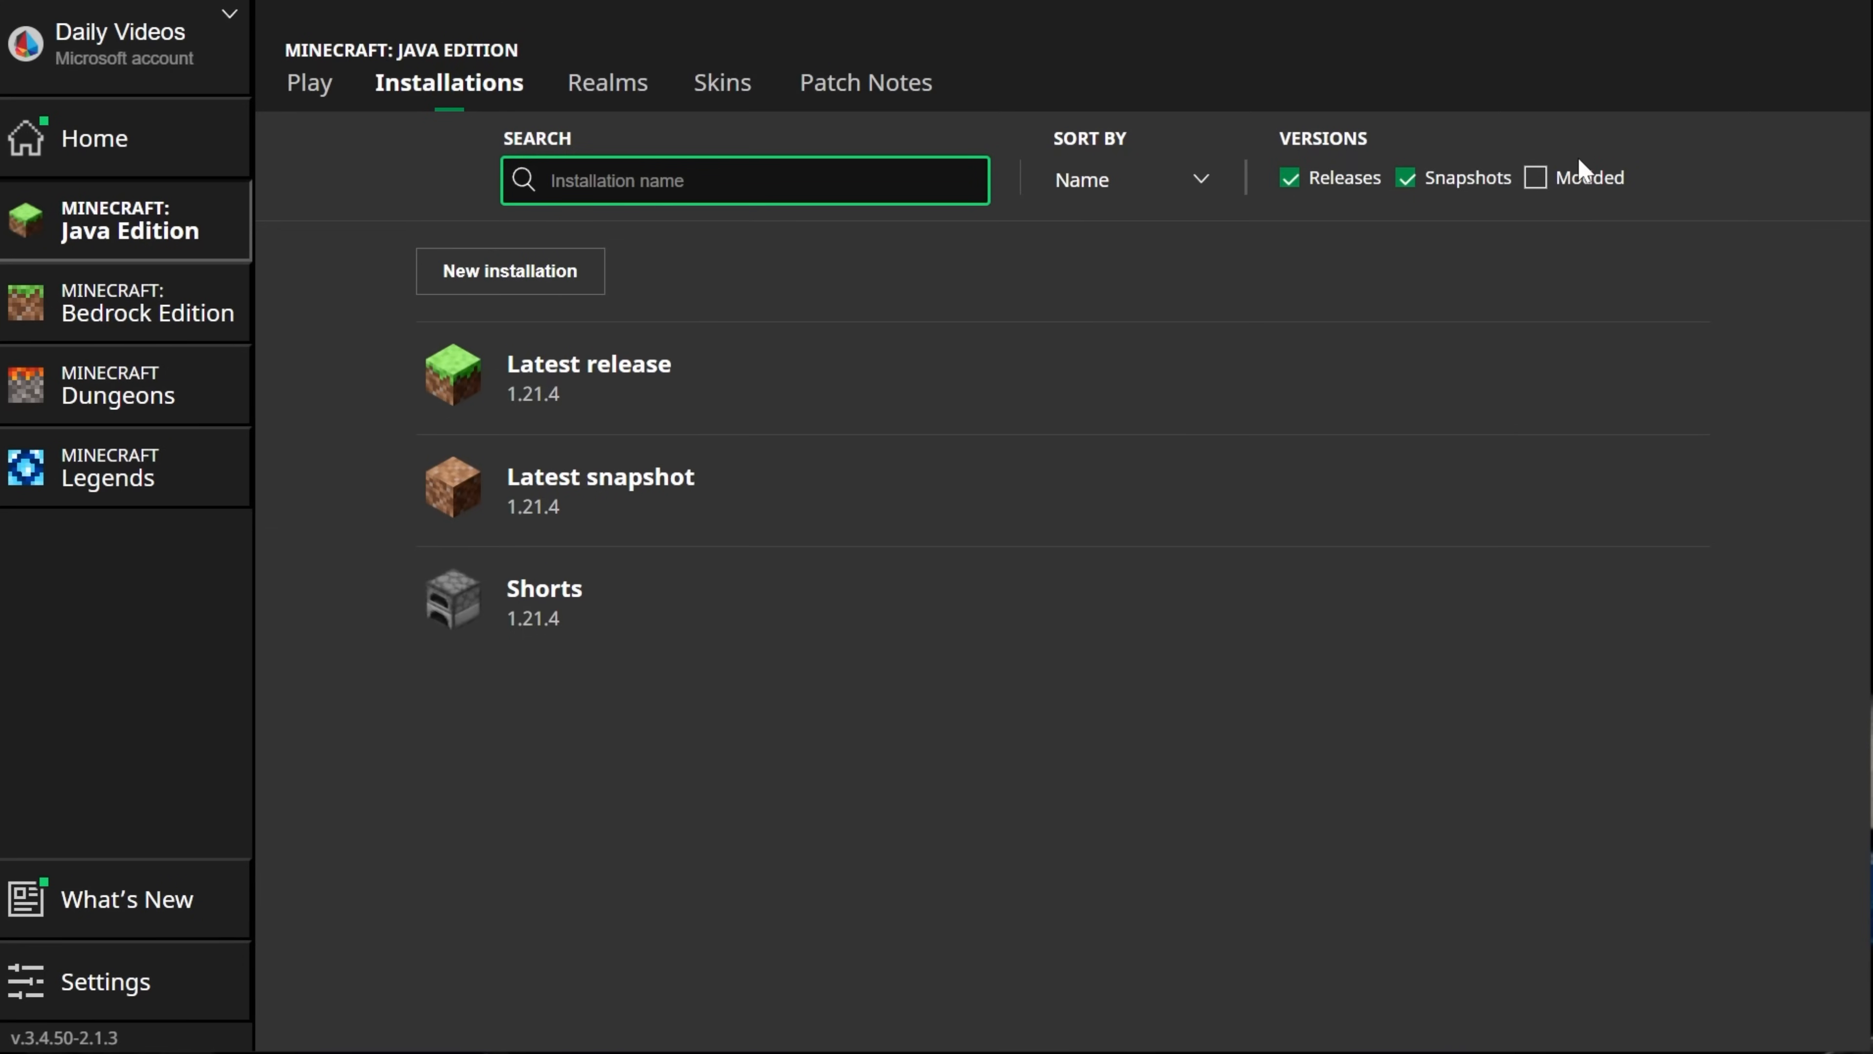
{"action": "left_click", "coordinate": [1534, 176]}
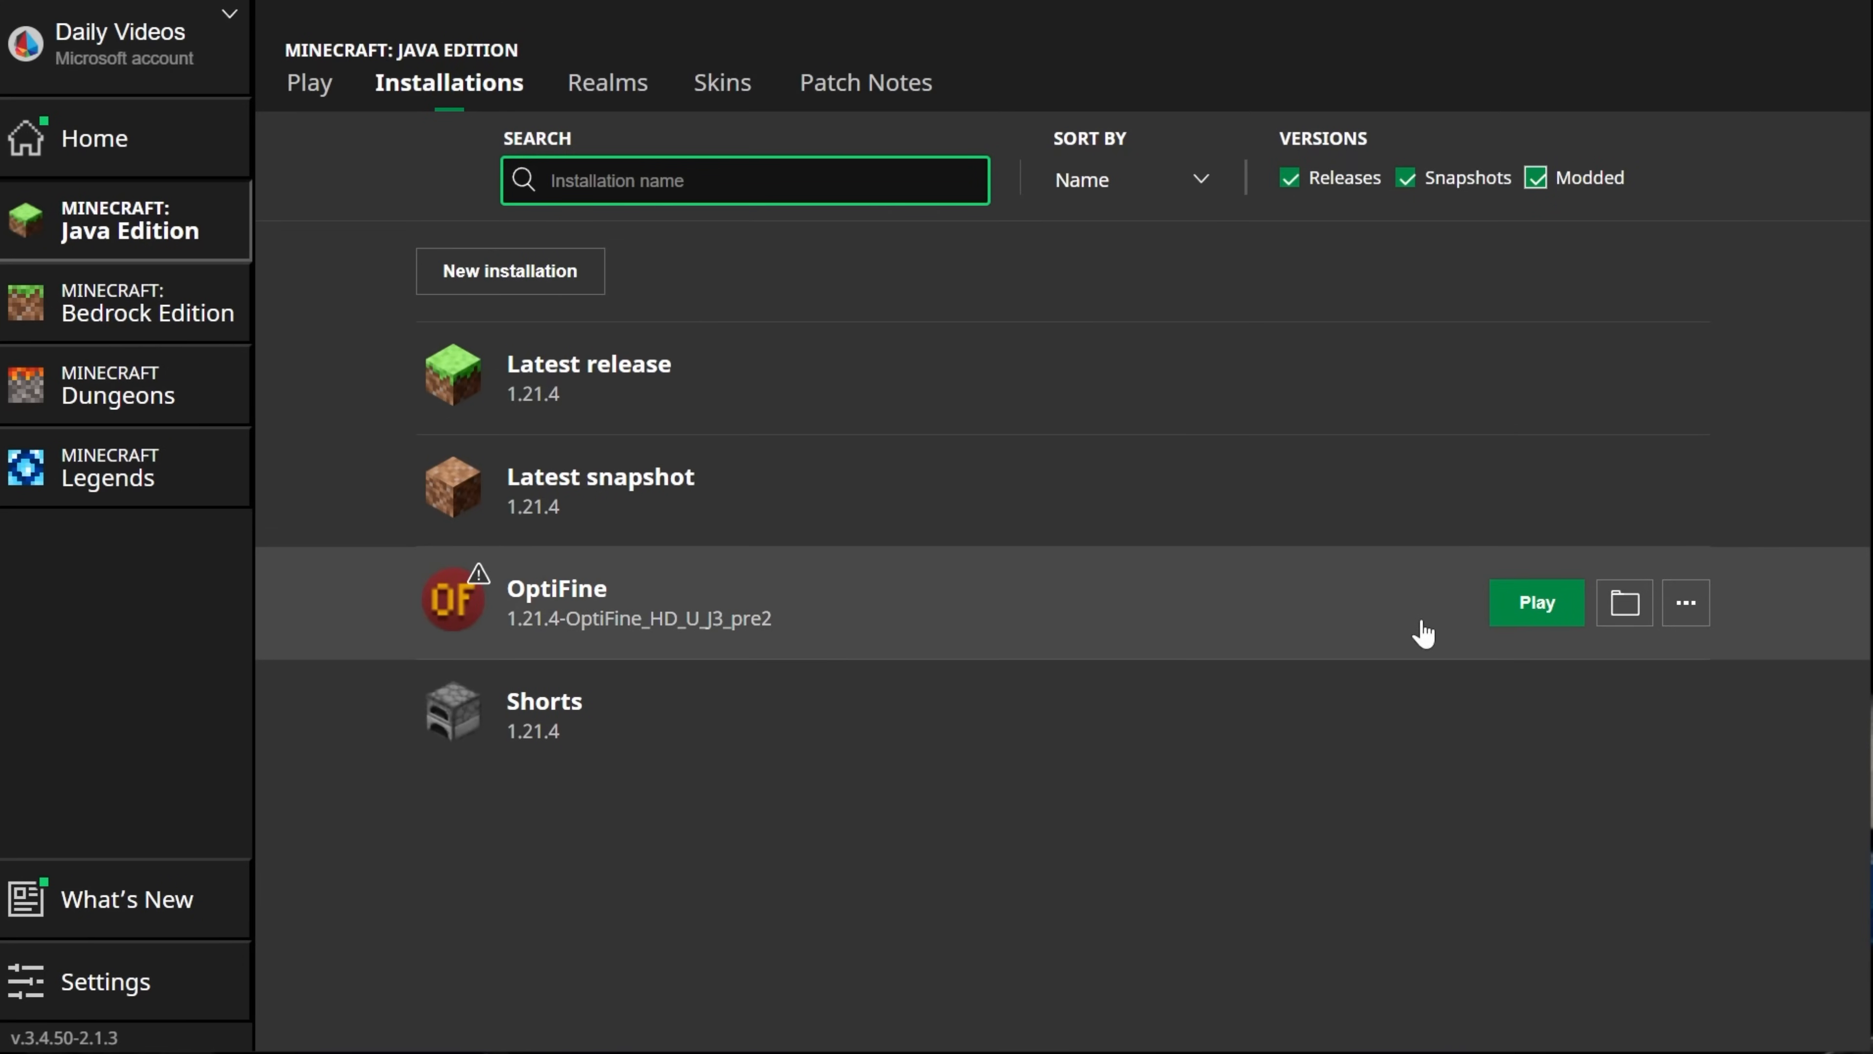
{"action": "mouse_move", "coordinate": [1183, 695]}
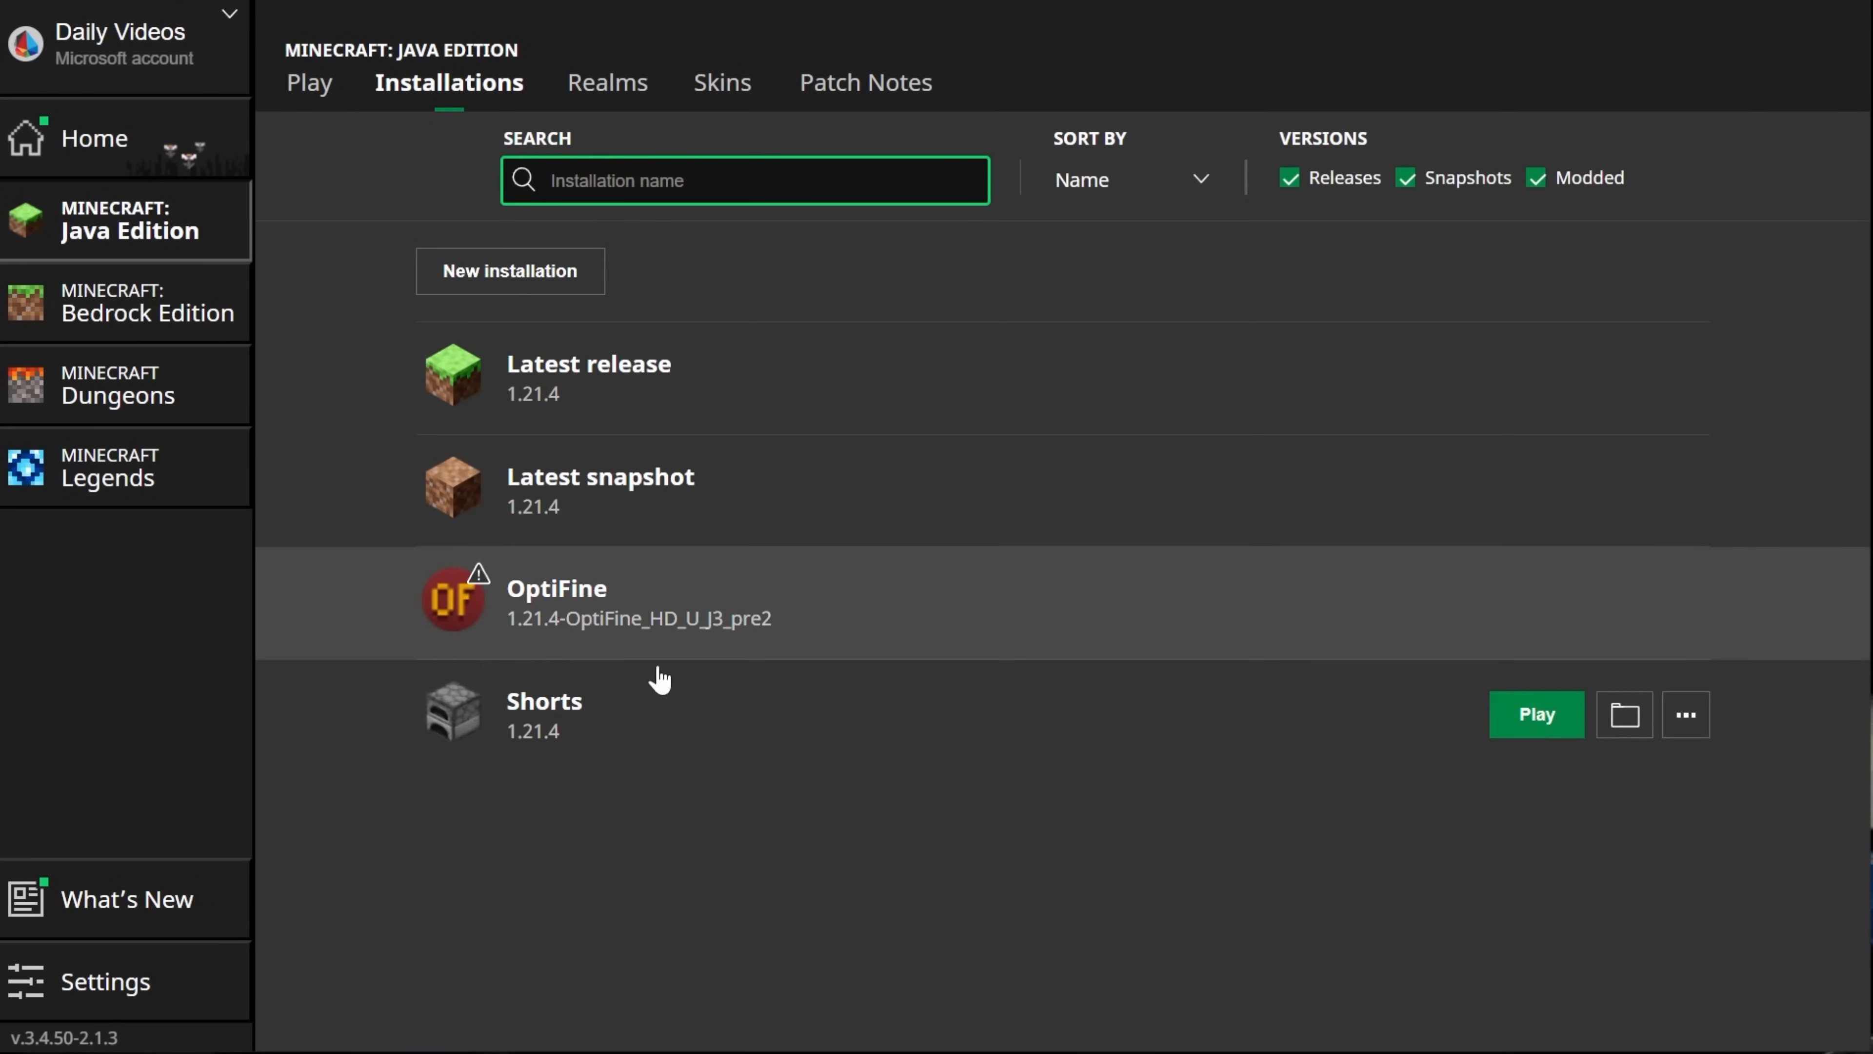
{"action": "mouse_move", "coordinate": [557, 651]}
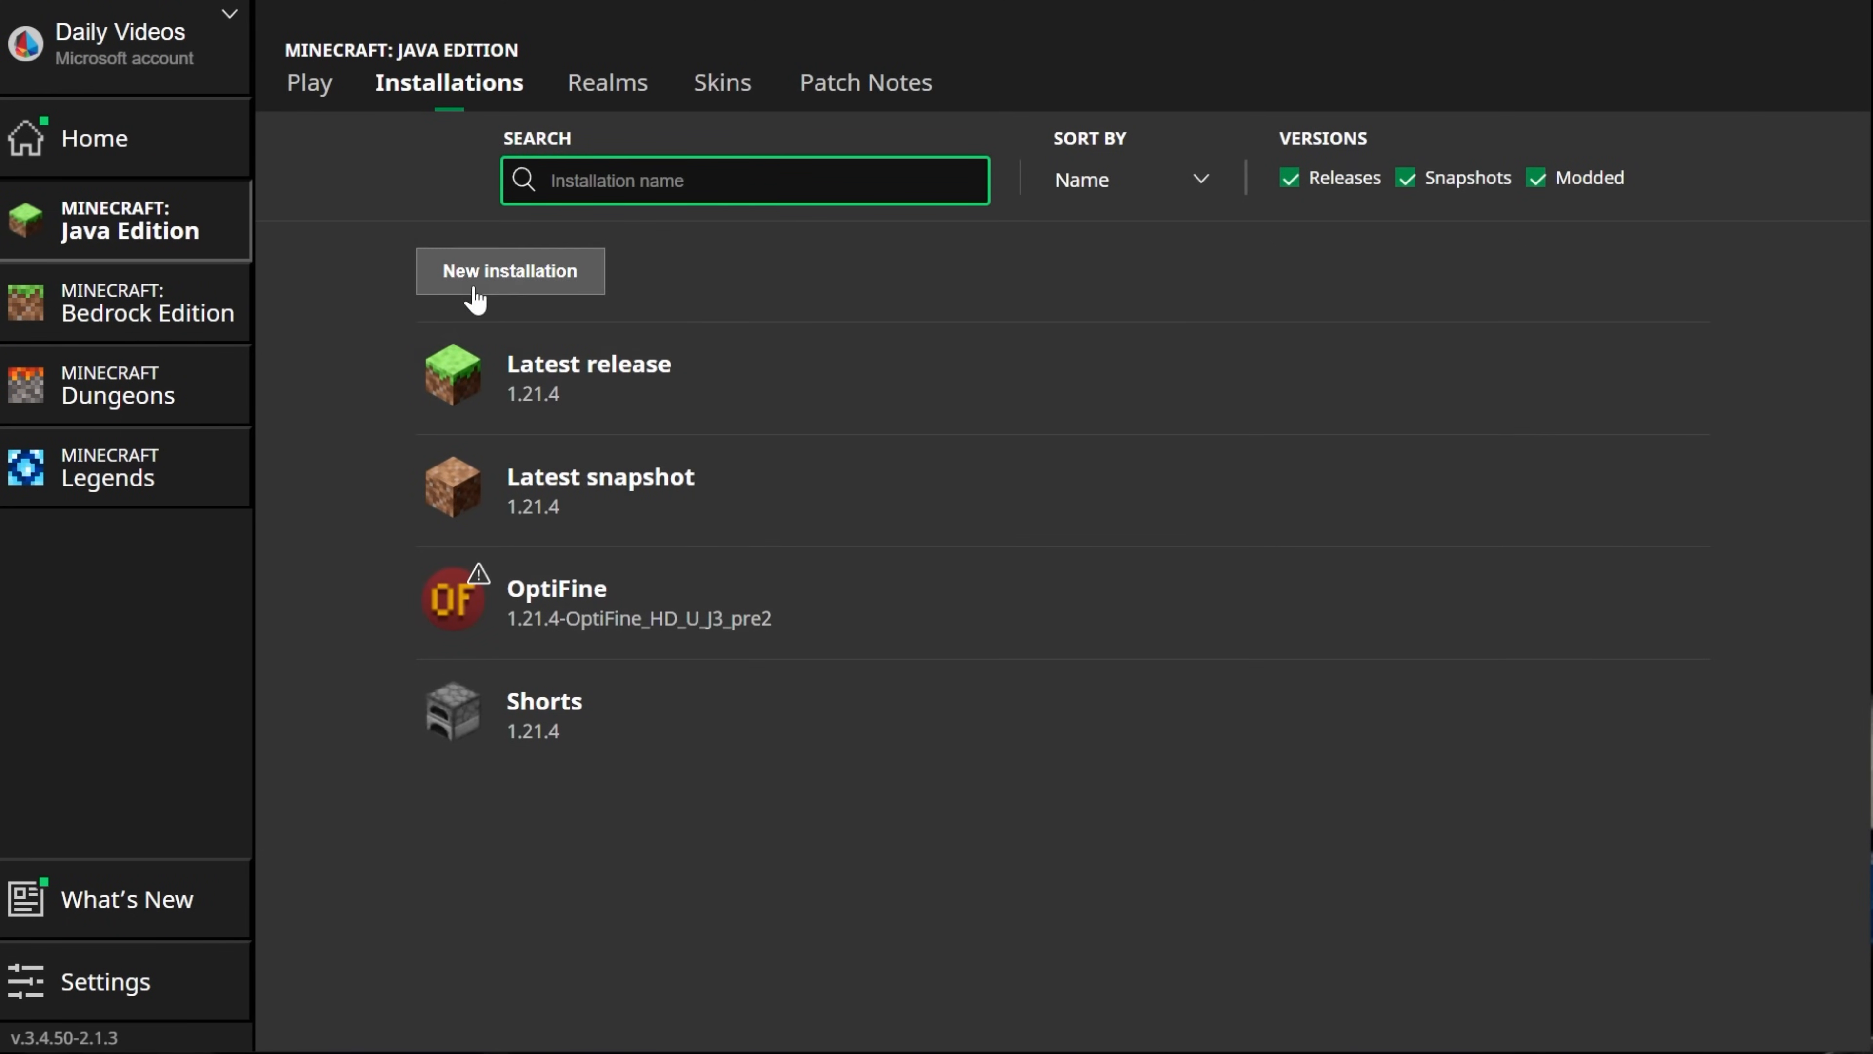
Create installation 'SimpleGameHosting.com' on 1.21.4-OptiFine_HD_U_J3_pre2 at 2560 × 1440 resolution
{"action": "left_click", "coordinate": [509, 270]}
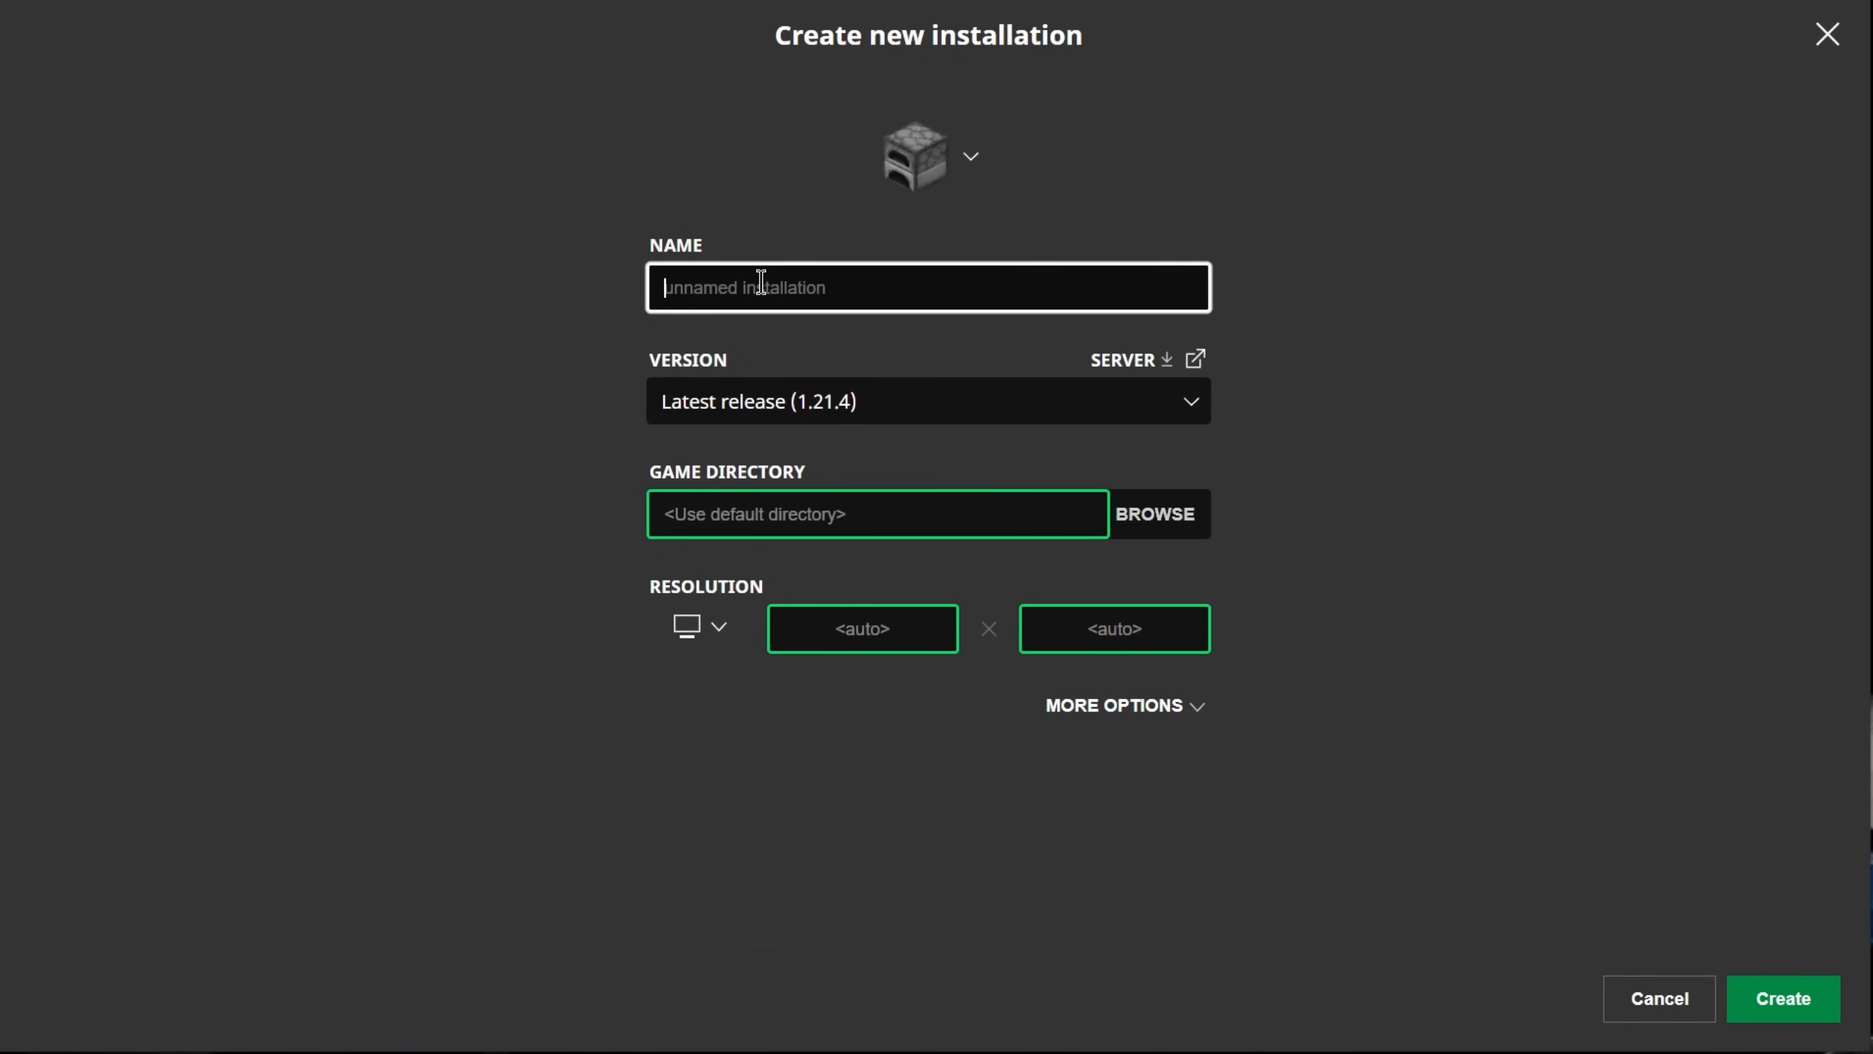
{"action": "type", "text": "SimpleGameHO"}
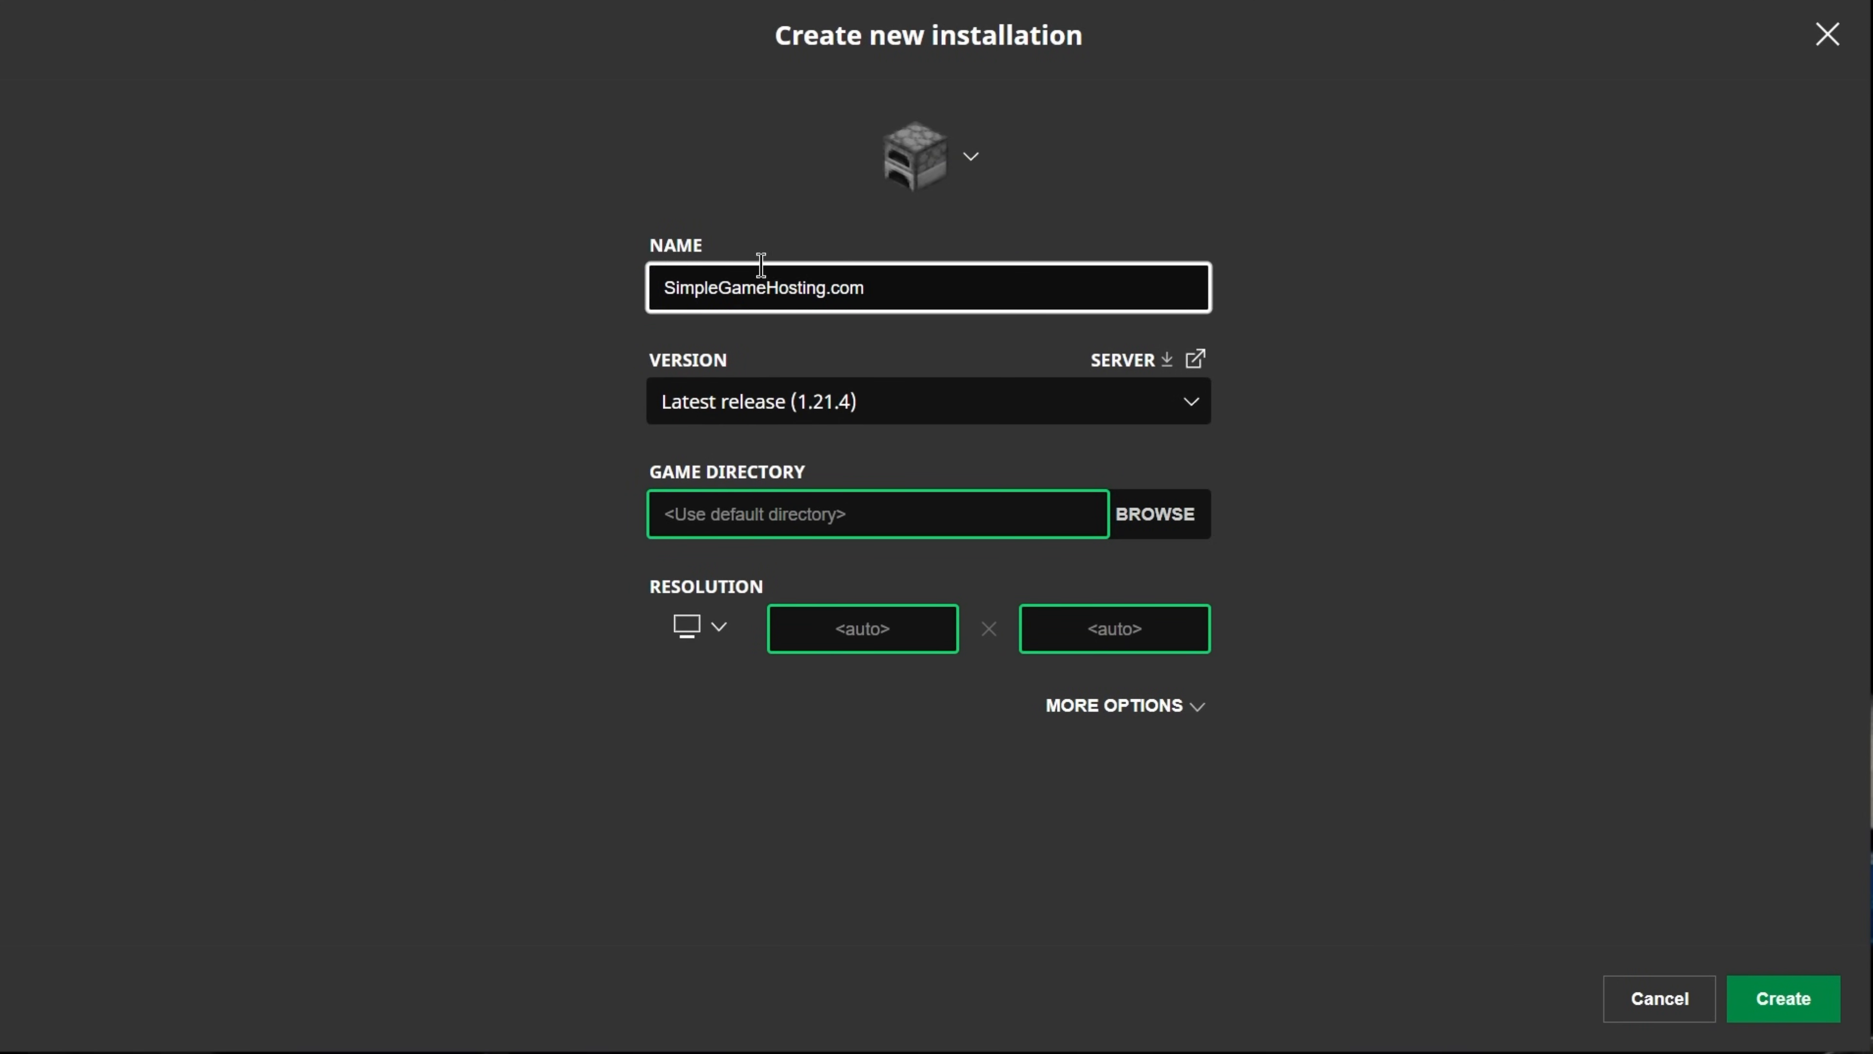
{"action": "left_click", "coordinate": [927, 400]}
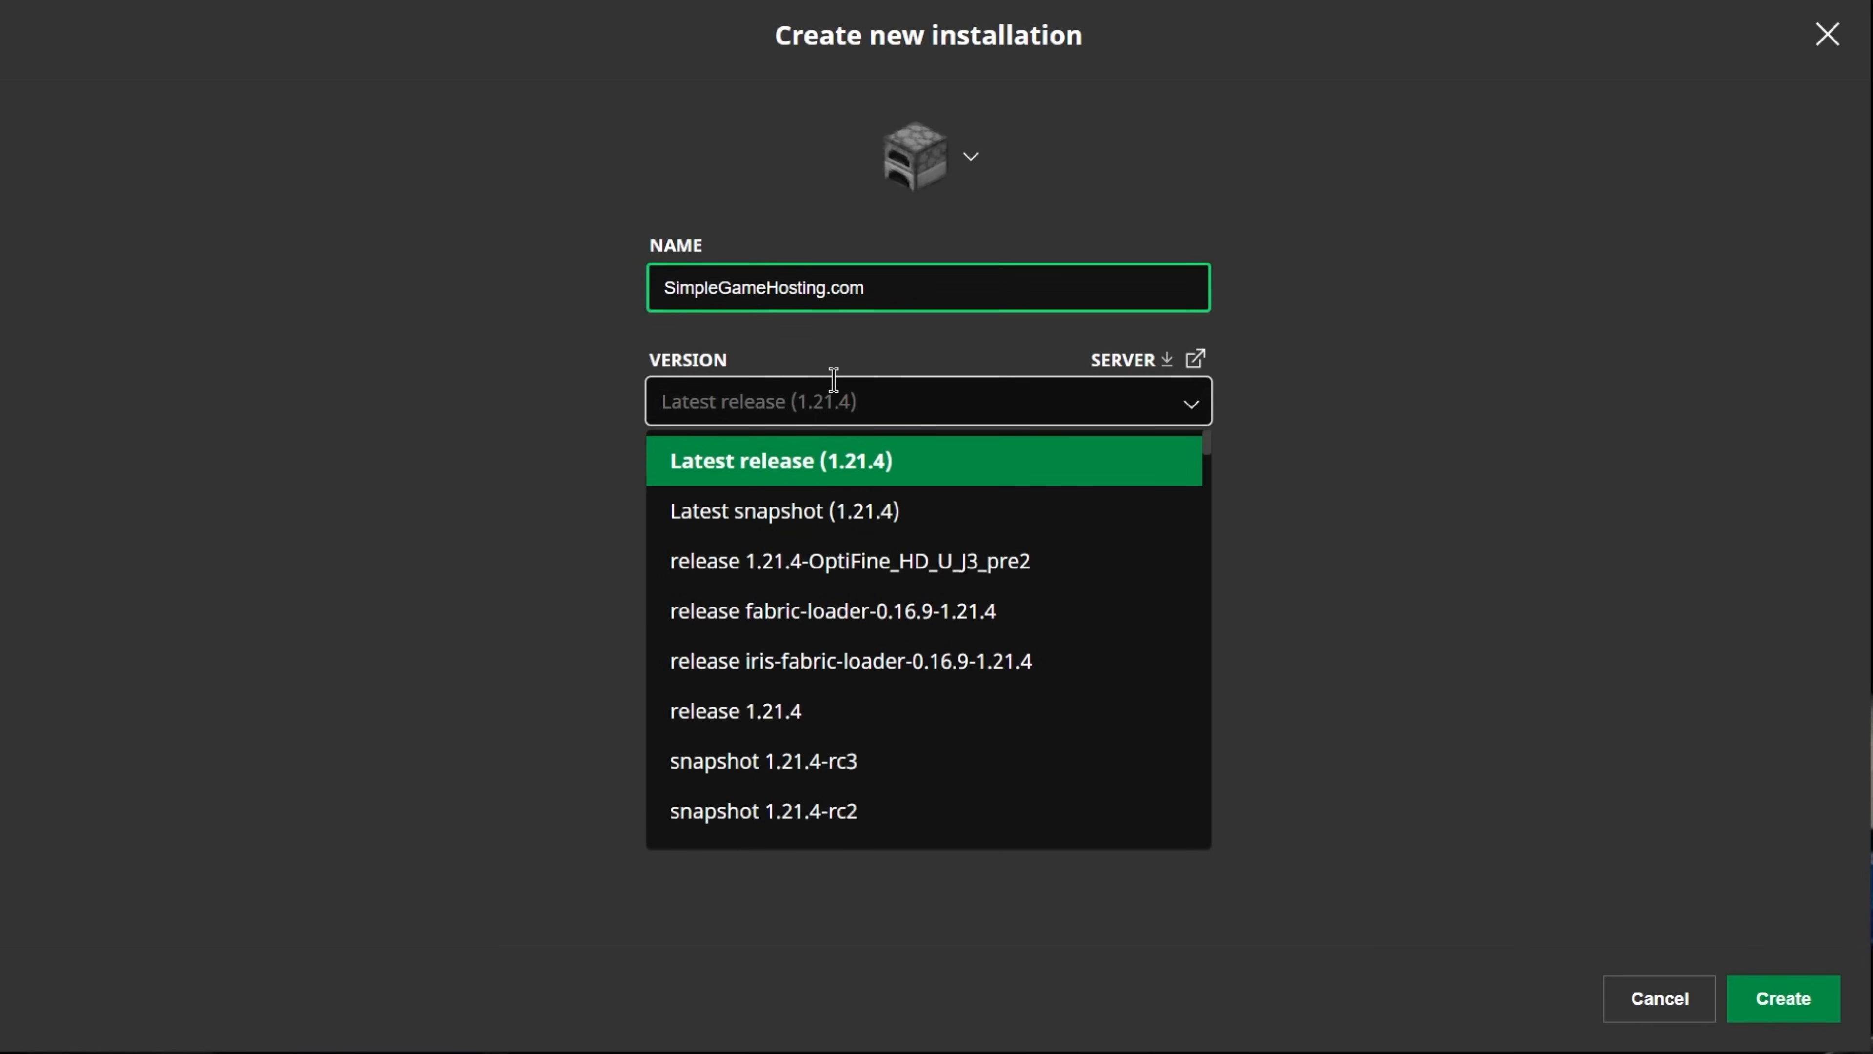
{"action": "mouse_move", "coordinate": [799, 570]}
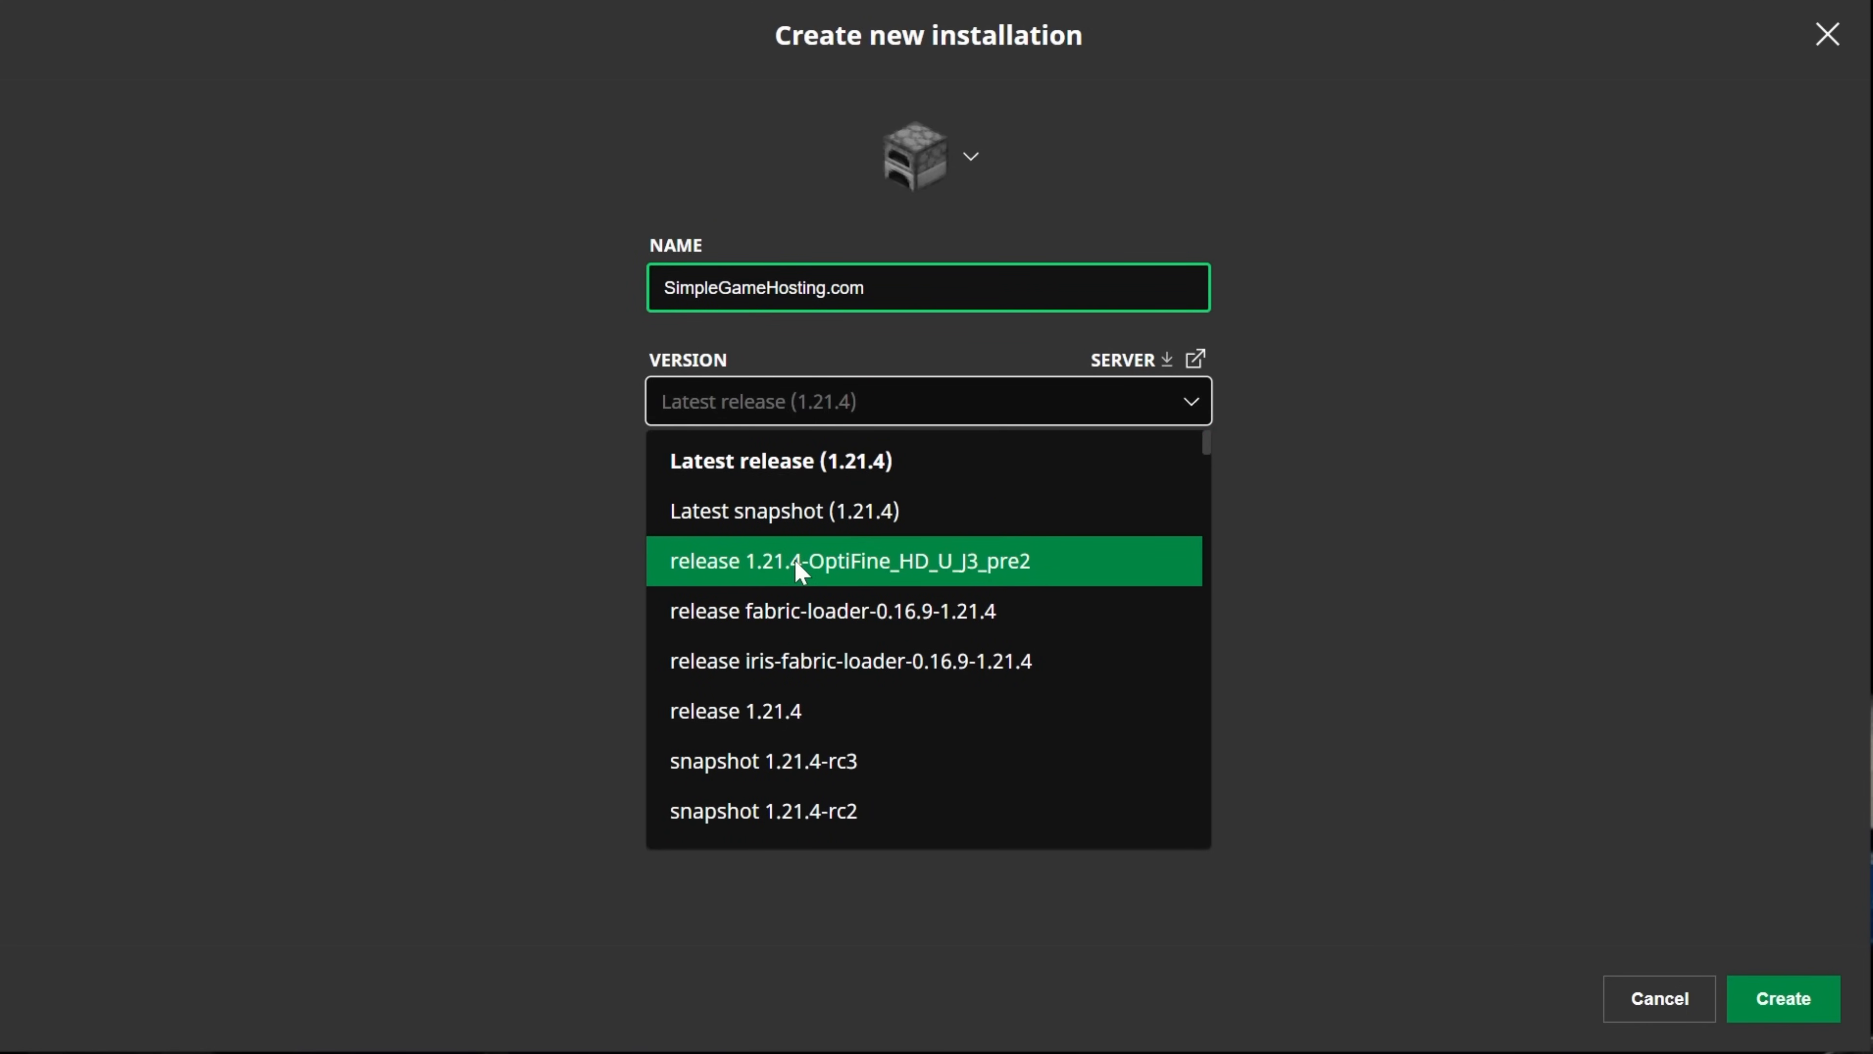
{"action": "mouse_move", "coordinate": [1132, 586]}
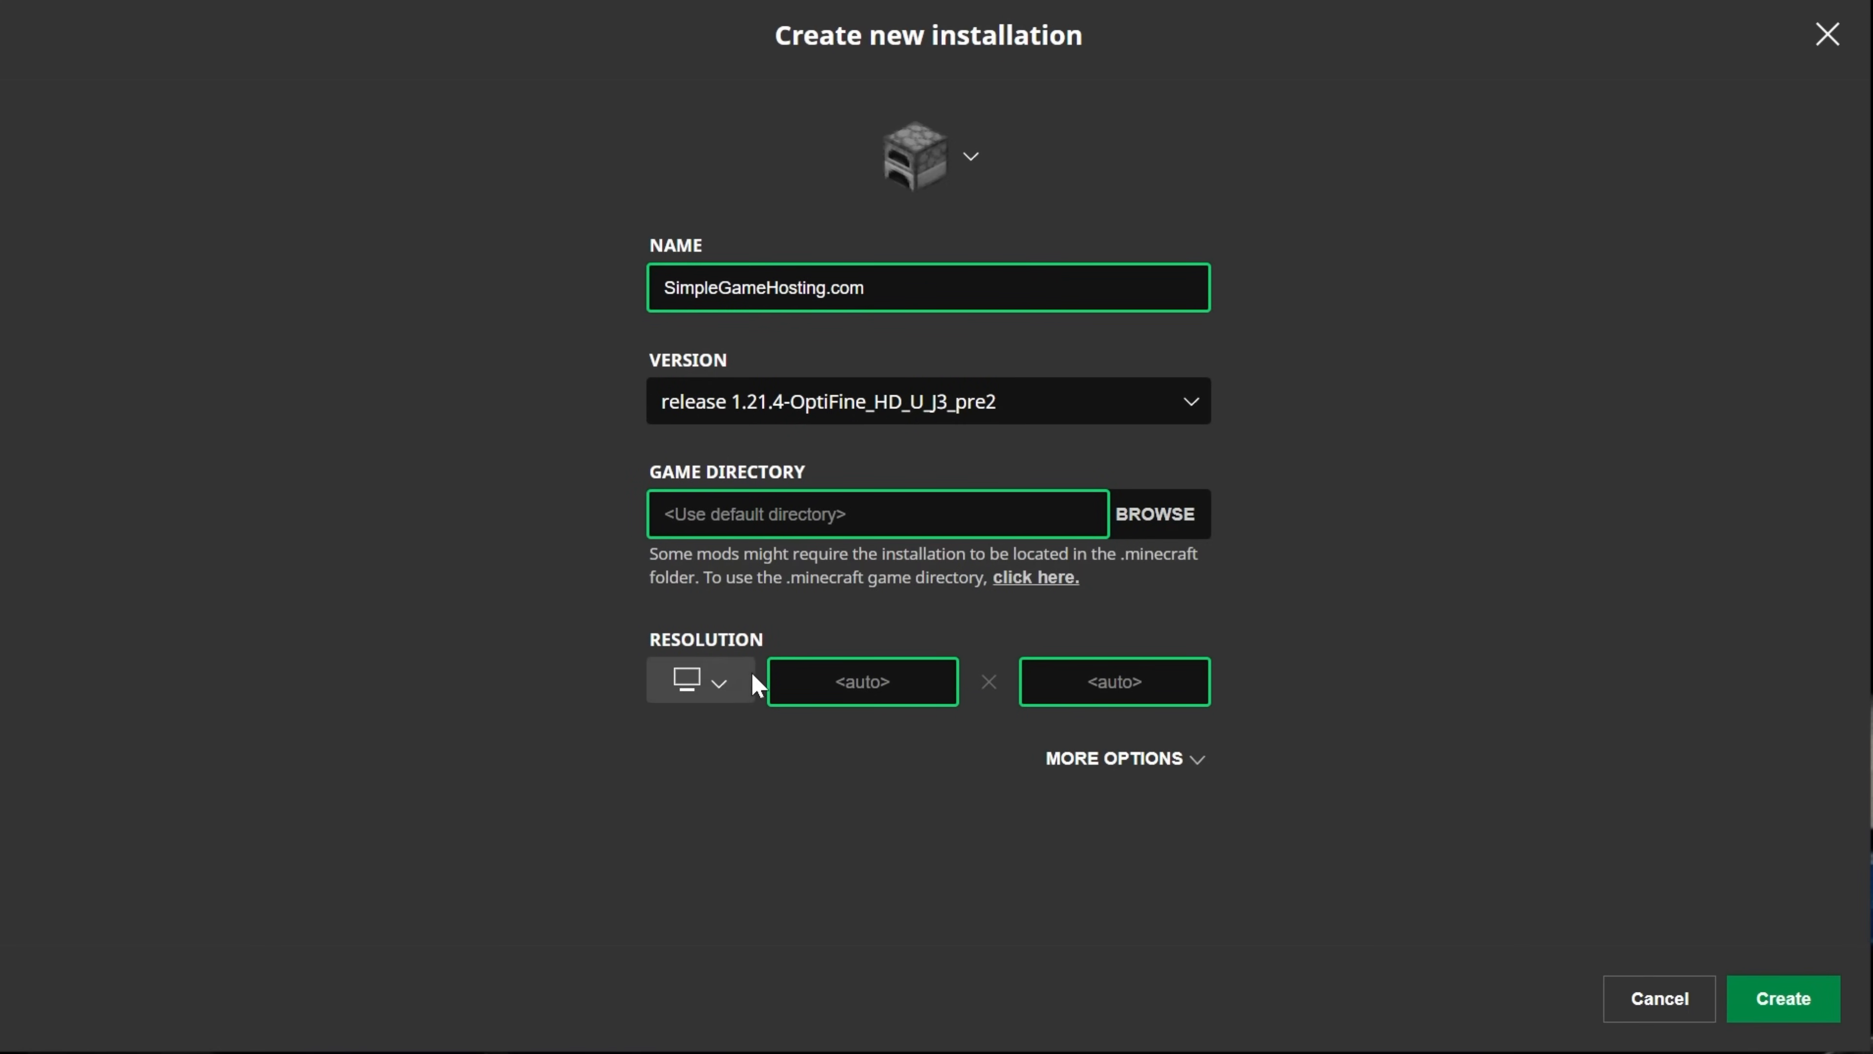
{"action": "left_click", "coordinate": [702, 681]}
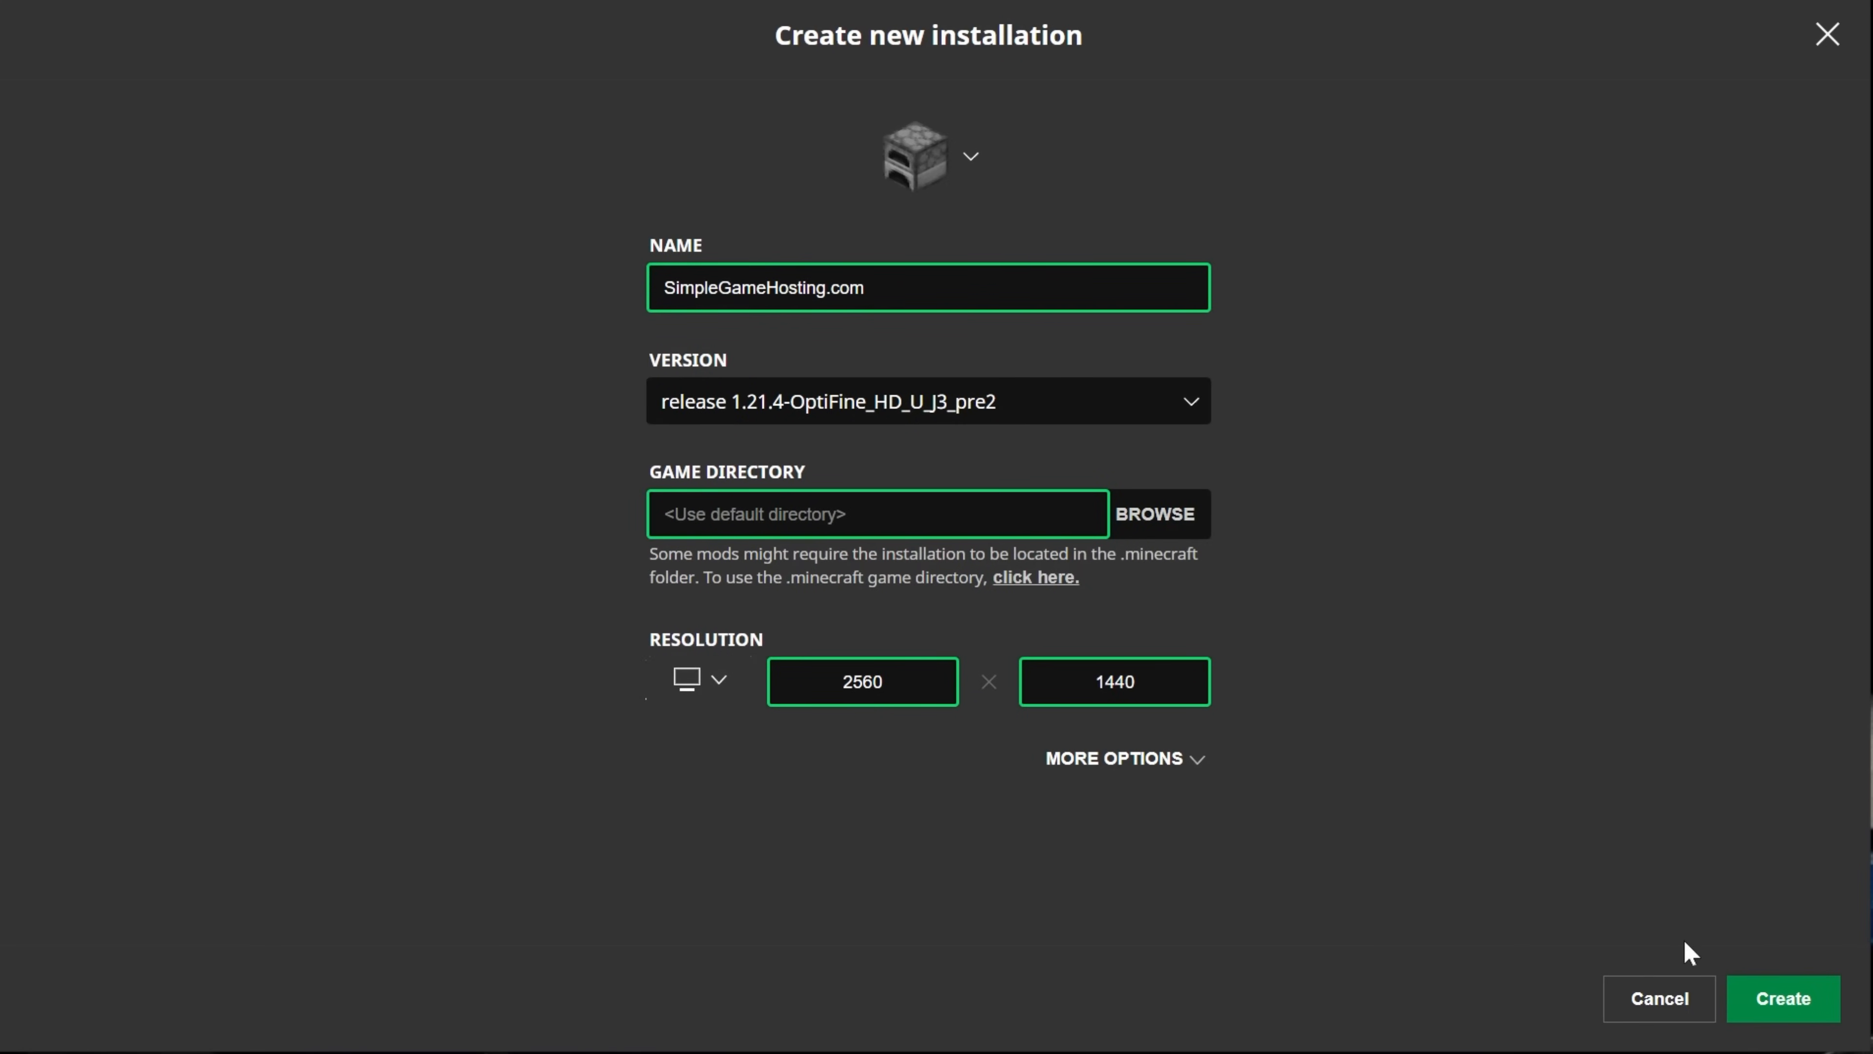
Create the SimpleGameHosting.com installation and launch the game with it
{"action": "left_click", "coordinate": [1782, 997]}
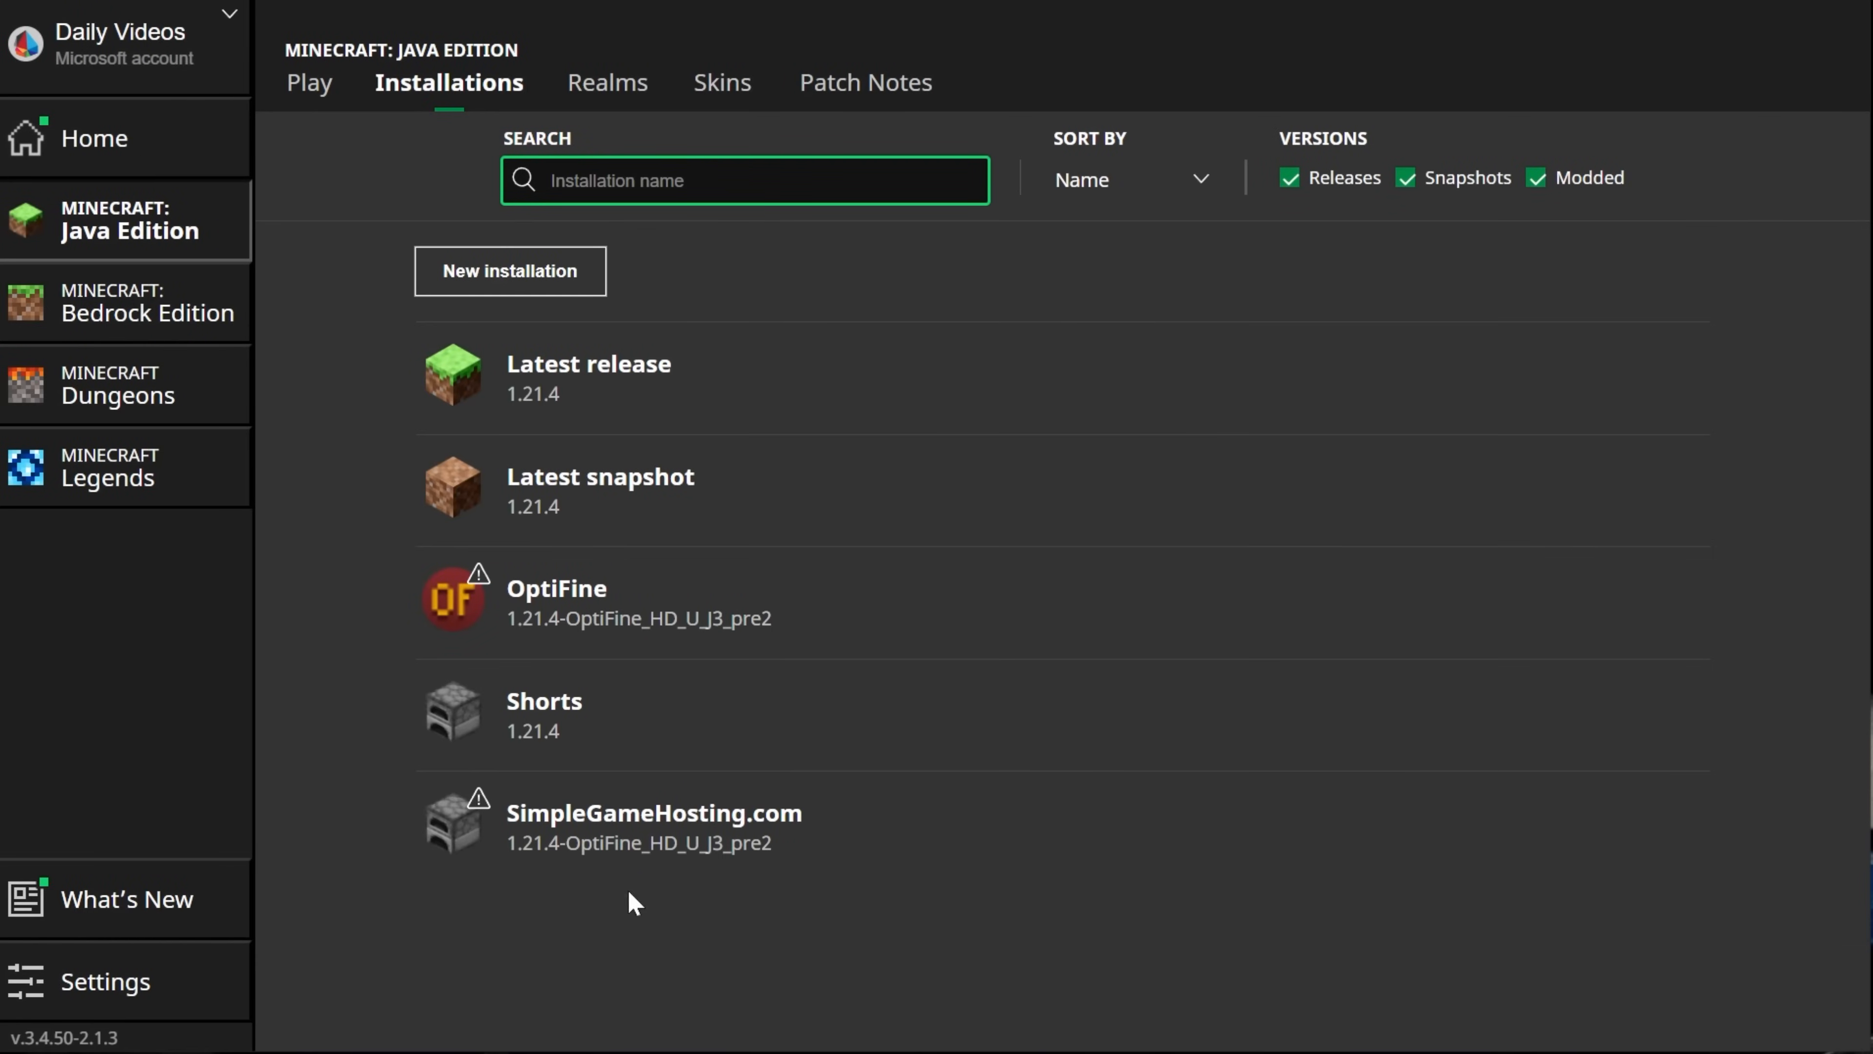
{"action": "mouse_move", "coordinate": [574, 847]}
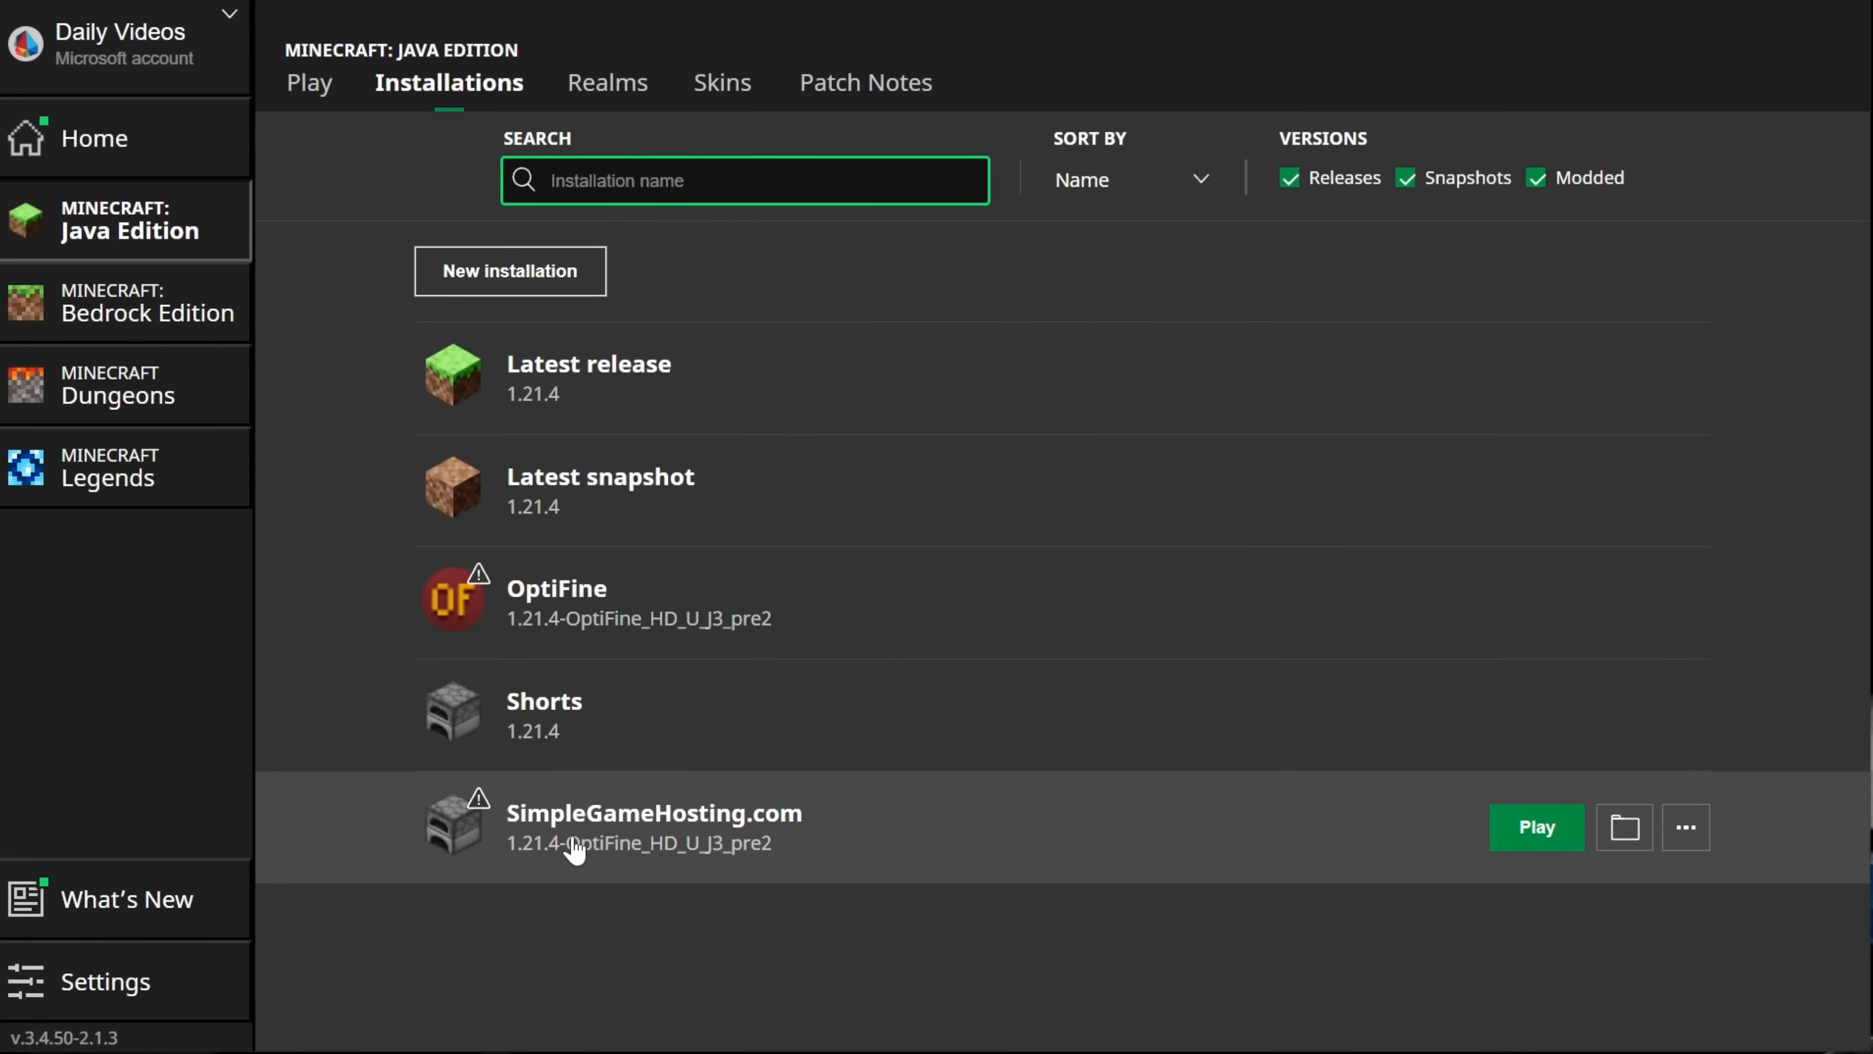
{"action": "mouse_move", "coordinate": [565, 869]}
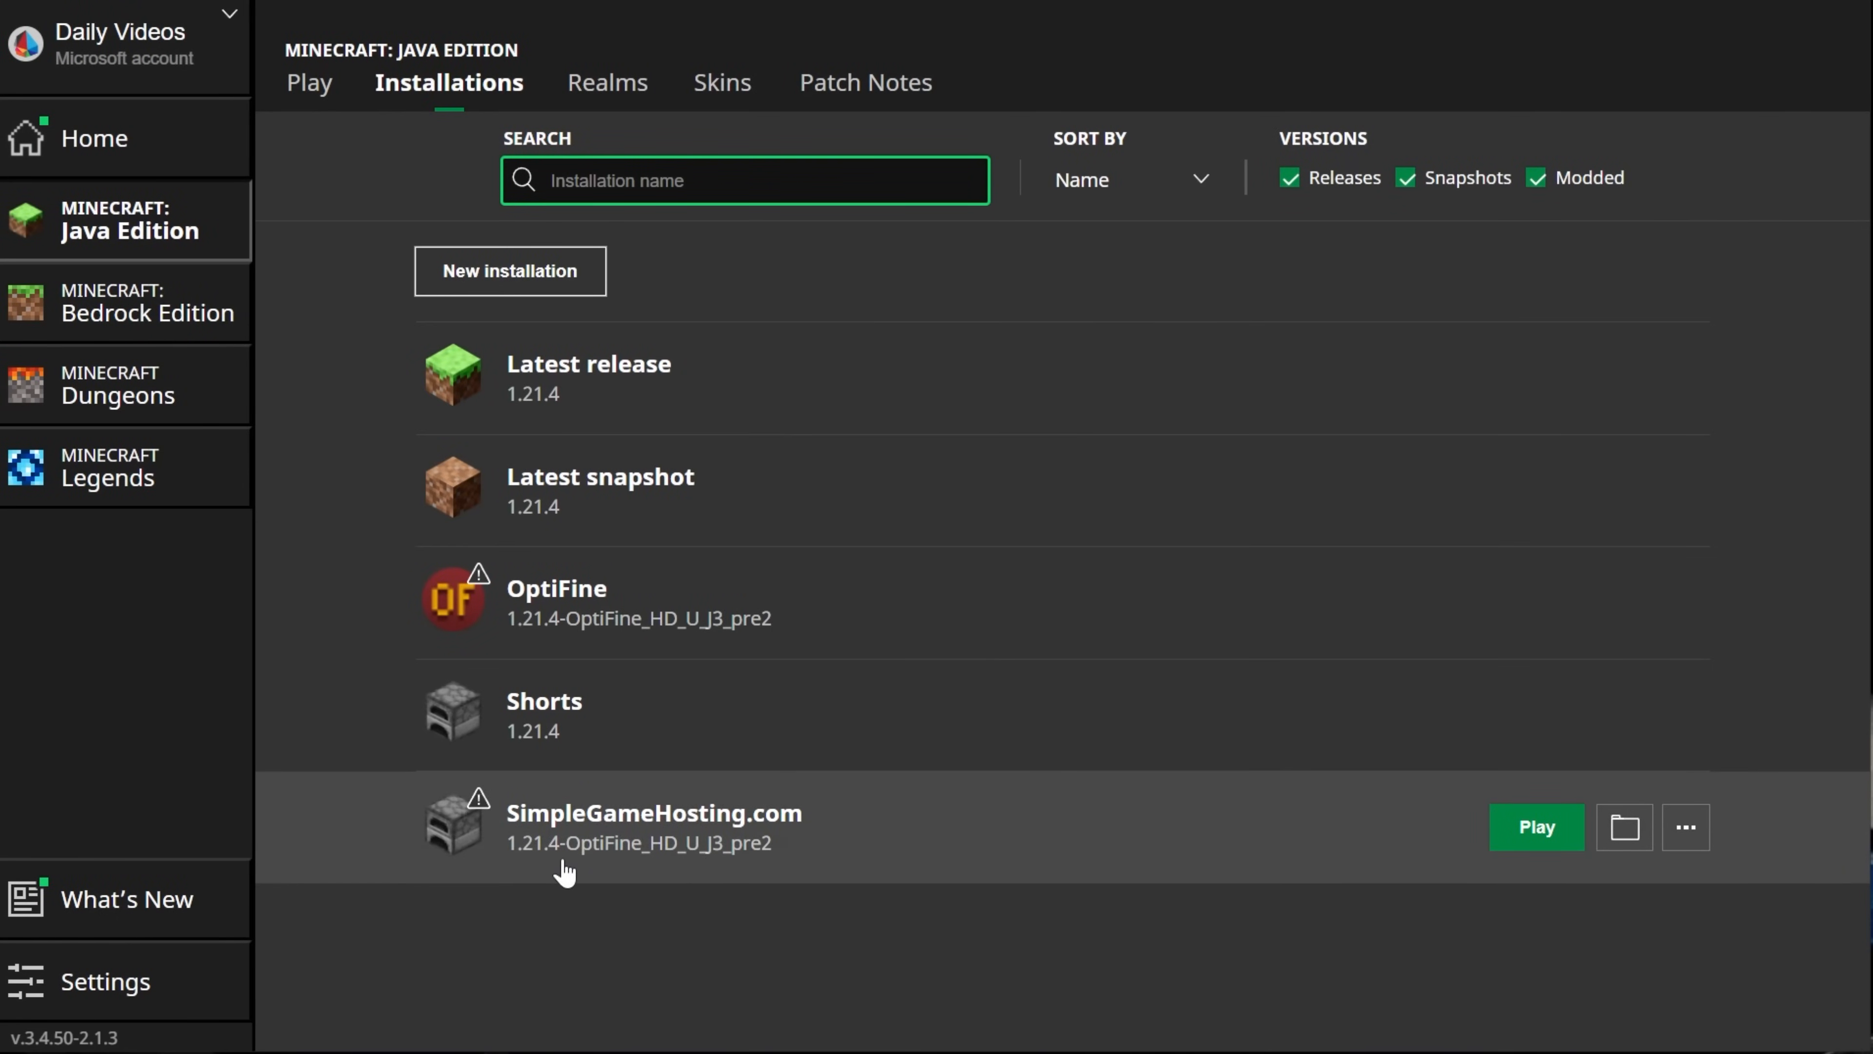
{"action": "left_click", "coordinate": [1537, 826]}
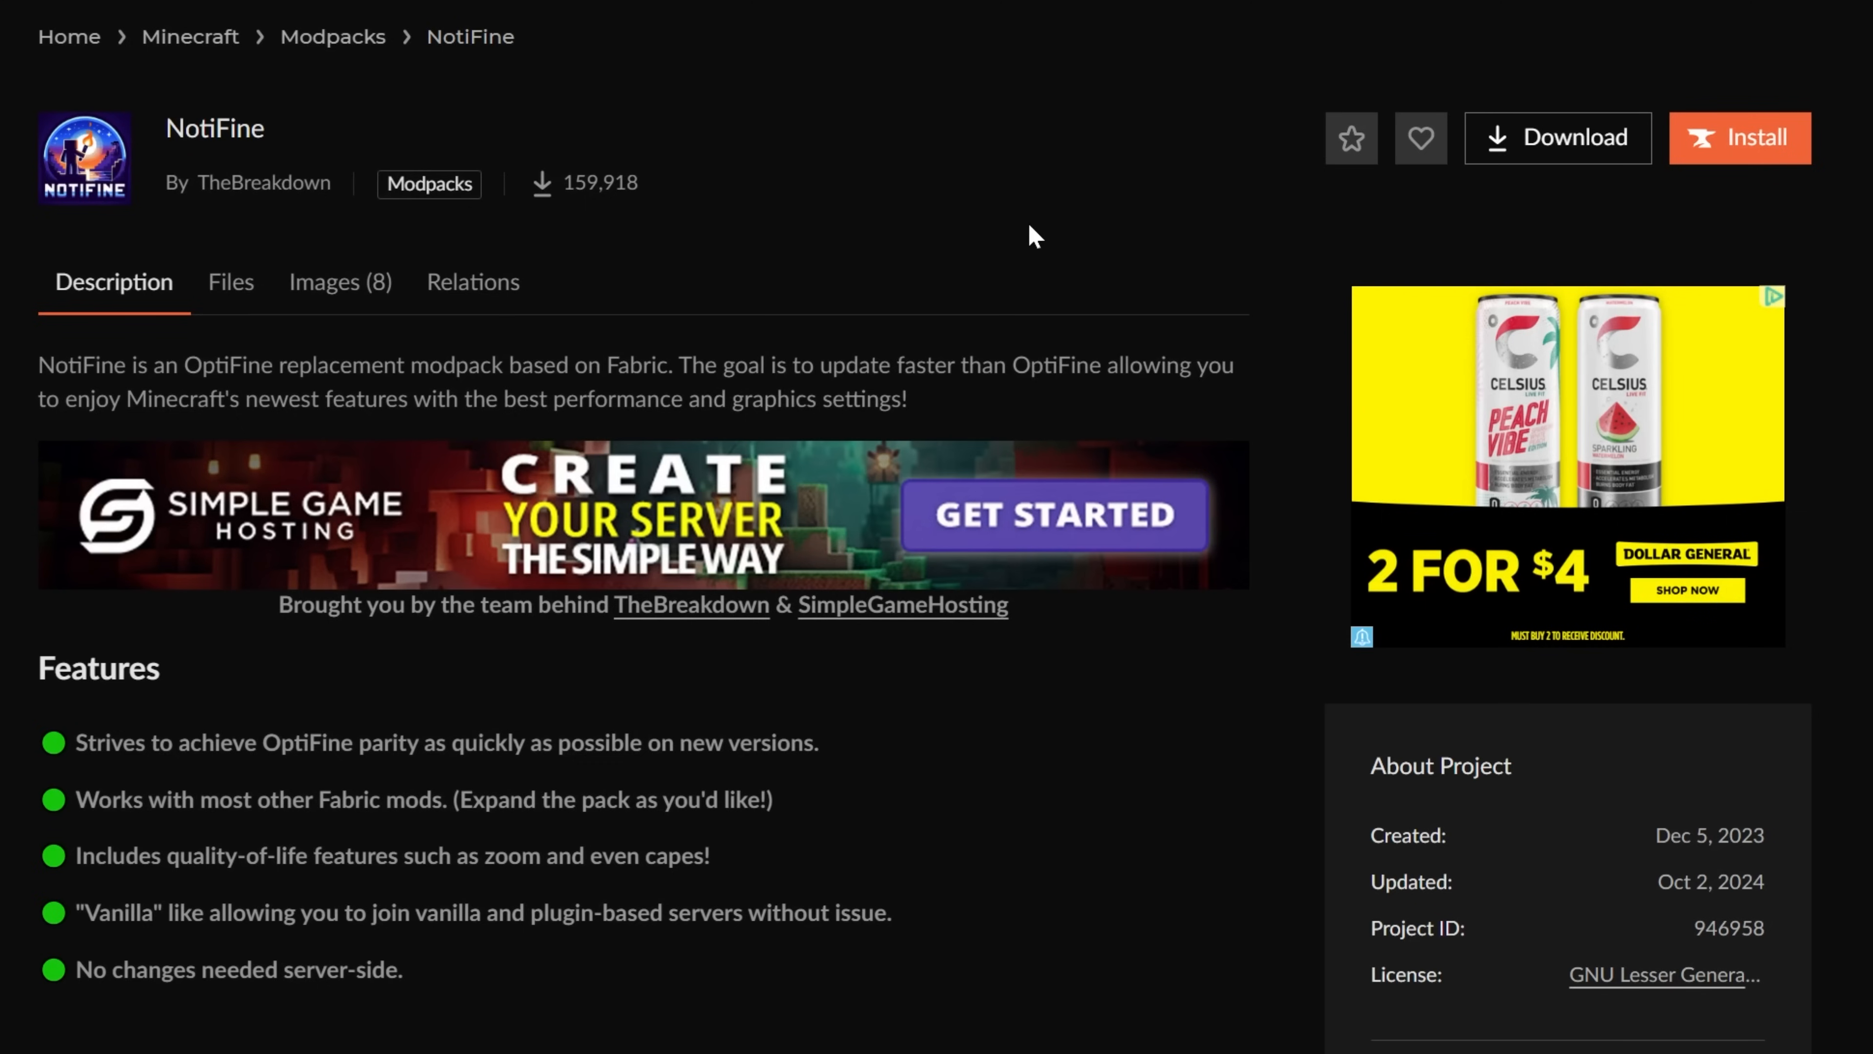
{"action": "mouse_move", "coordinate": [968, 213]}
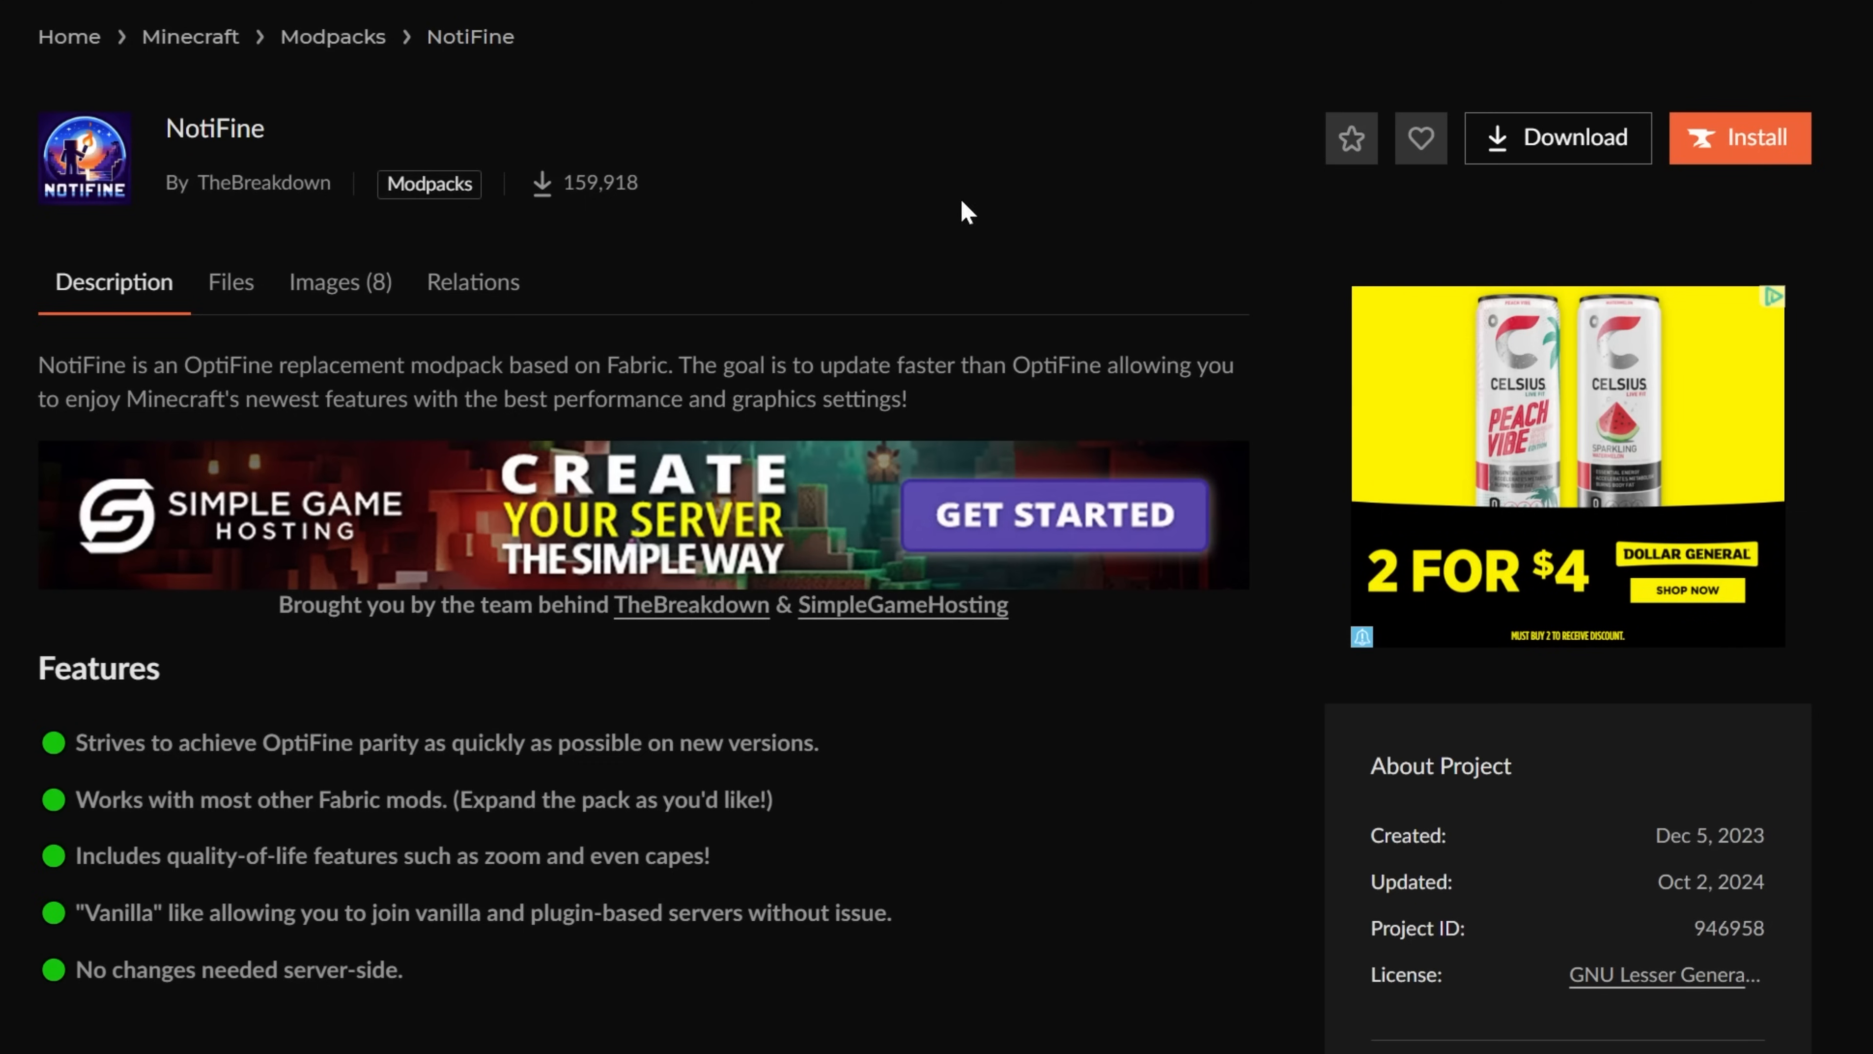
{"action": "mouse_move", "coordinate": [697, 181]}
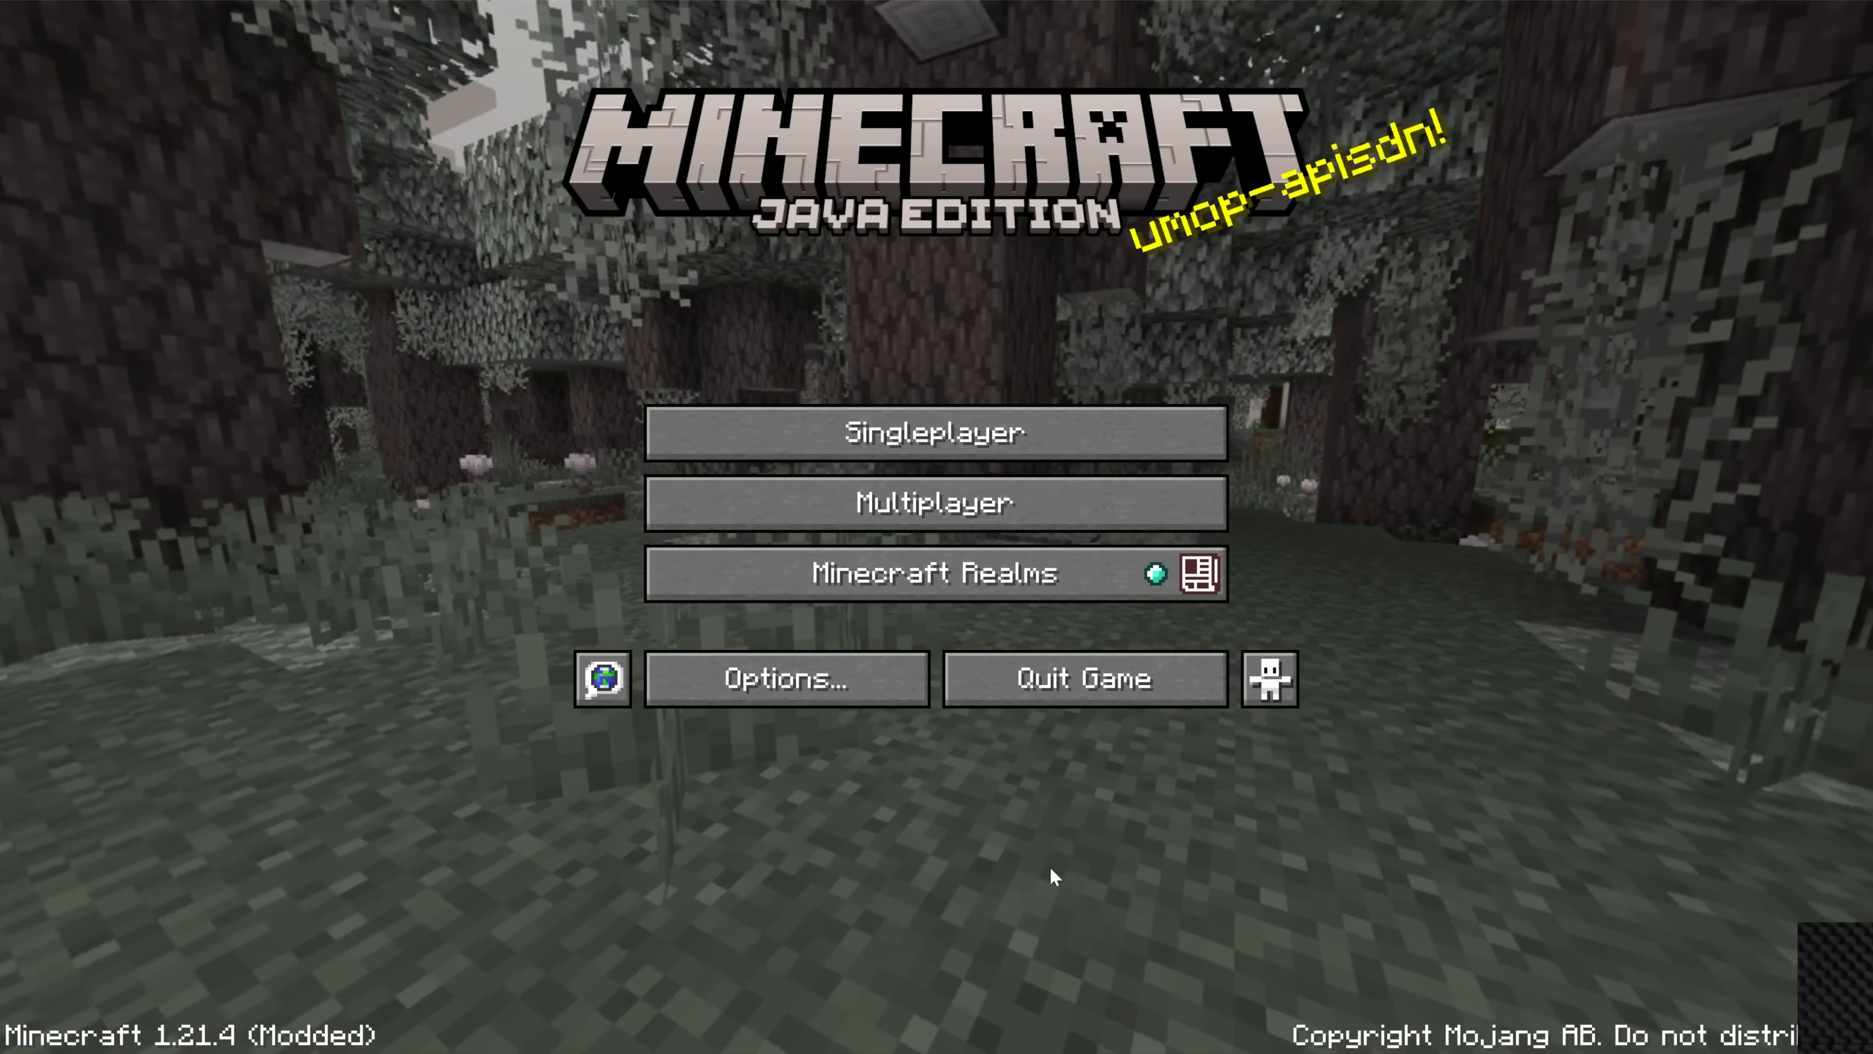
View the OptiFine shader pack list (BSL, Complementary Unbound, MakeUp) from Video Settings
{"action": "left_click", "coordinate": [786, 677]}
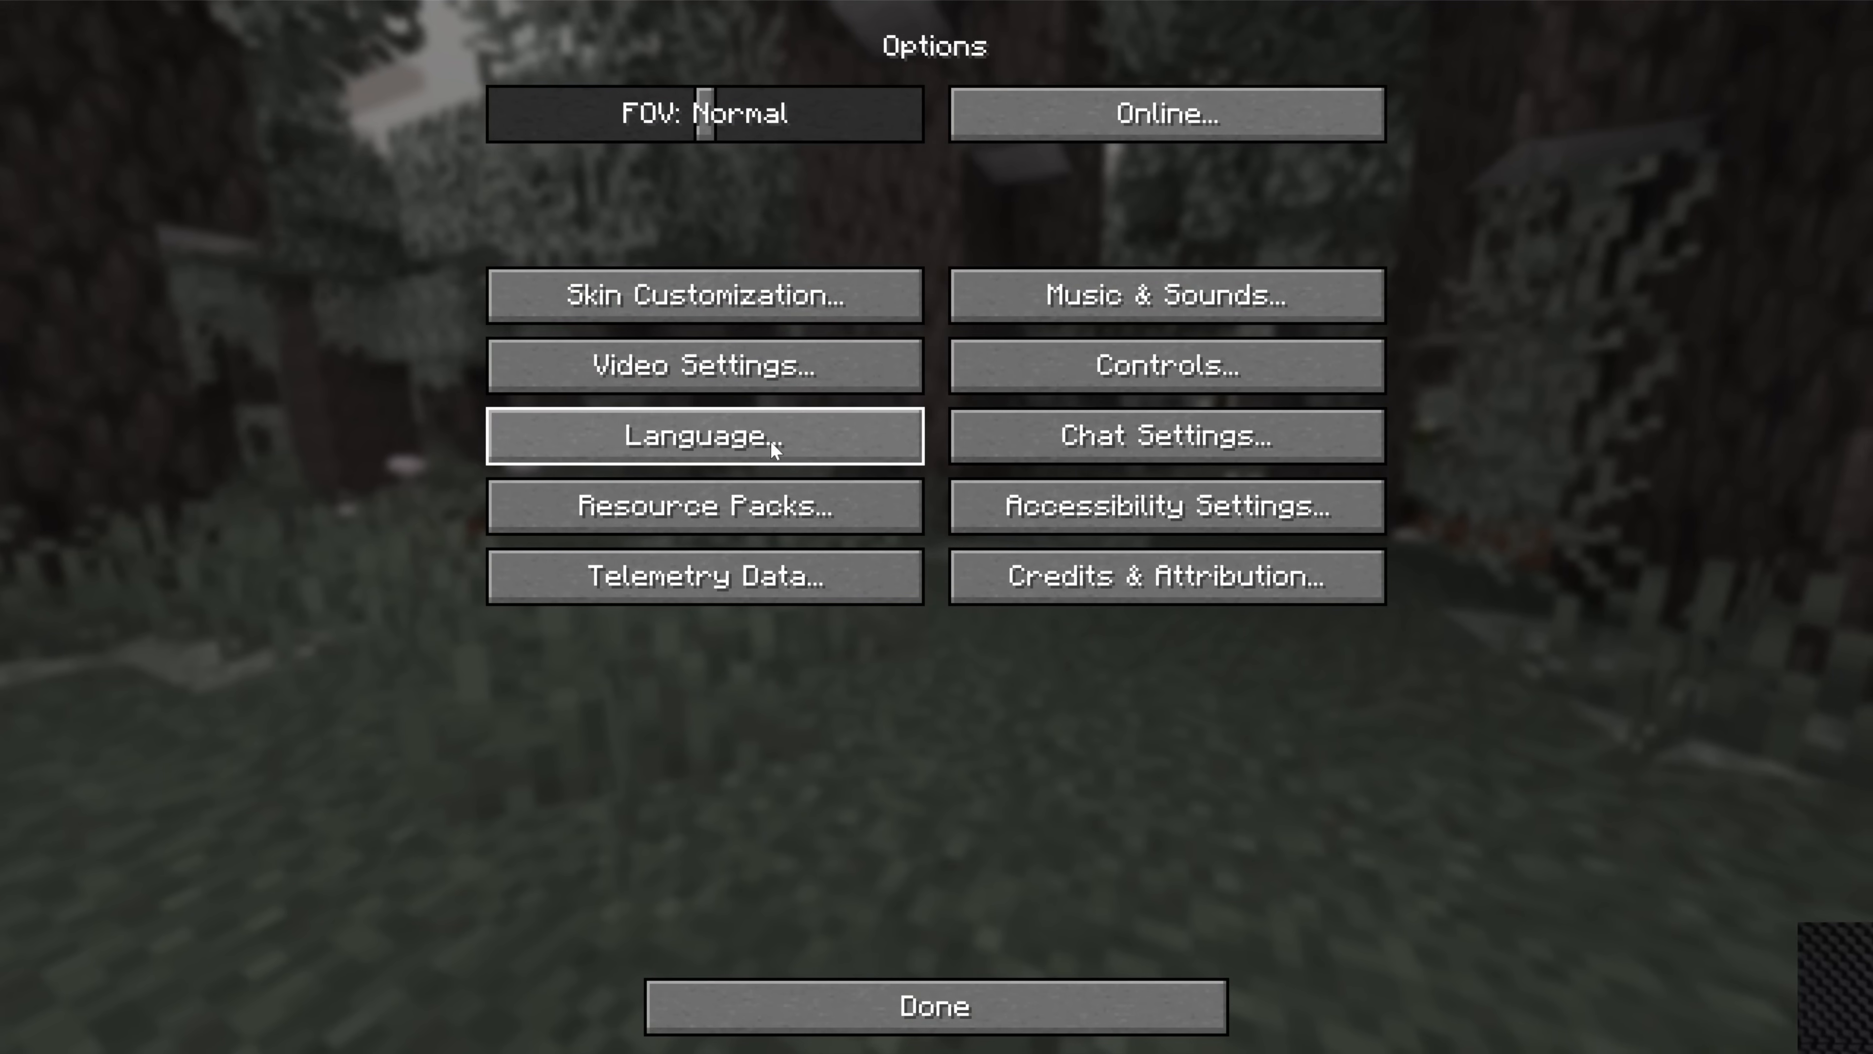
{"action": "left_click", "coordinate": [702, 364]}
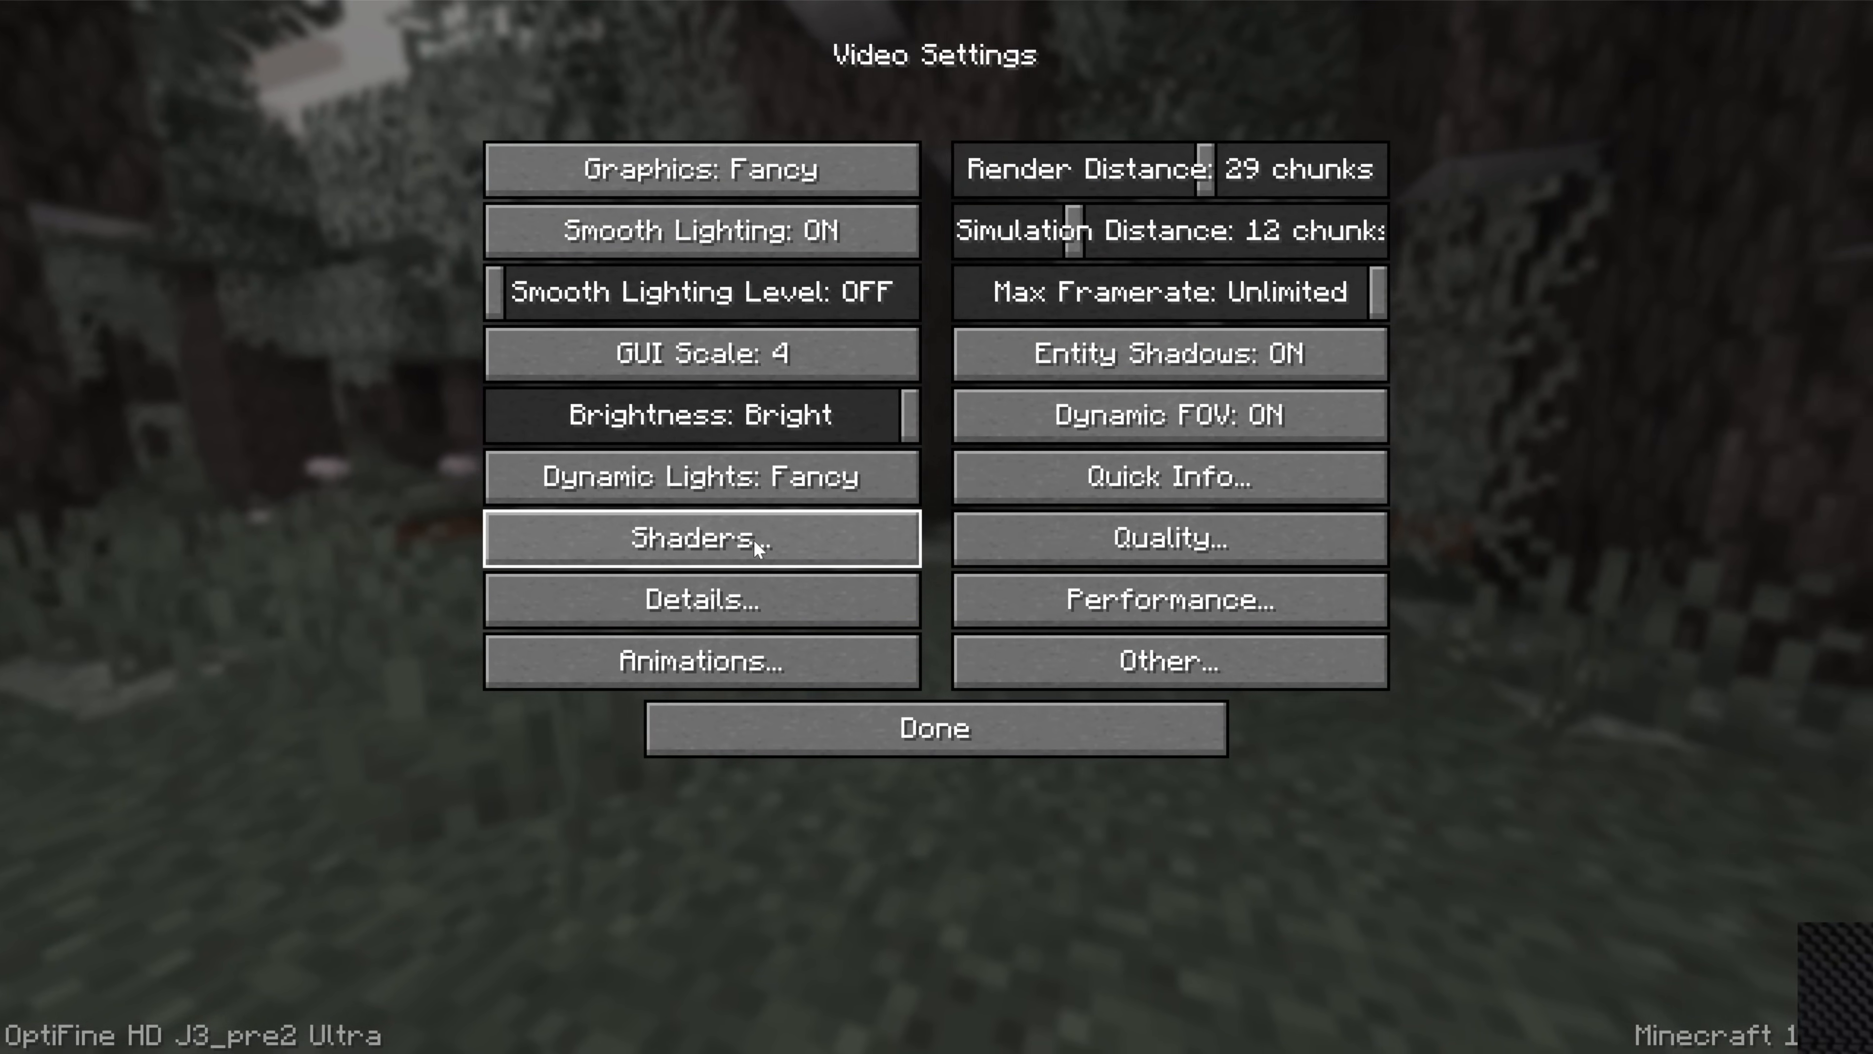
{"action": "left_click", "coordinate": [702, 538]}
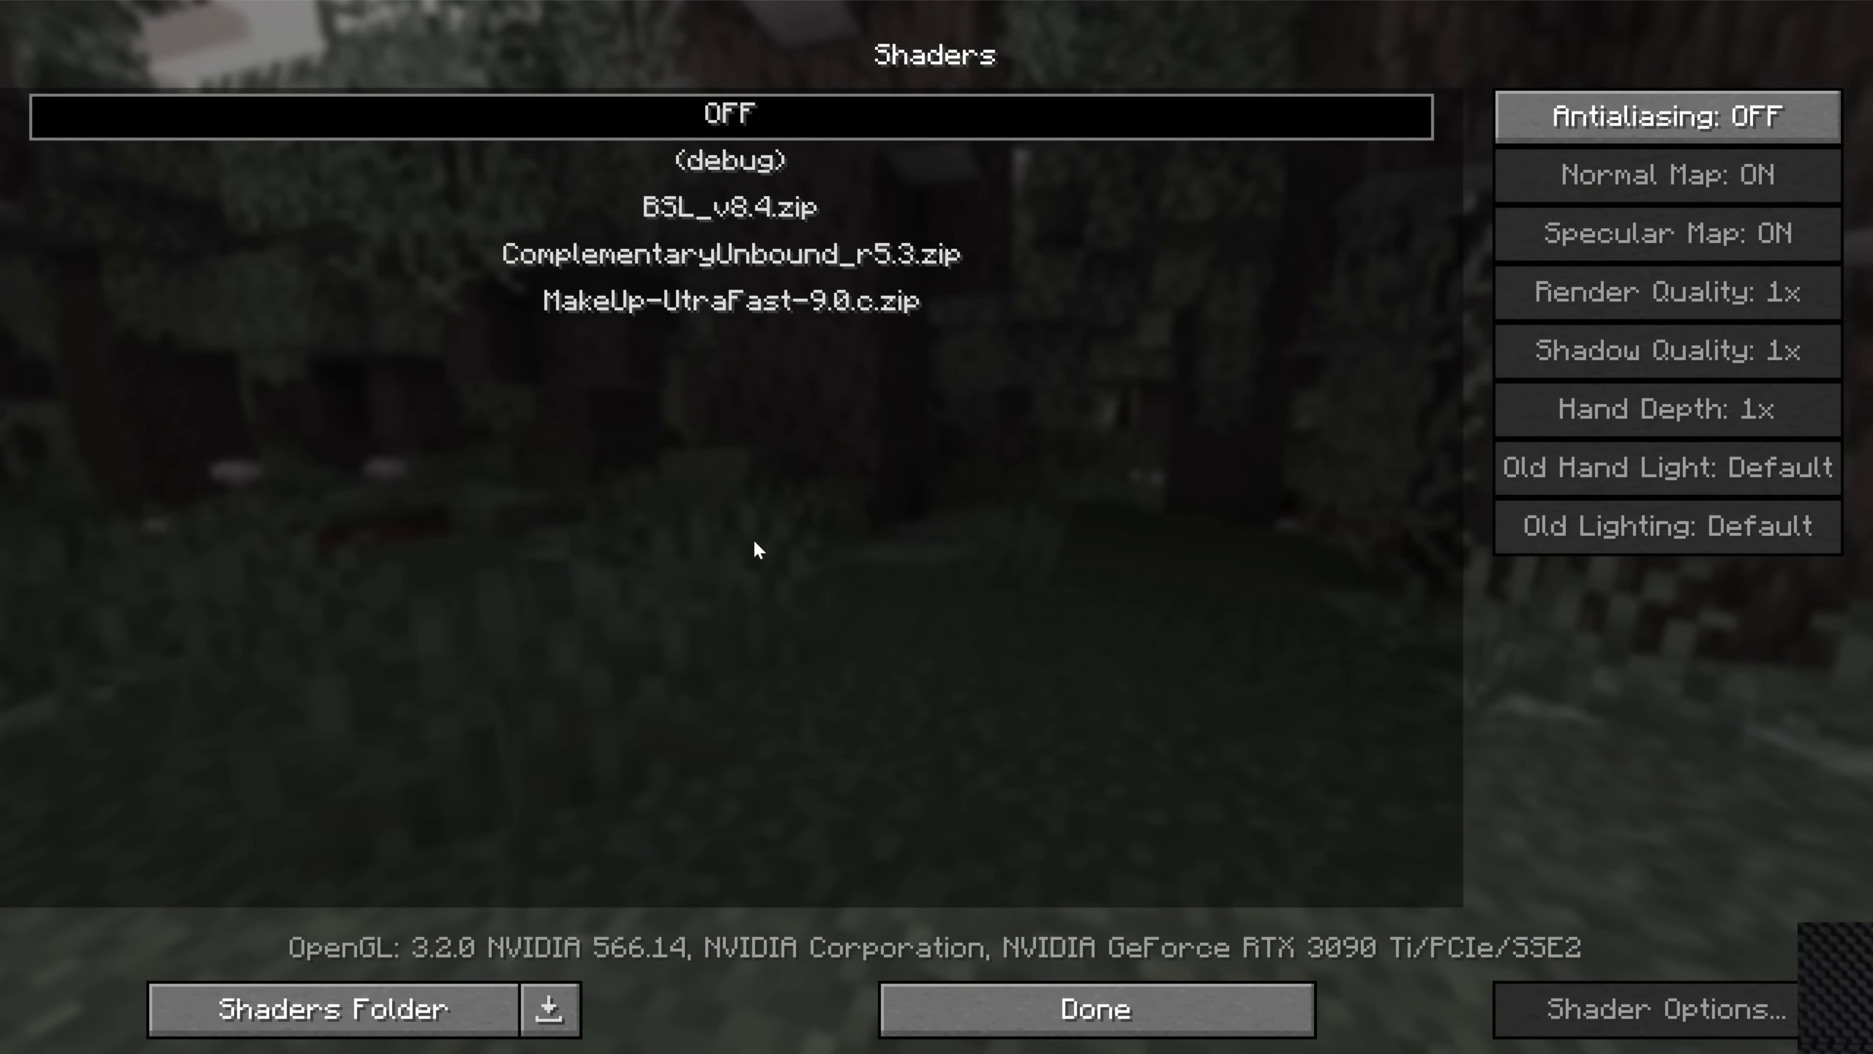
{"action": "left_click", "coordinate": [1092, 1010]}
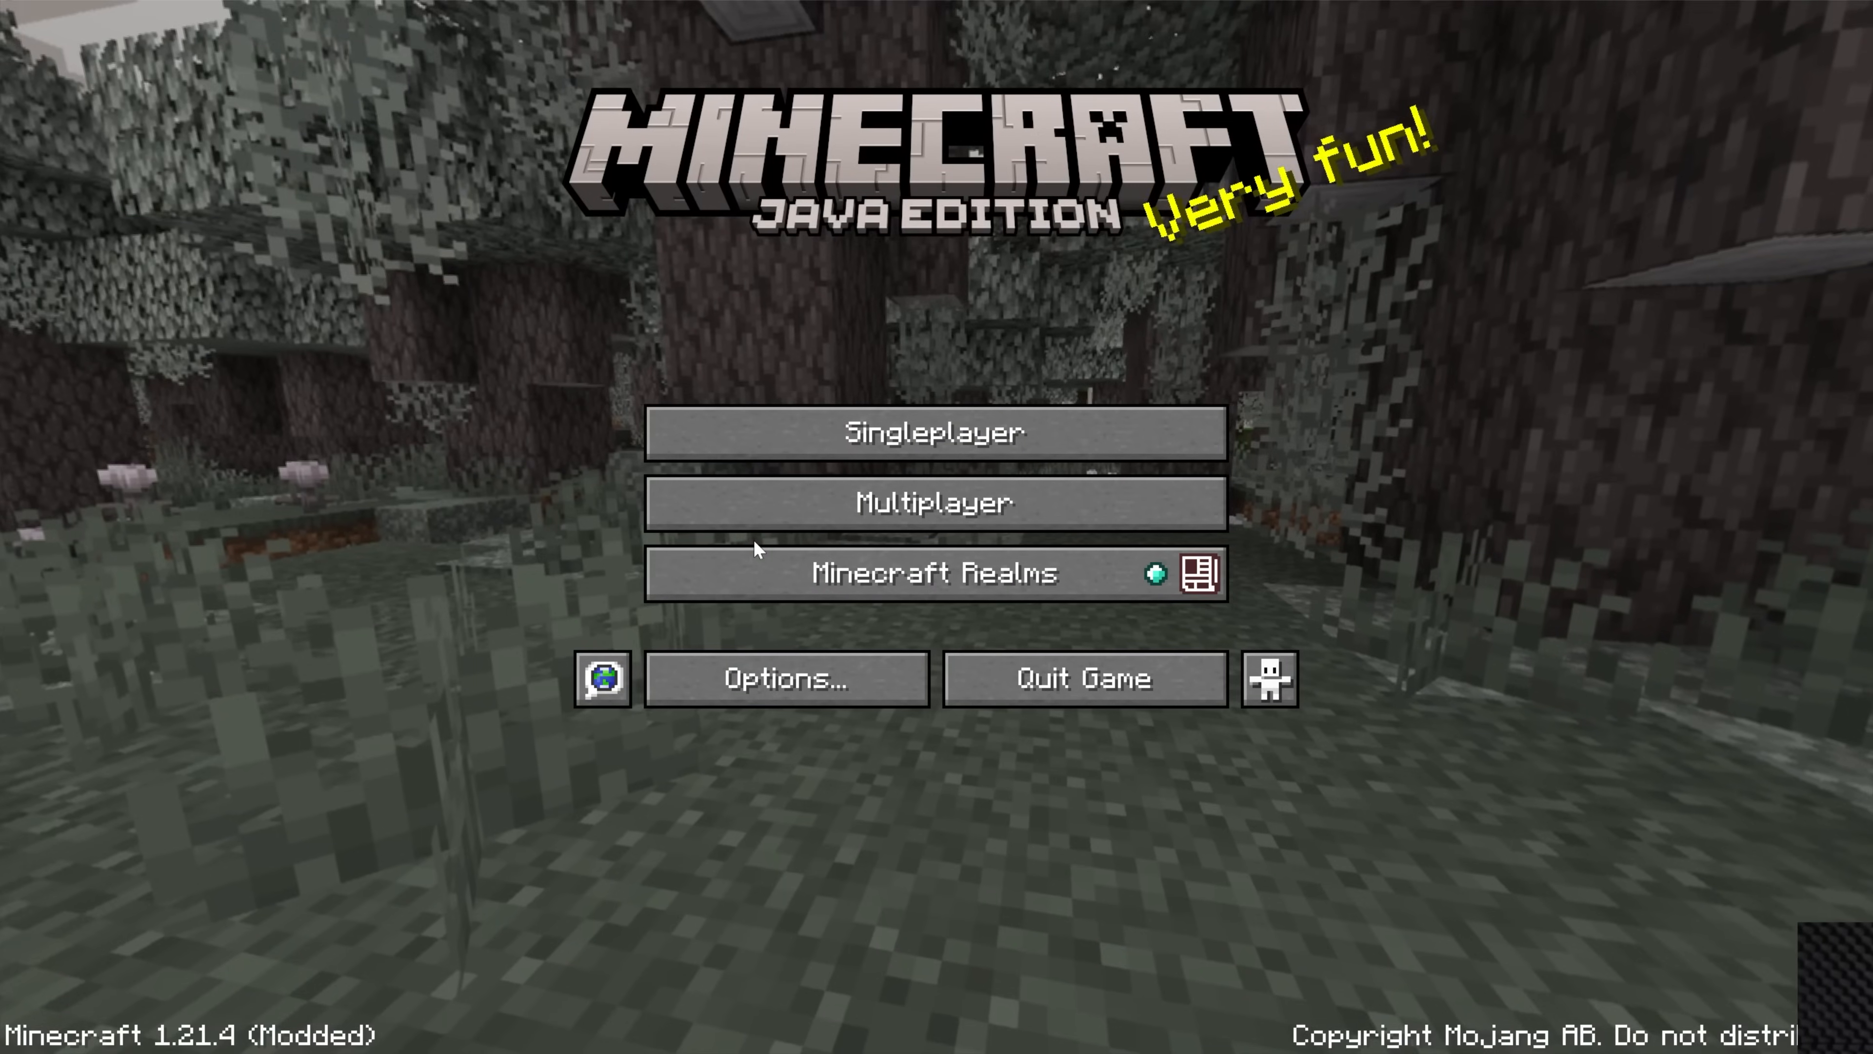
Return to the title screen and reopen the game's Options screen
{"action": "left_click", "coordinate": [785, 677]}
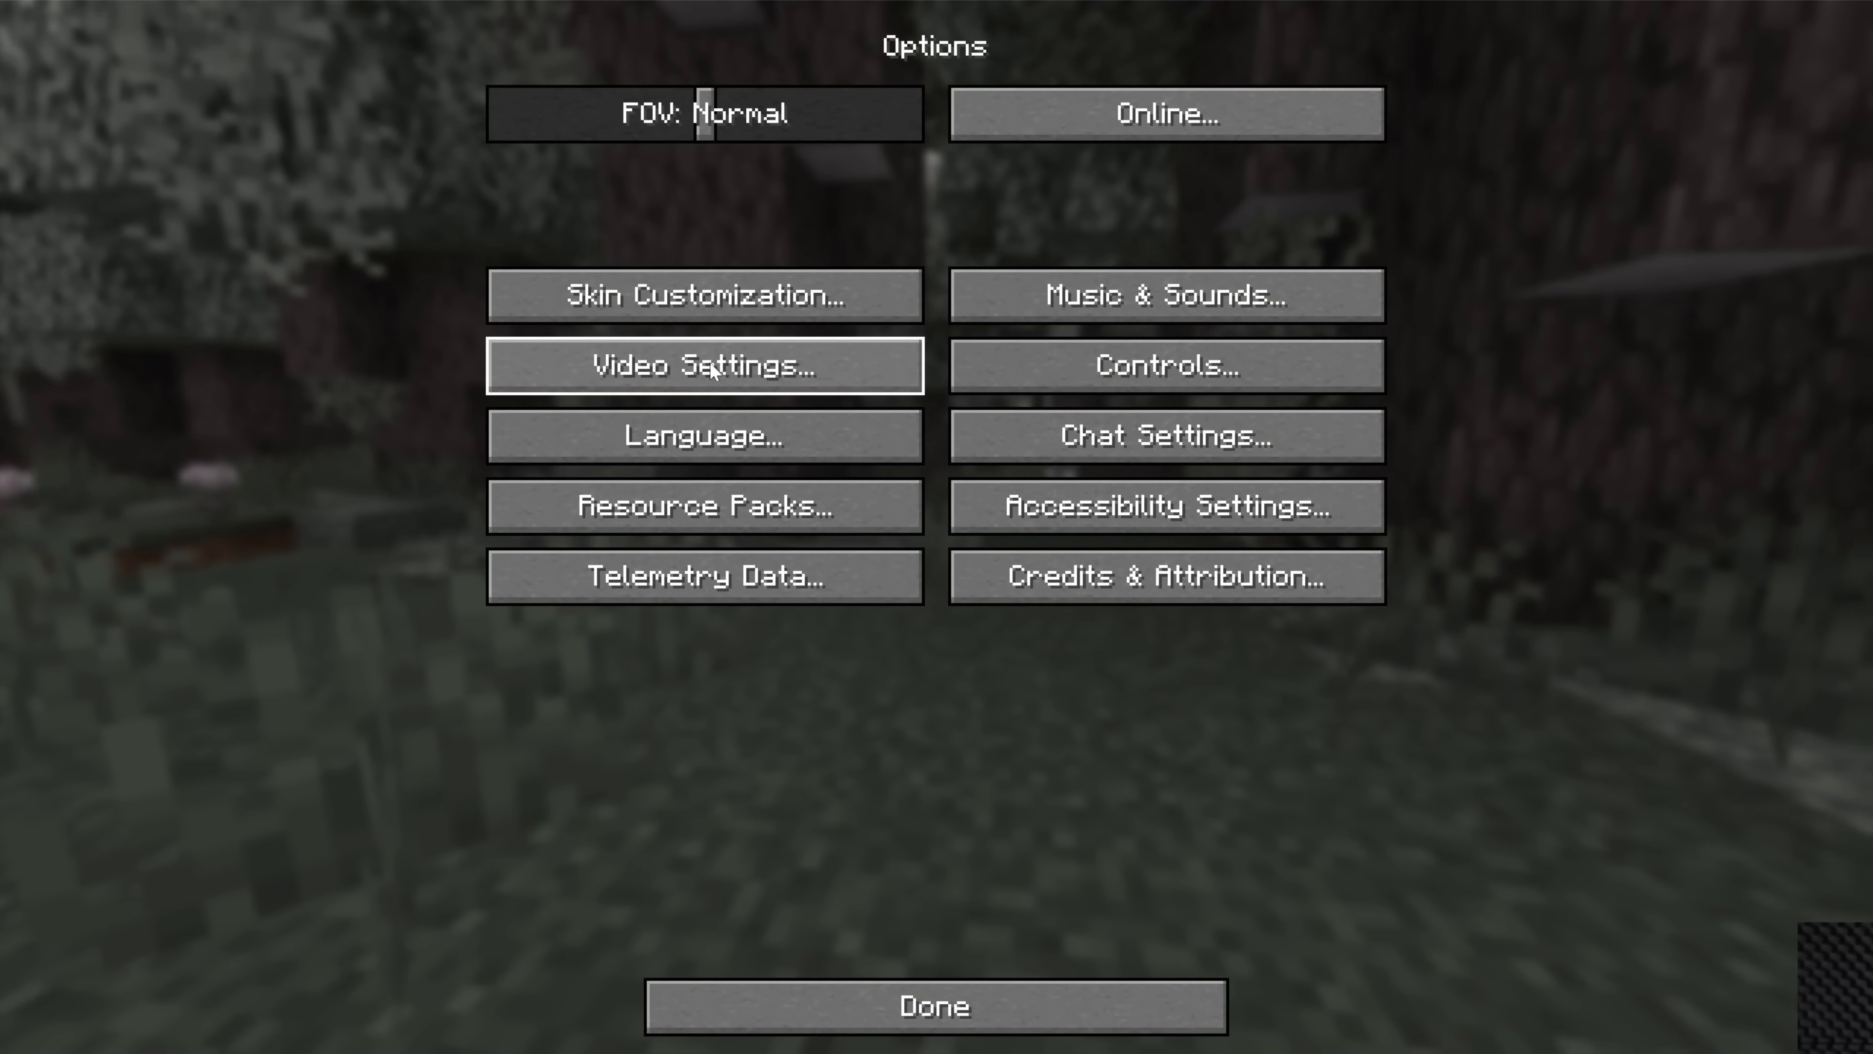
{"action": "left_click", "coordinate": [933, 1005]}
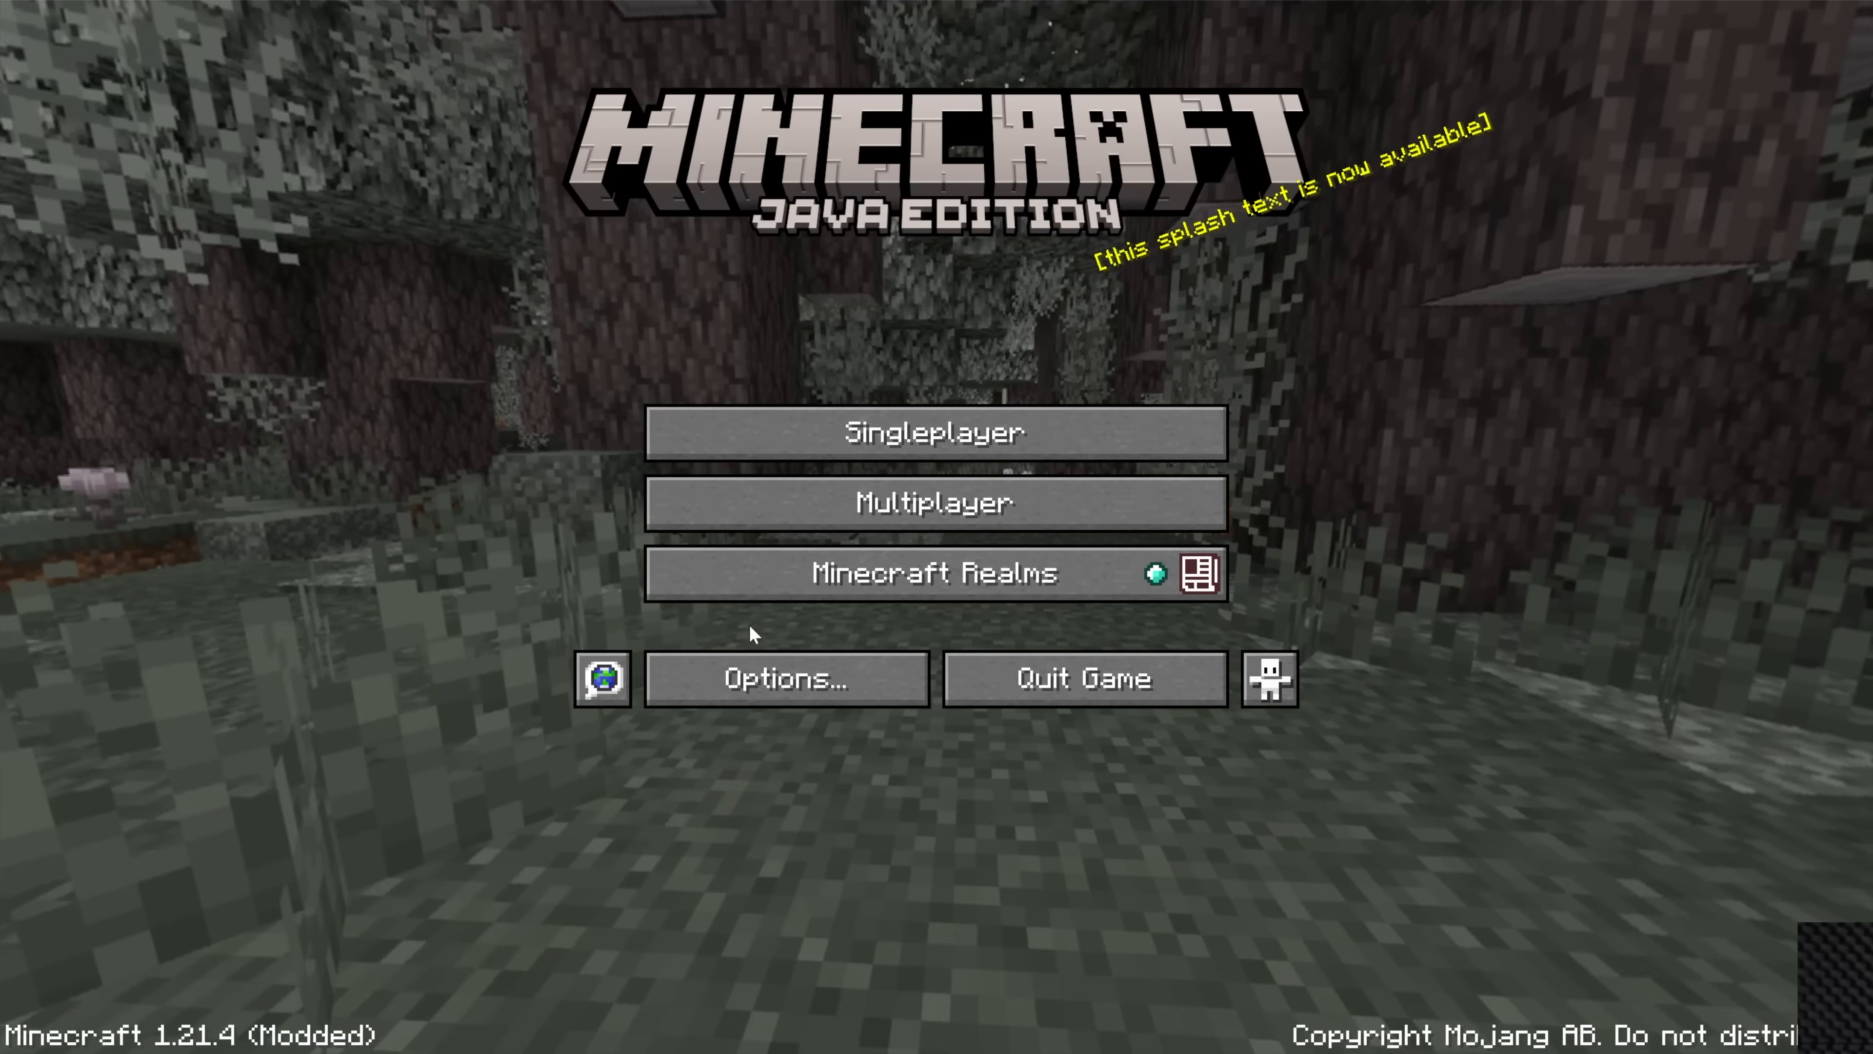
{"action": "left_click", "coordinate": [786, 677]}
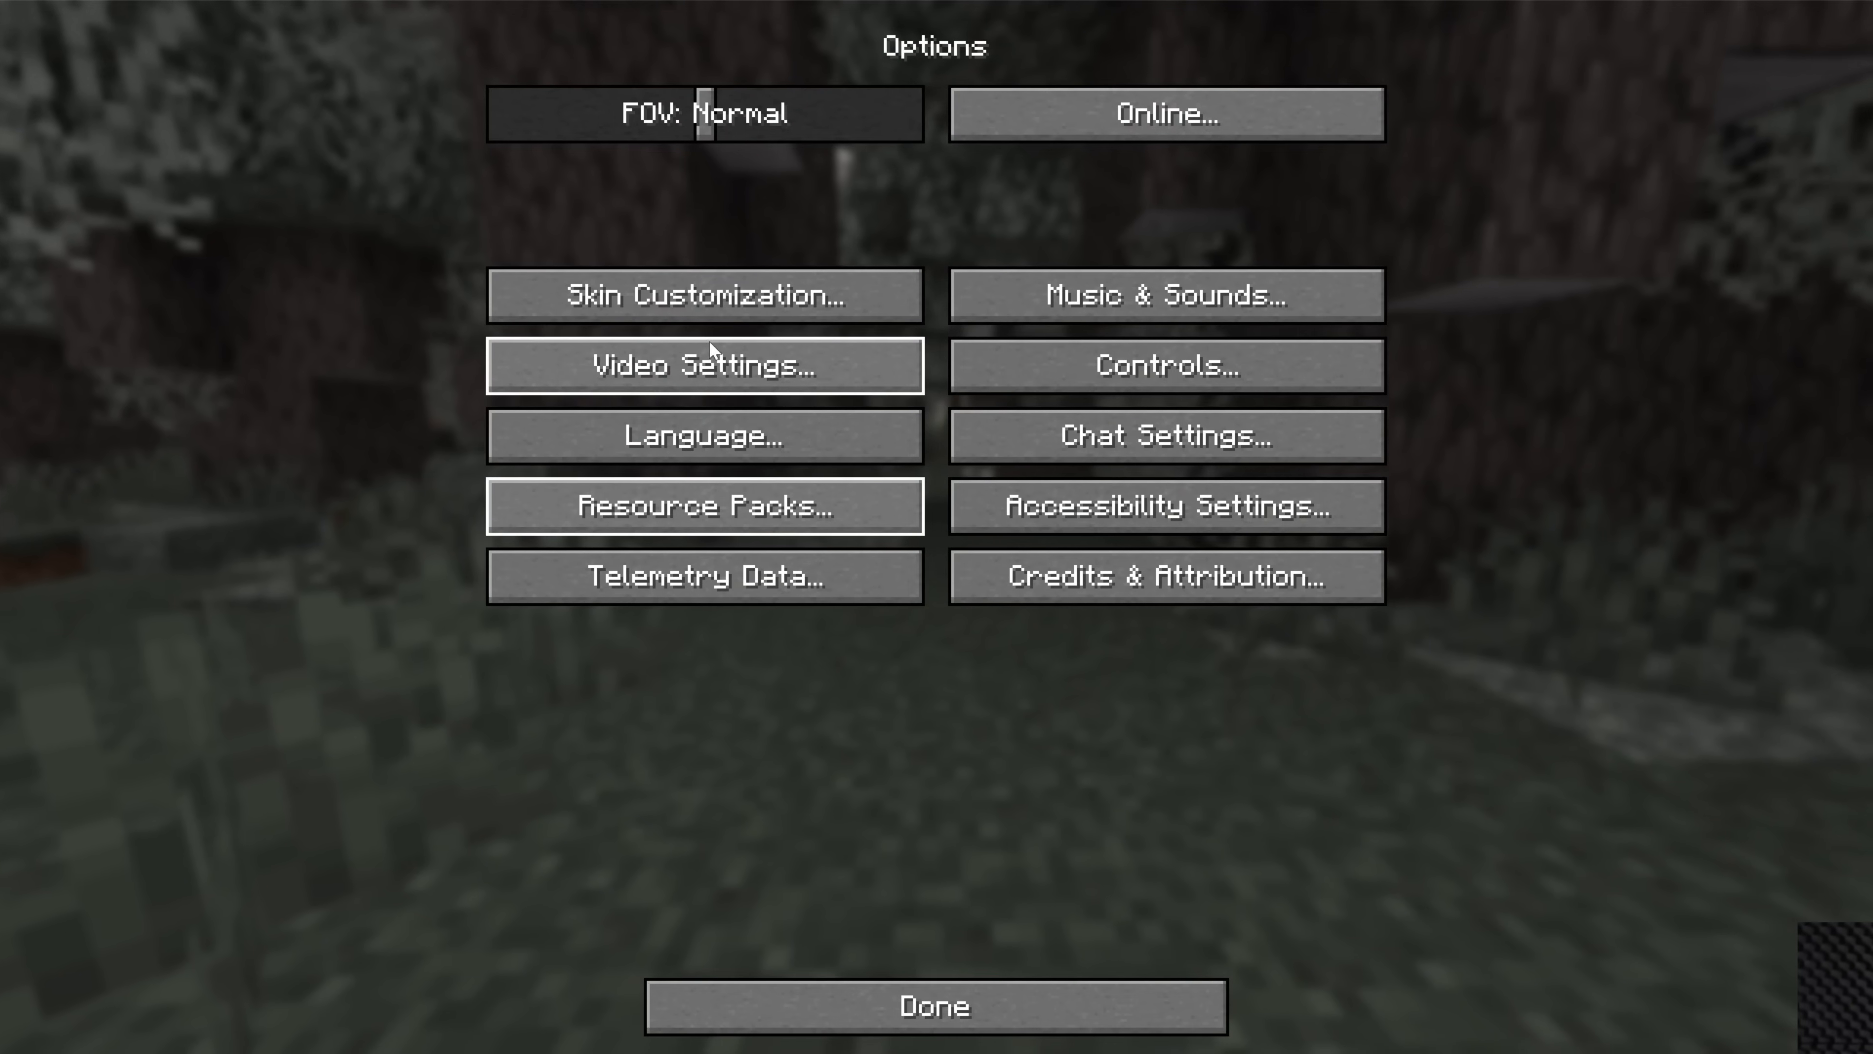